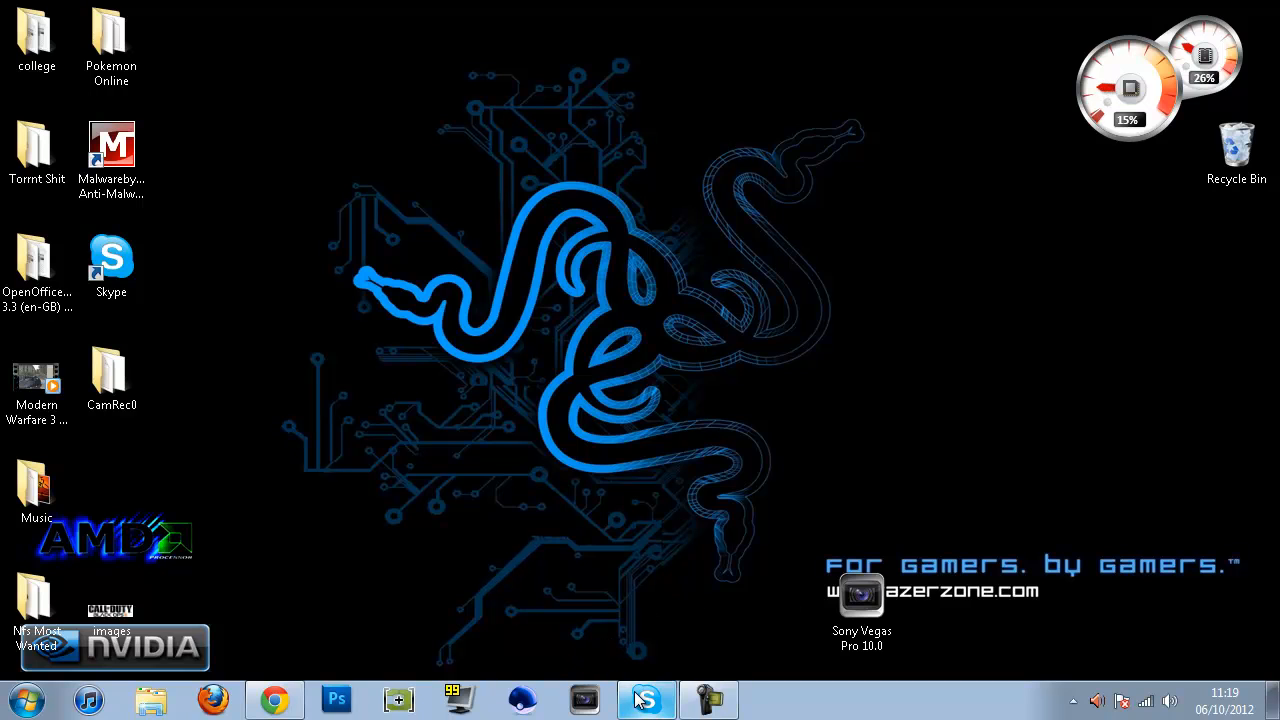
# Review a contact's recent messages and type then clear test text 'hfkdu' in Will's chat.
pyautogui.click(645, 698)
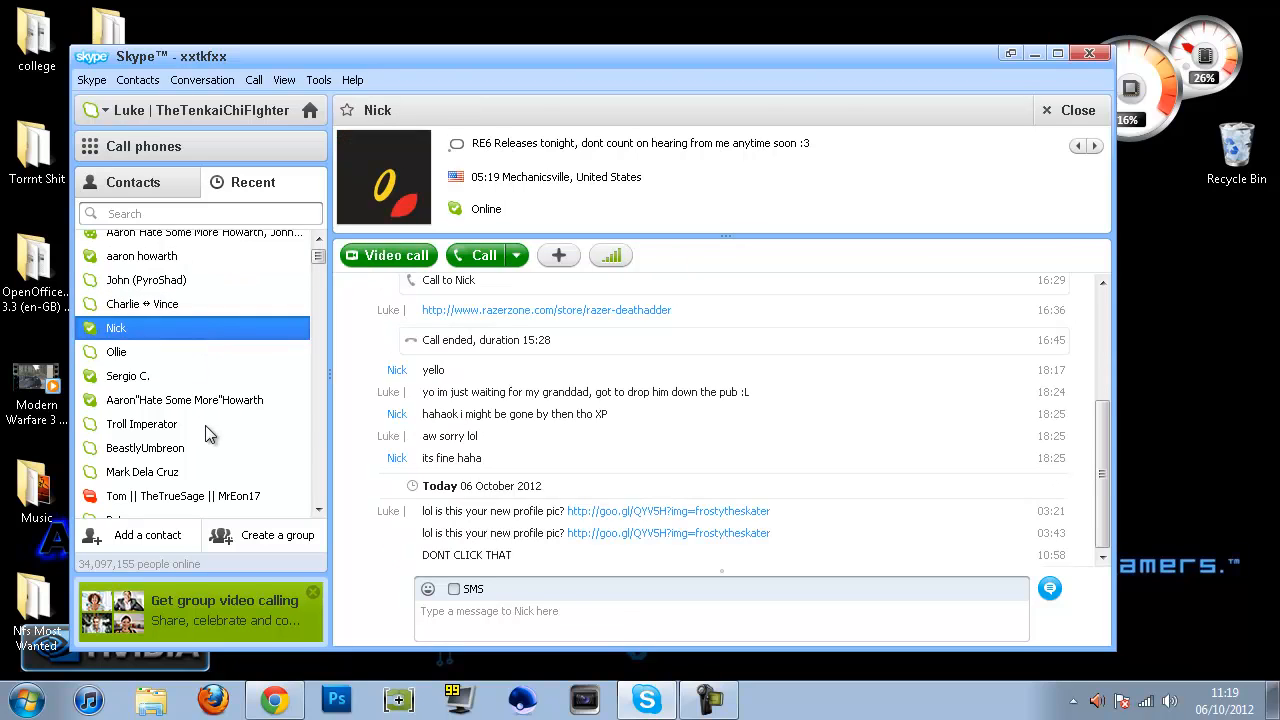
pyautogui.click(141, 423)
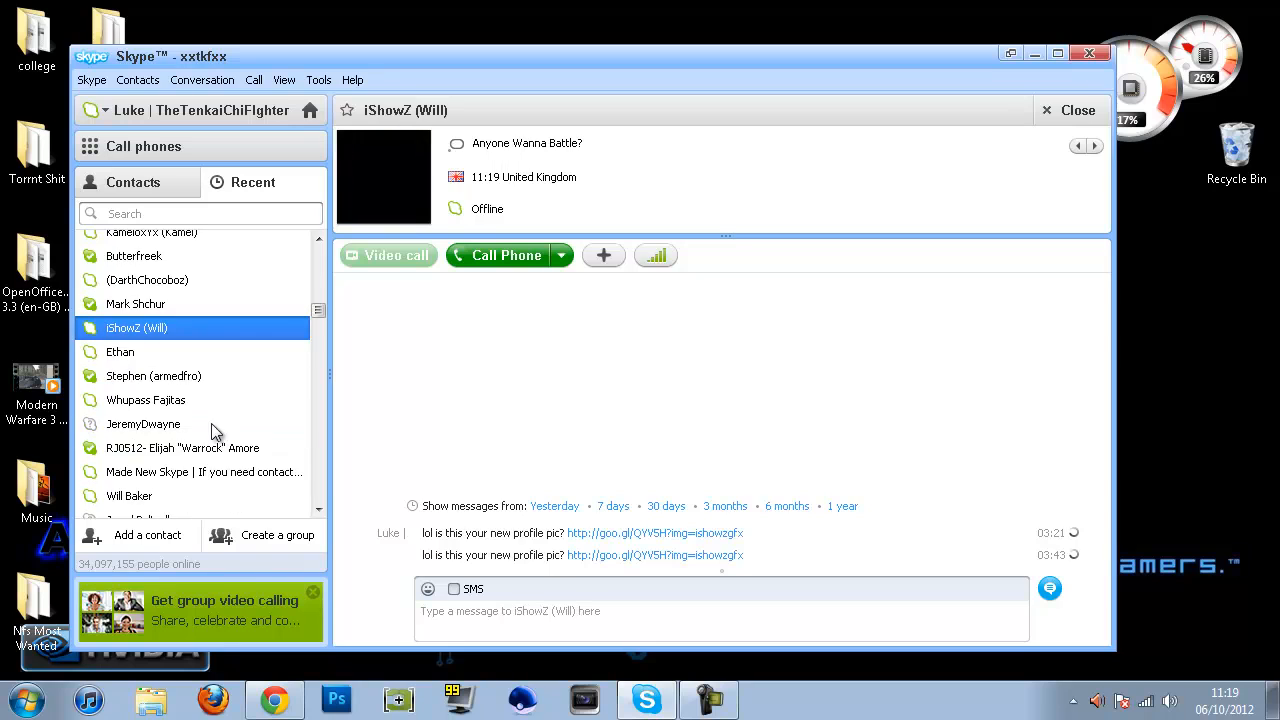
pyautogui.moveTo(640, 533)
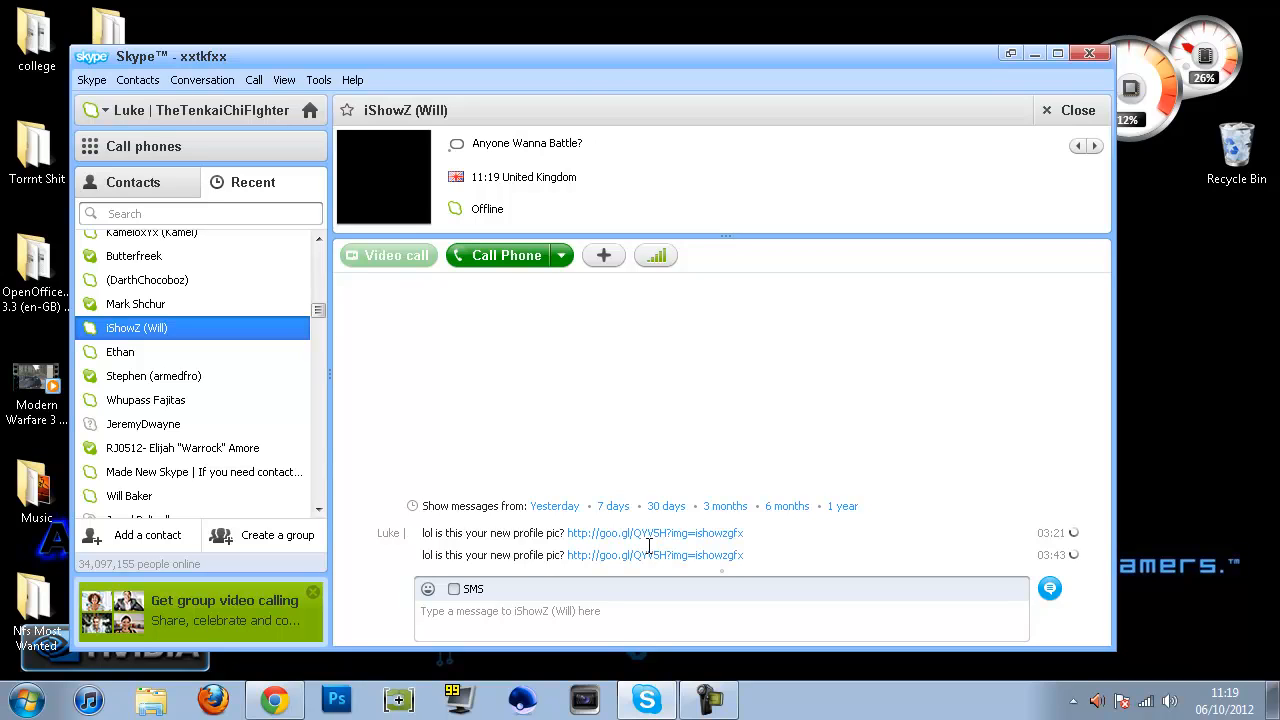
pyautogui.moveTo(650, 555)
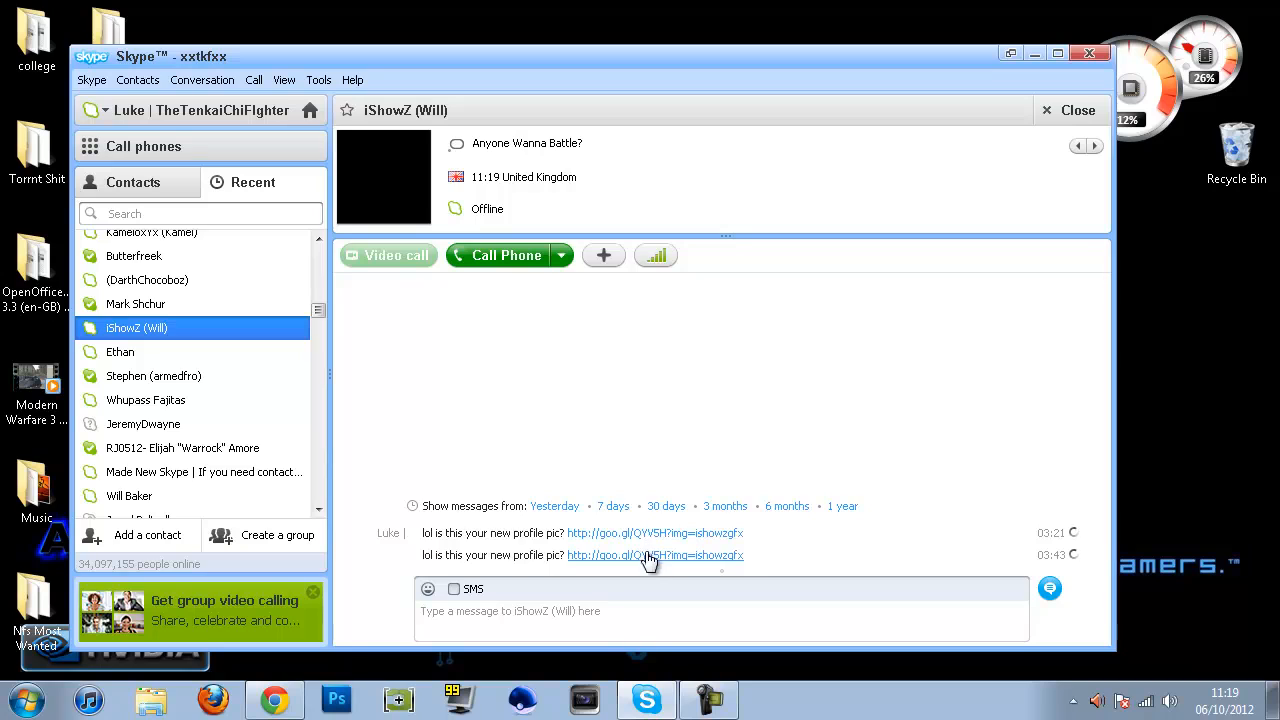
pyautogui.click(664, 610)
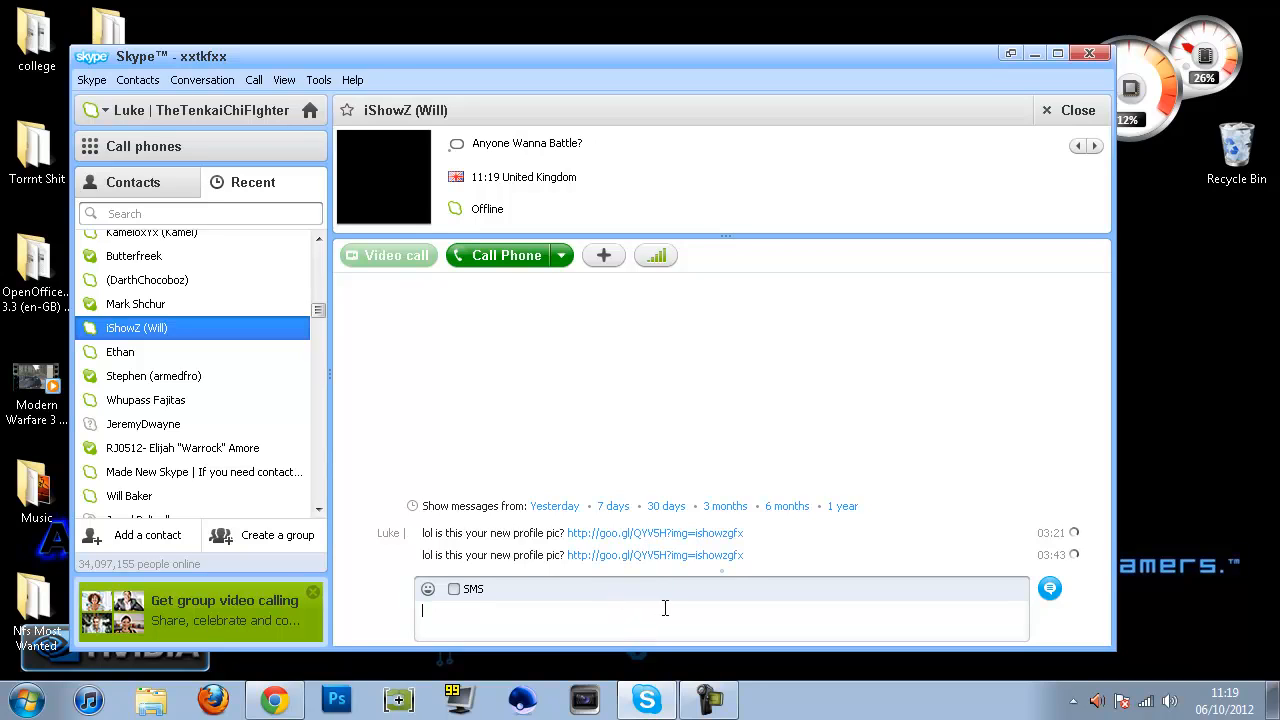
pyautogui.write('hfkdu')
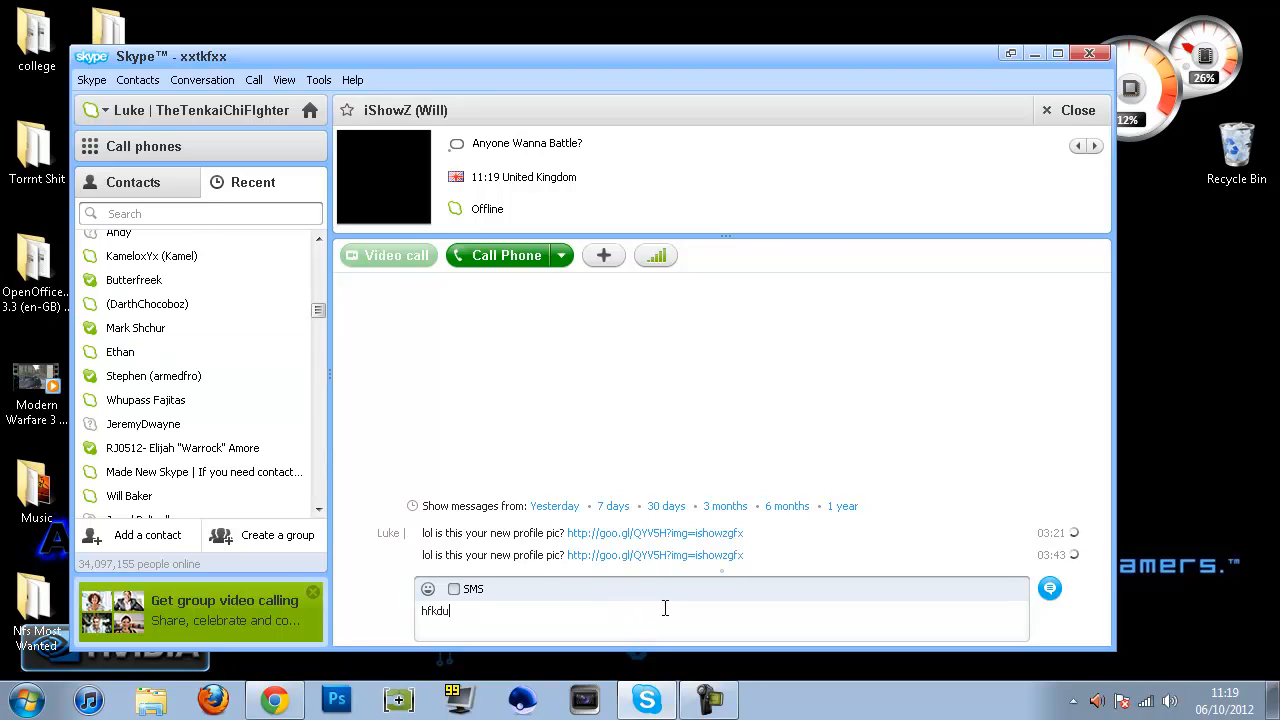
pyautogui.press('ctrl+a')
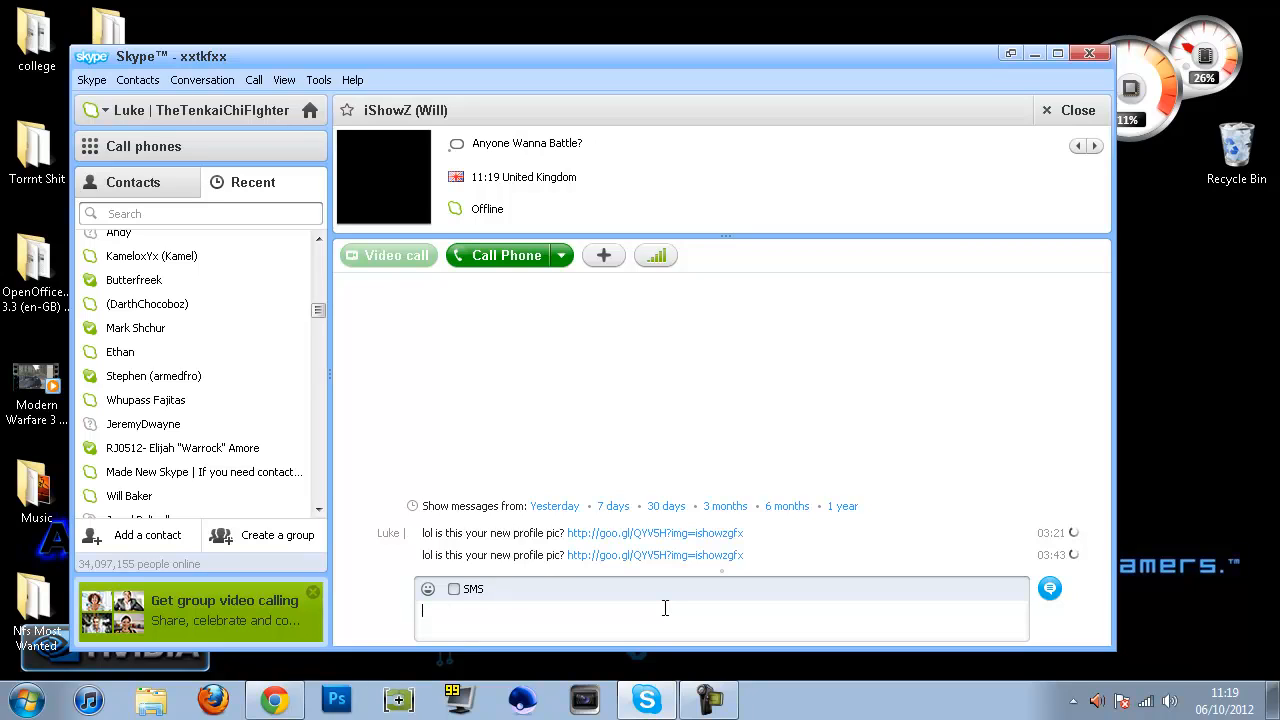
pyautogui.moveTo(643, 617)
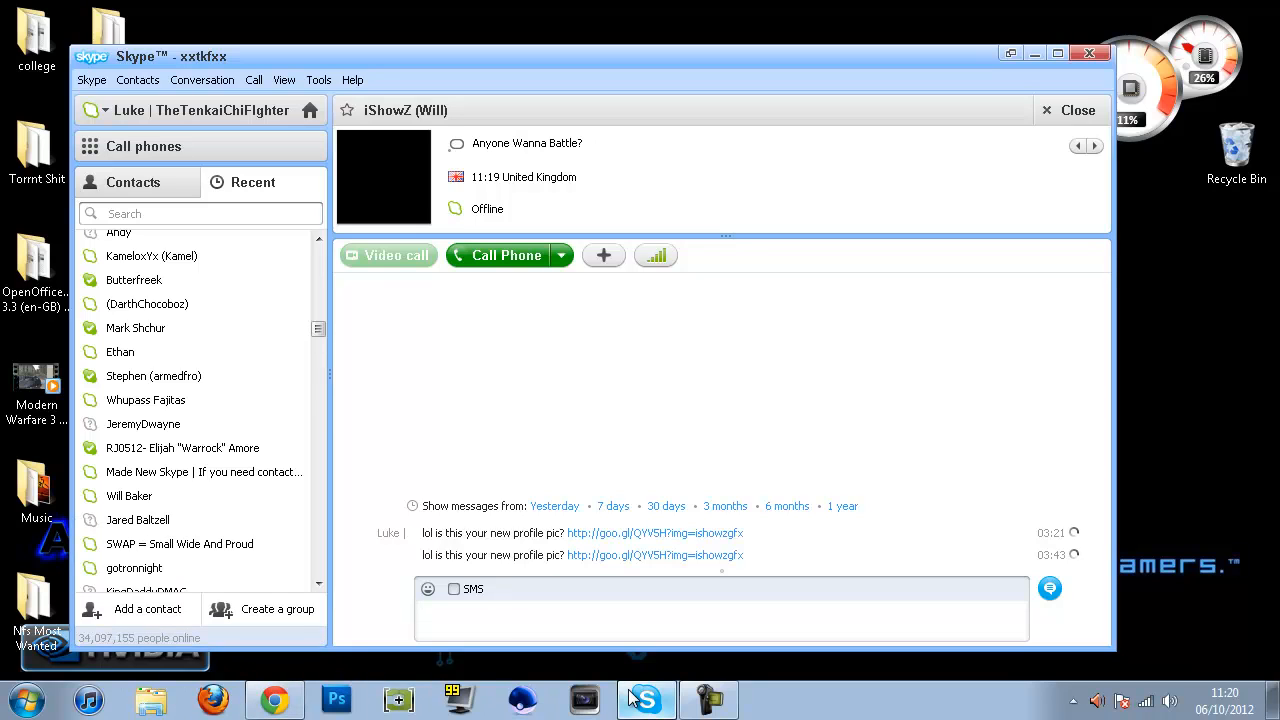
# Quit Skype from the taskbar icon and confirm the quit prompt.
pyautogui.rightClick(645, 698)
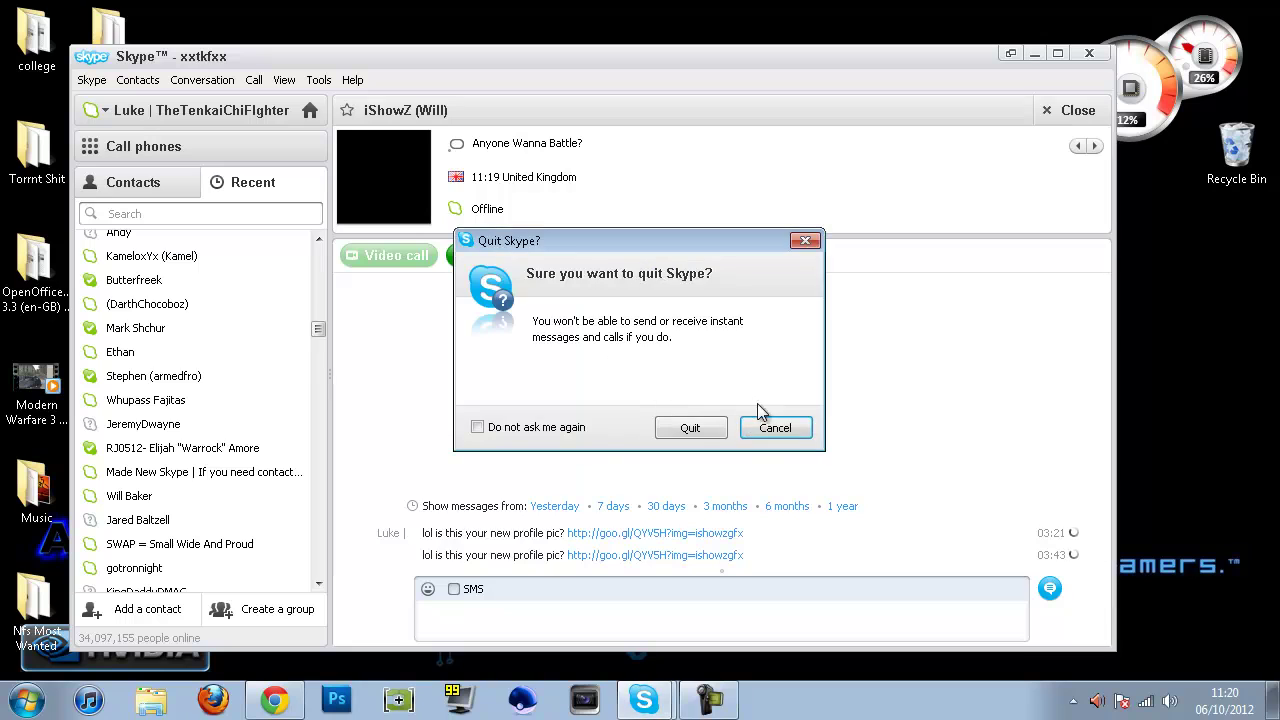
pyautogui.click(690, 427)
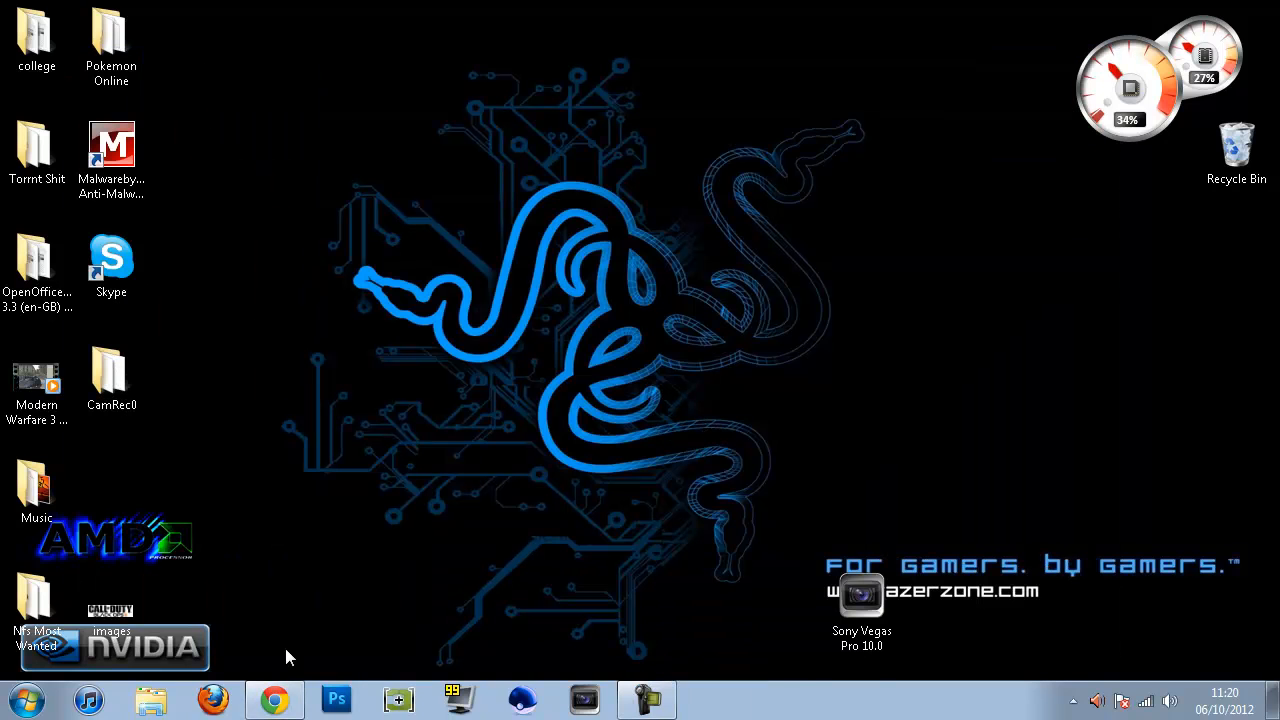
# Use Run from the Start menu to open the %appdata%\skype folder.
pyautogui.click(25, 699)
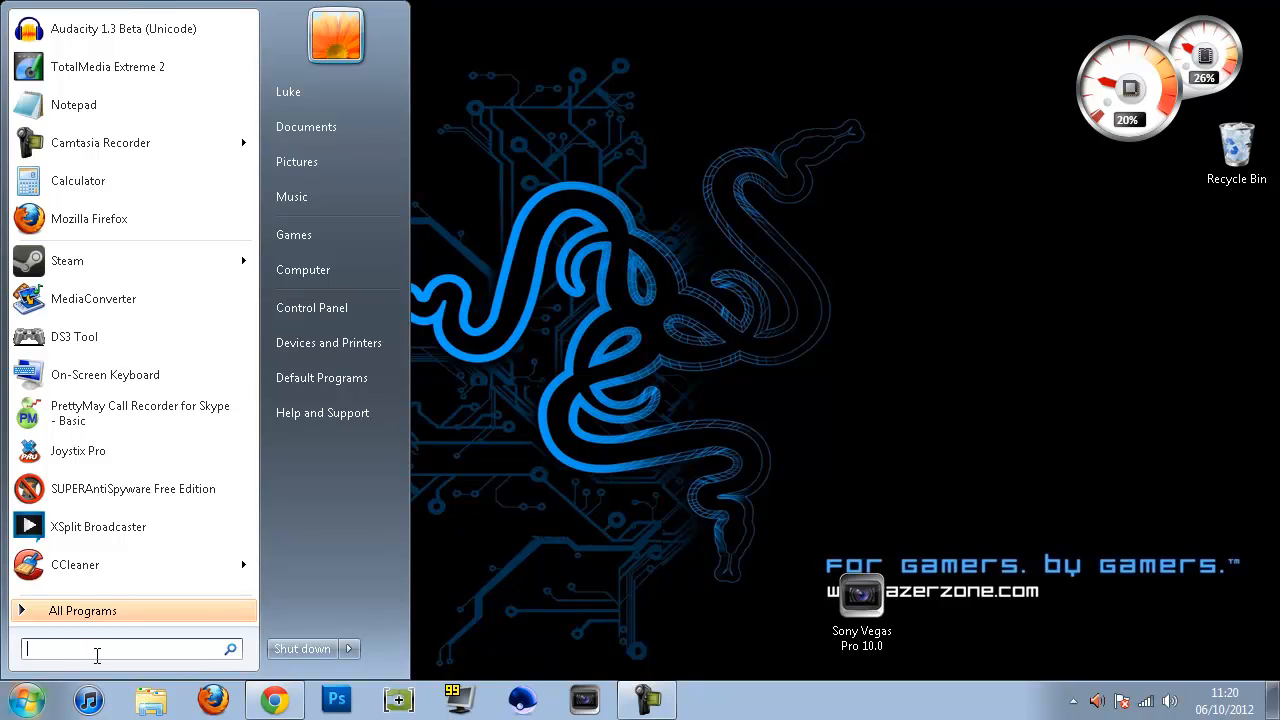
pyautogui.write('run')
pyautogui.write('%appdata%\\skype')
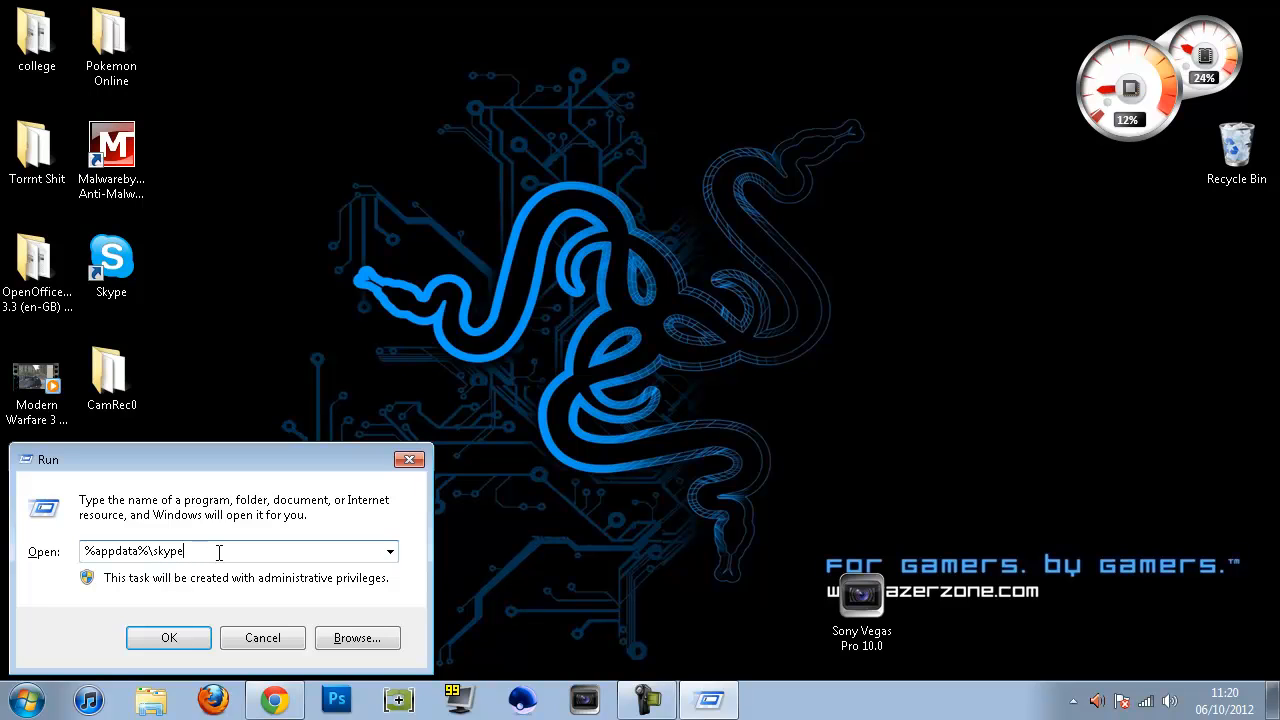
pyautogui.click(168, 637)
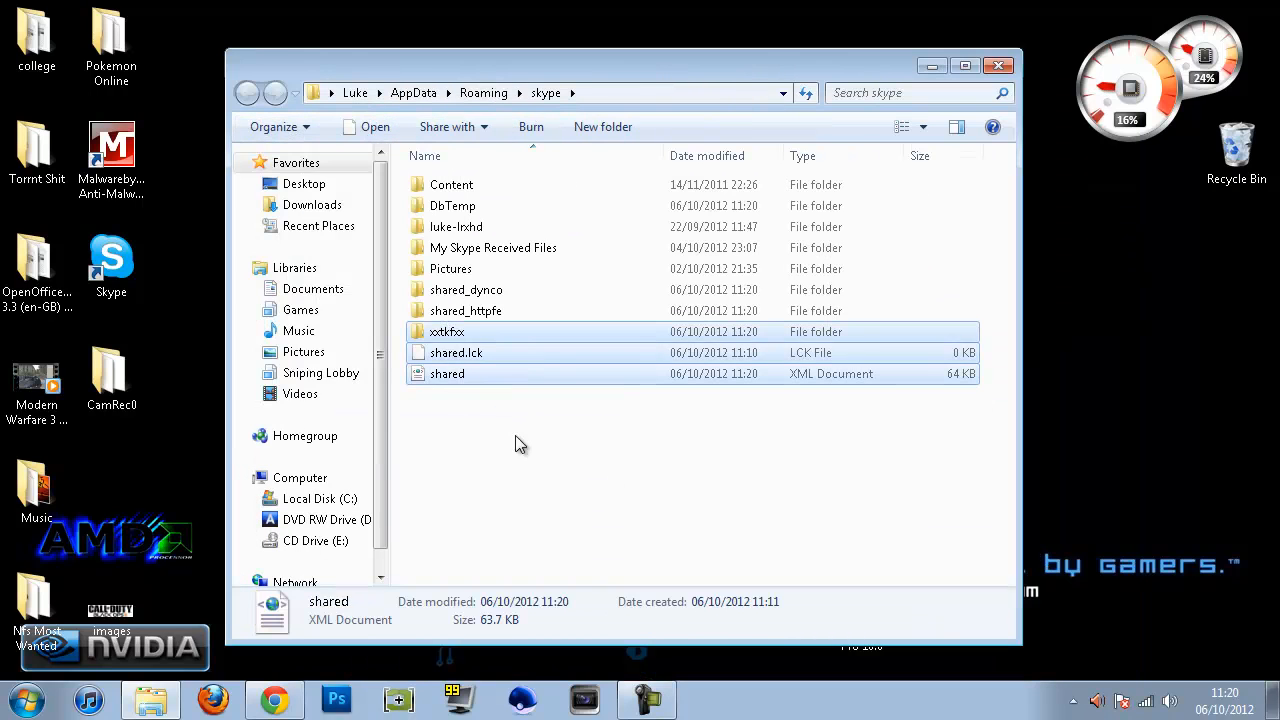
# Set Folder Options to show hidden files, folders and drives.
pyautogui.click(520, 444)
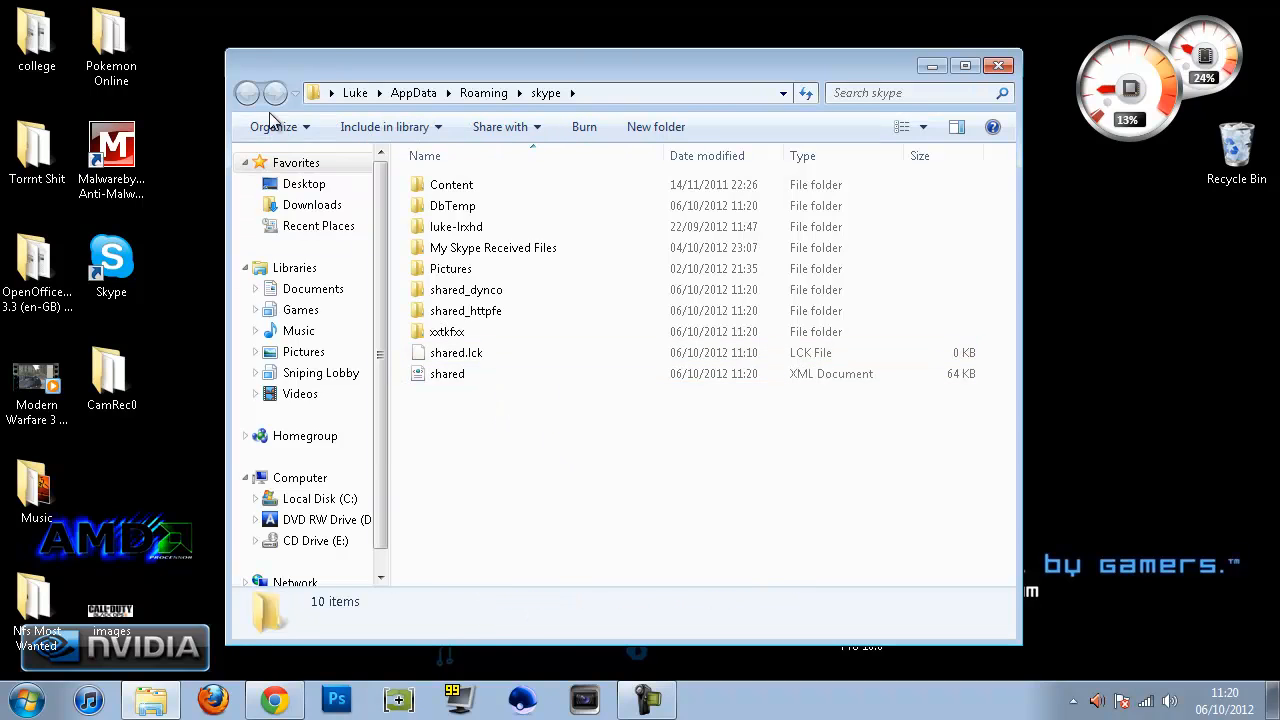
pyautogui.click(273, 126)
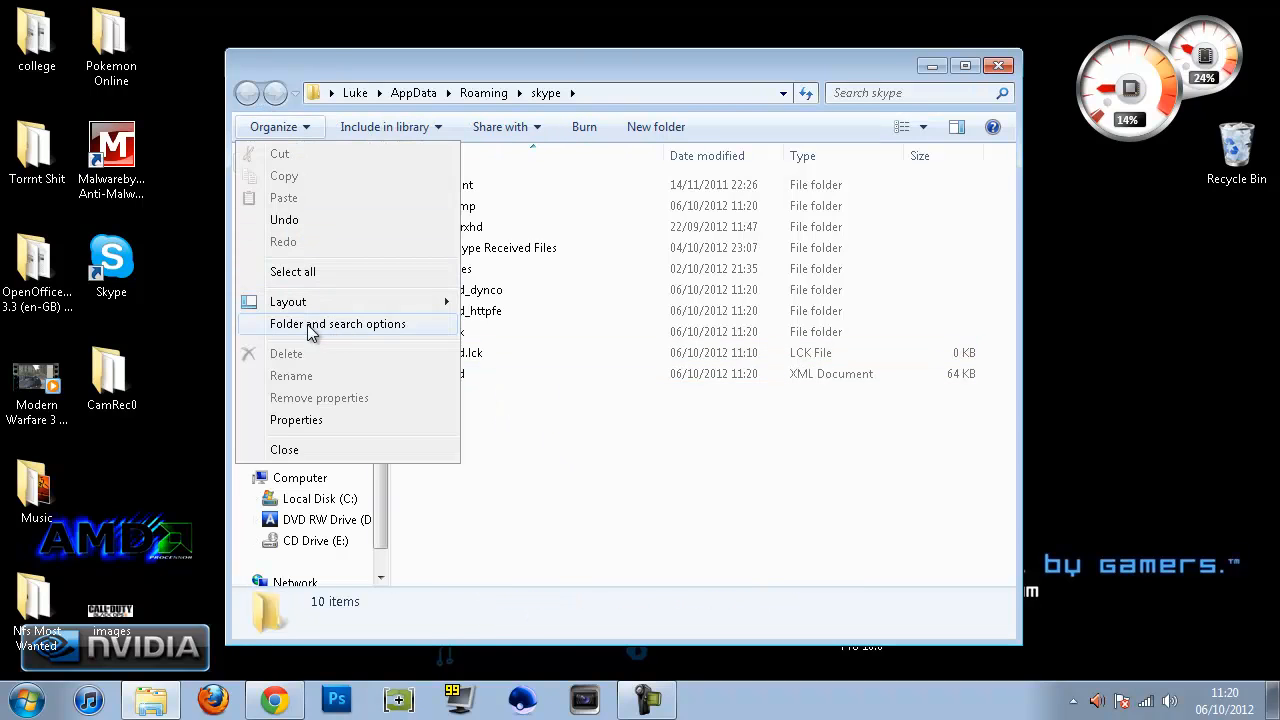
pyautogui.click(338, 323)
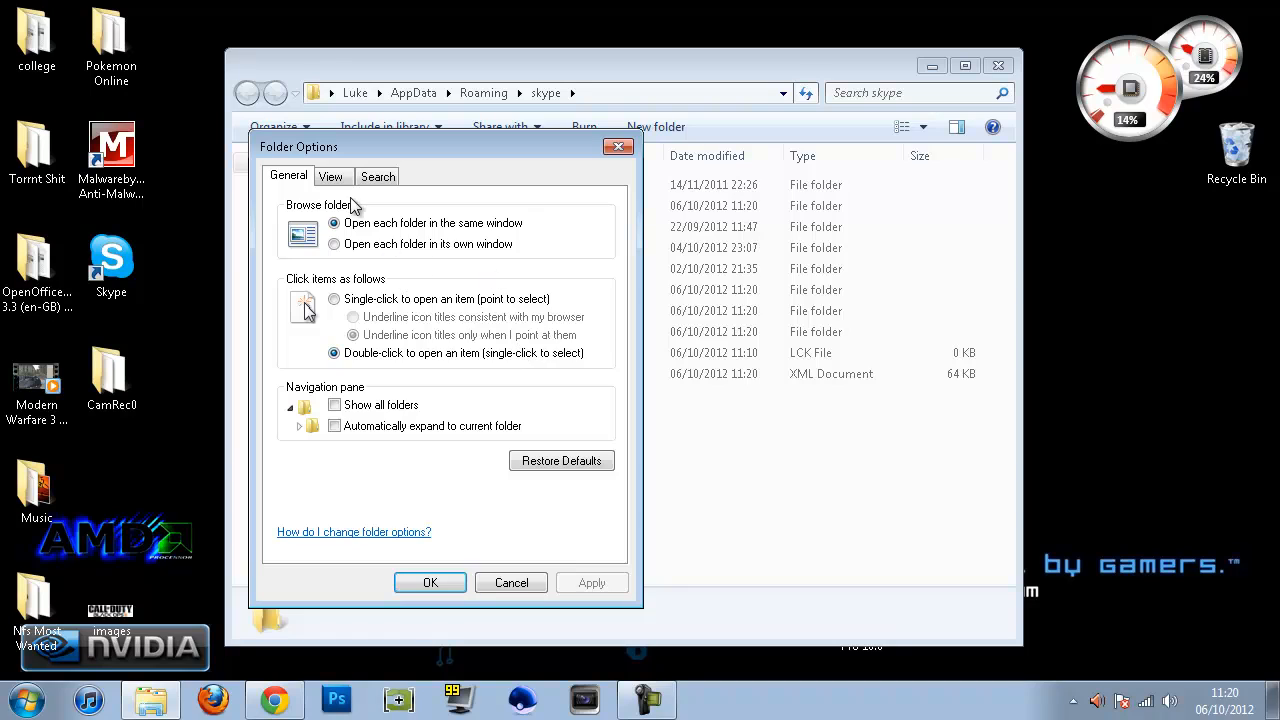
pyautogui.click(331, 176)
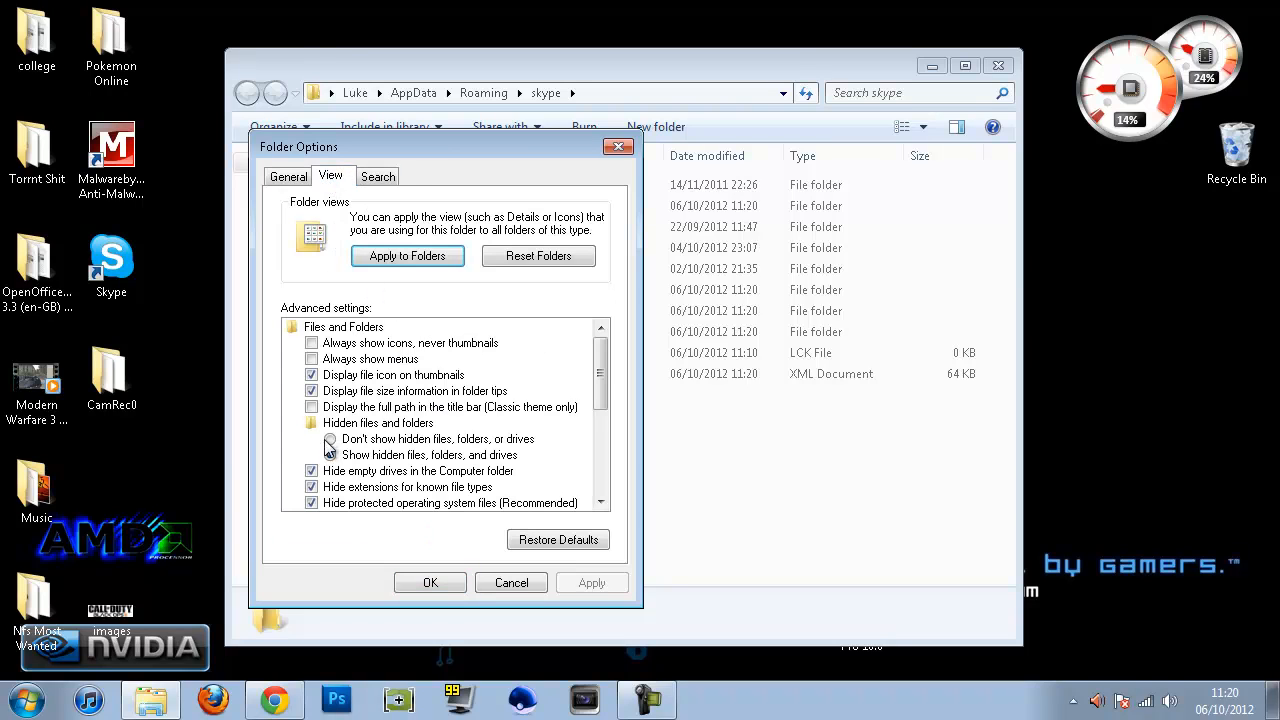
pyautogui.click(331, 454)
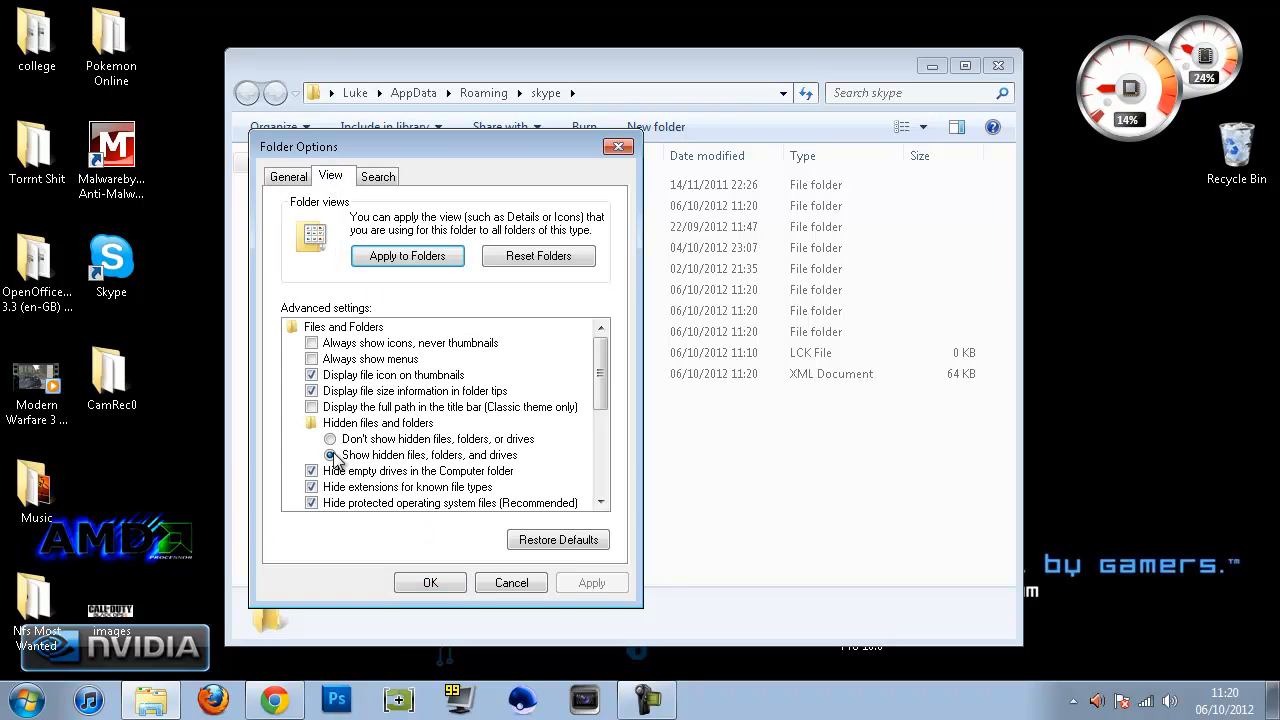
pyautogui.click(330, 455)
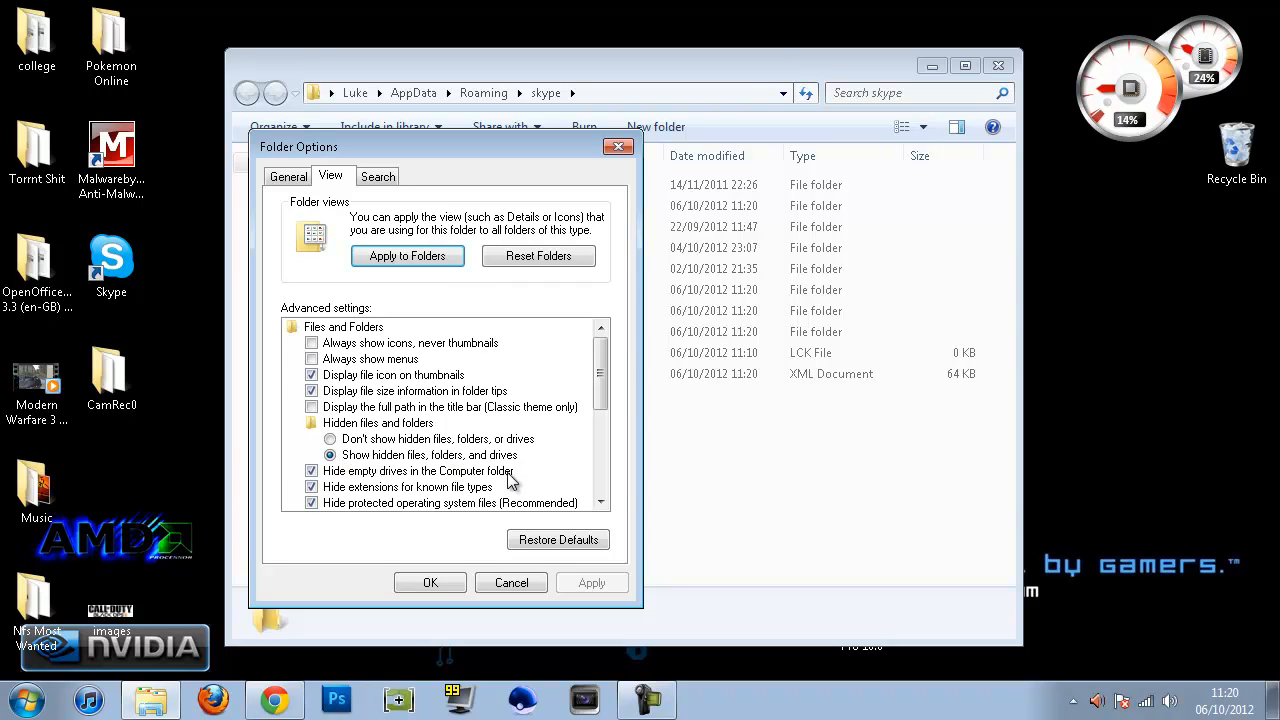
pyautogui.click(430, 582)
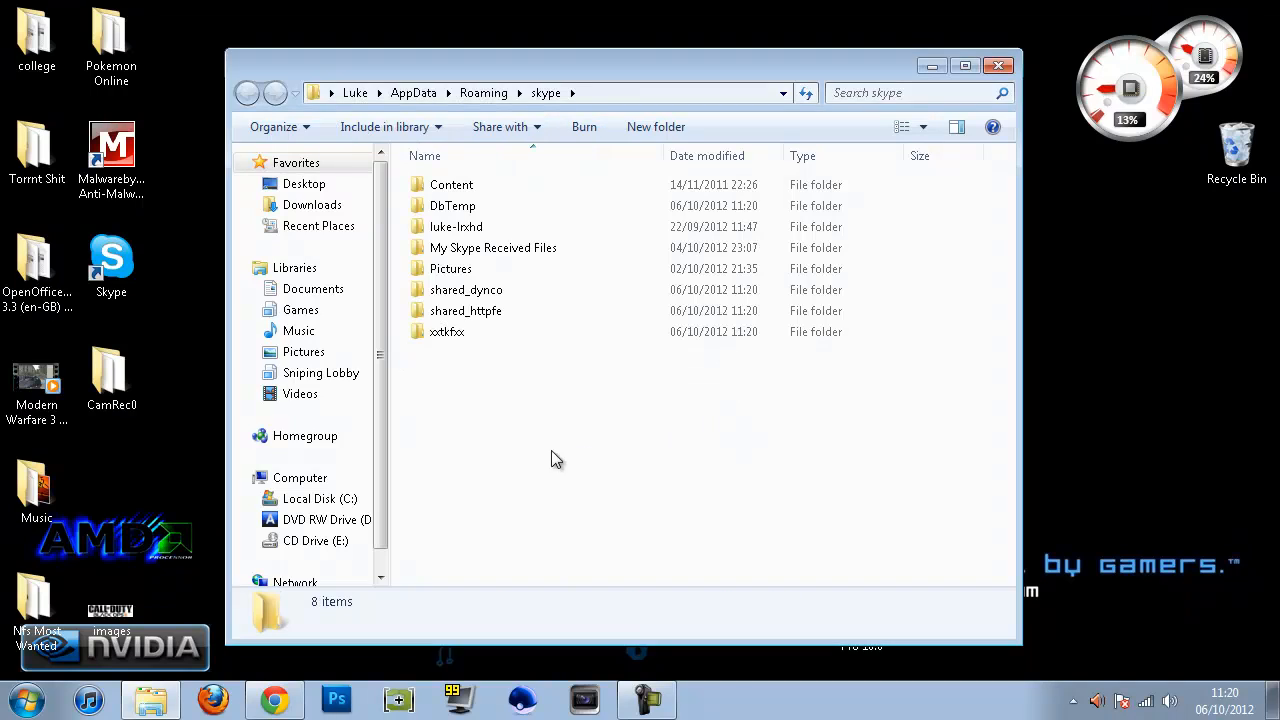
# Check the xxtkfxx profile folder for leftover shared files and close the window.
pyautogui.click(447, 331)
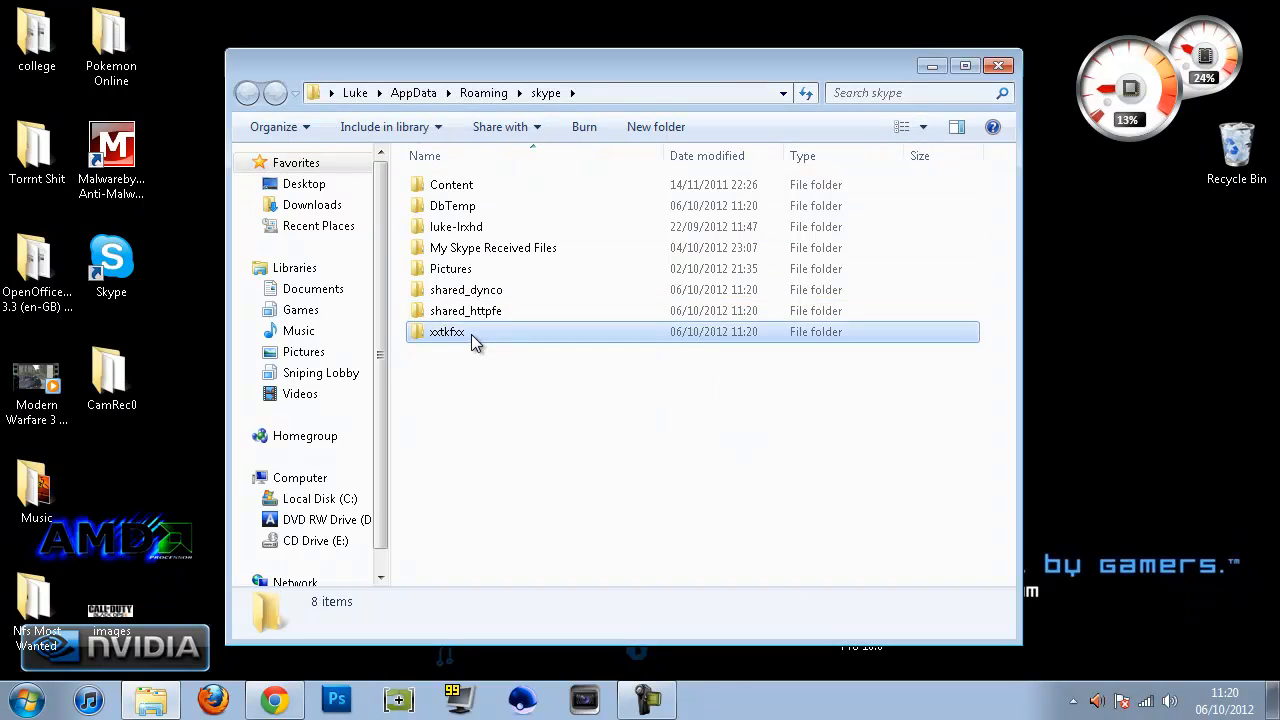
pyautogui.click(603, 410)
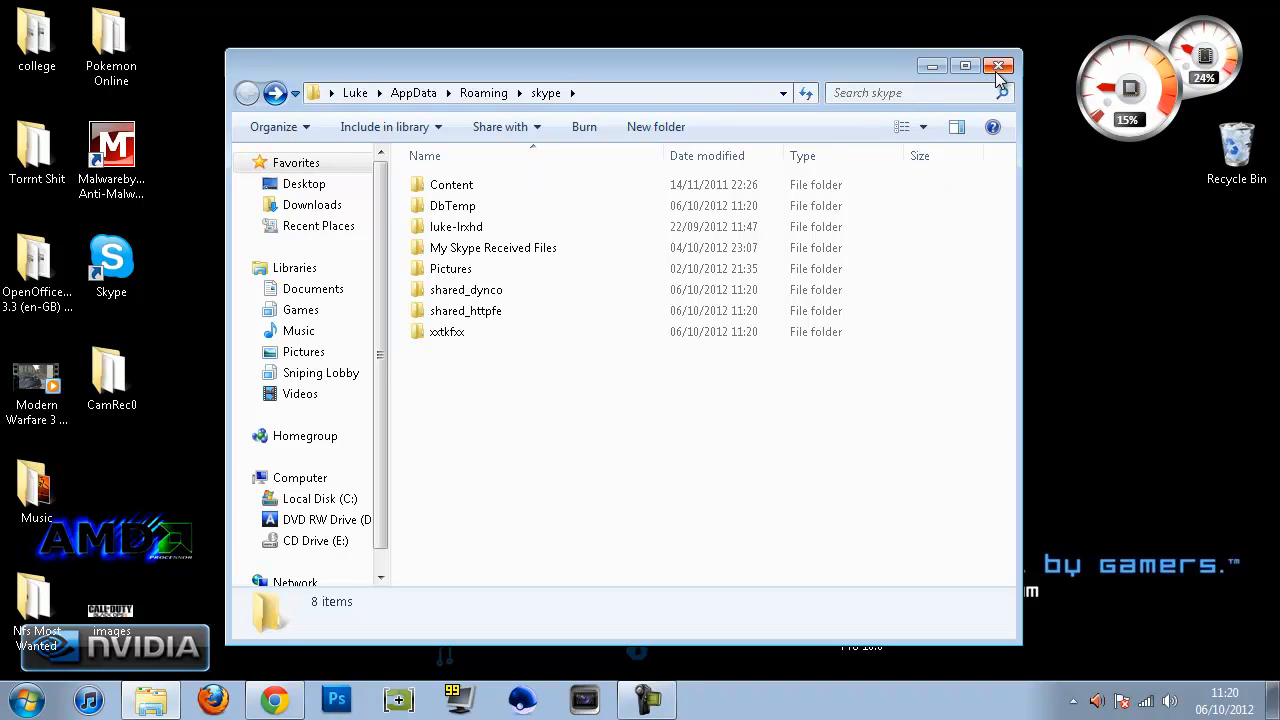
pyautogui.moveTo(998, 66)
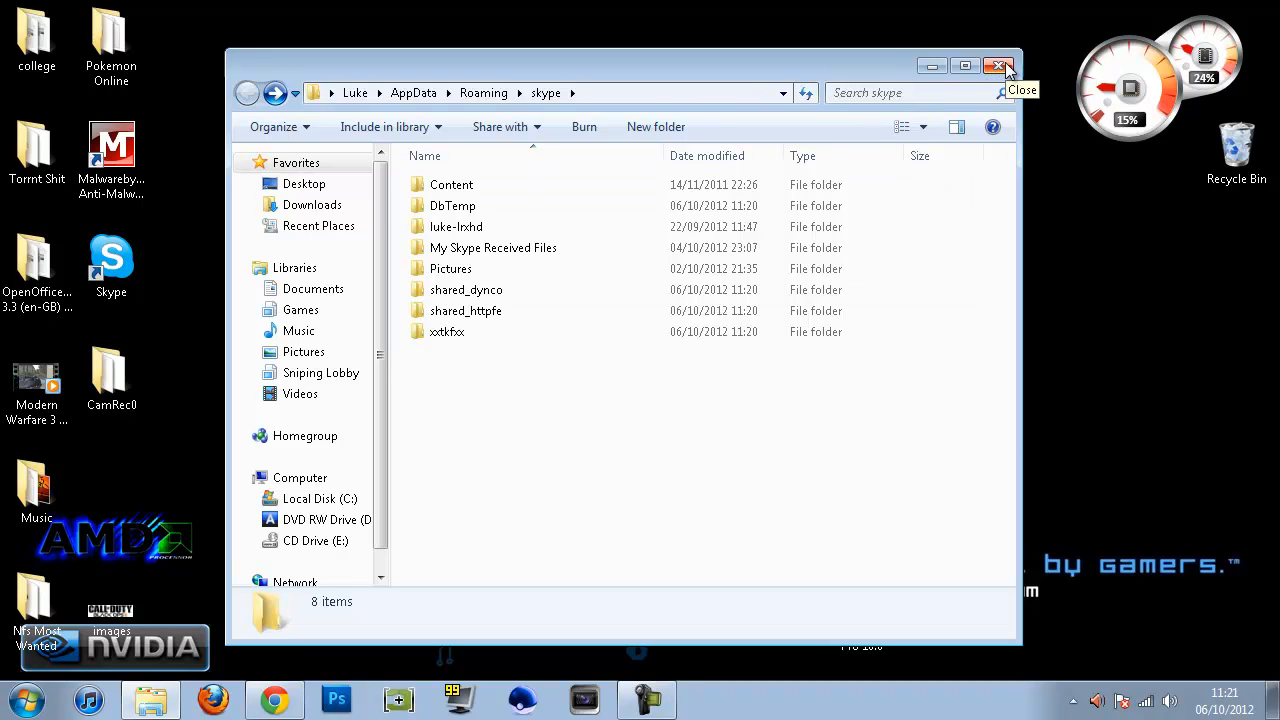
pyautogui.click(998, 66)
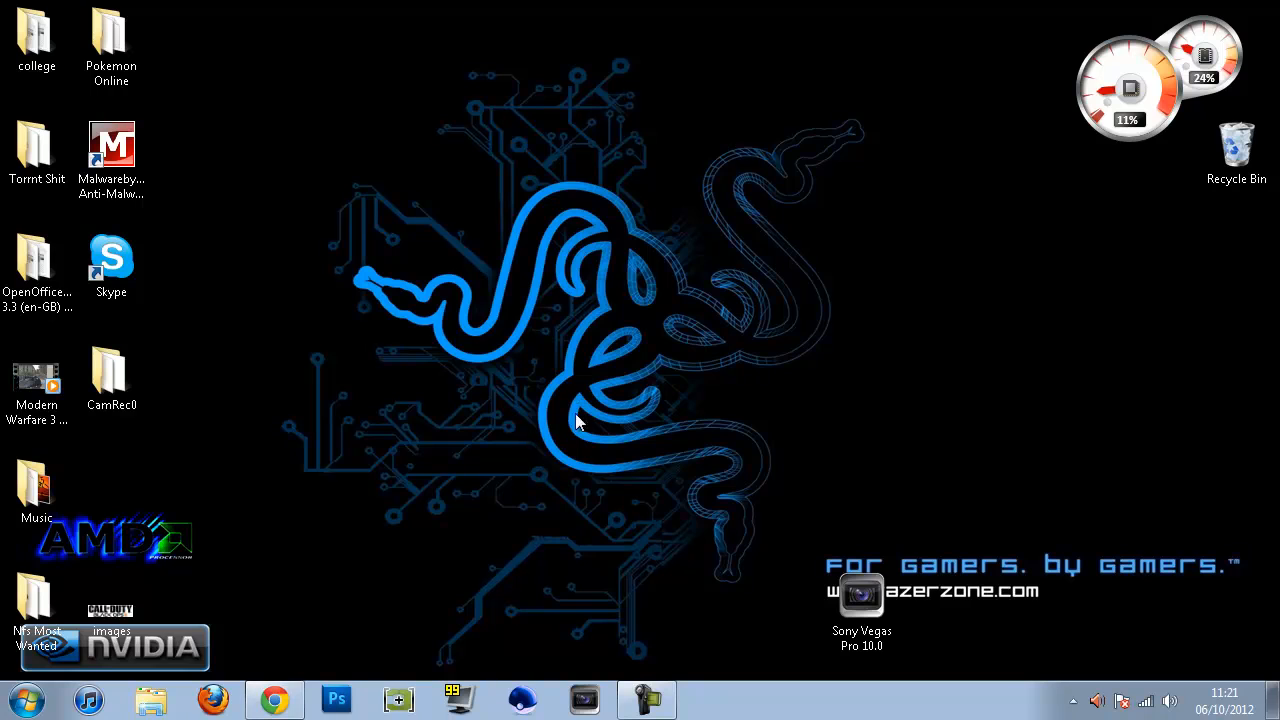
# Check the Recycle Bin for the deleted shared files, then start Google Chrome.
pyautogui.doubleClick(1236, 140)
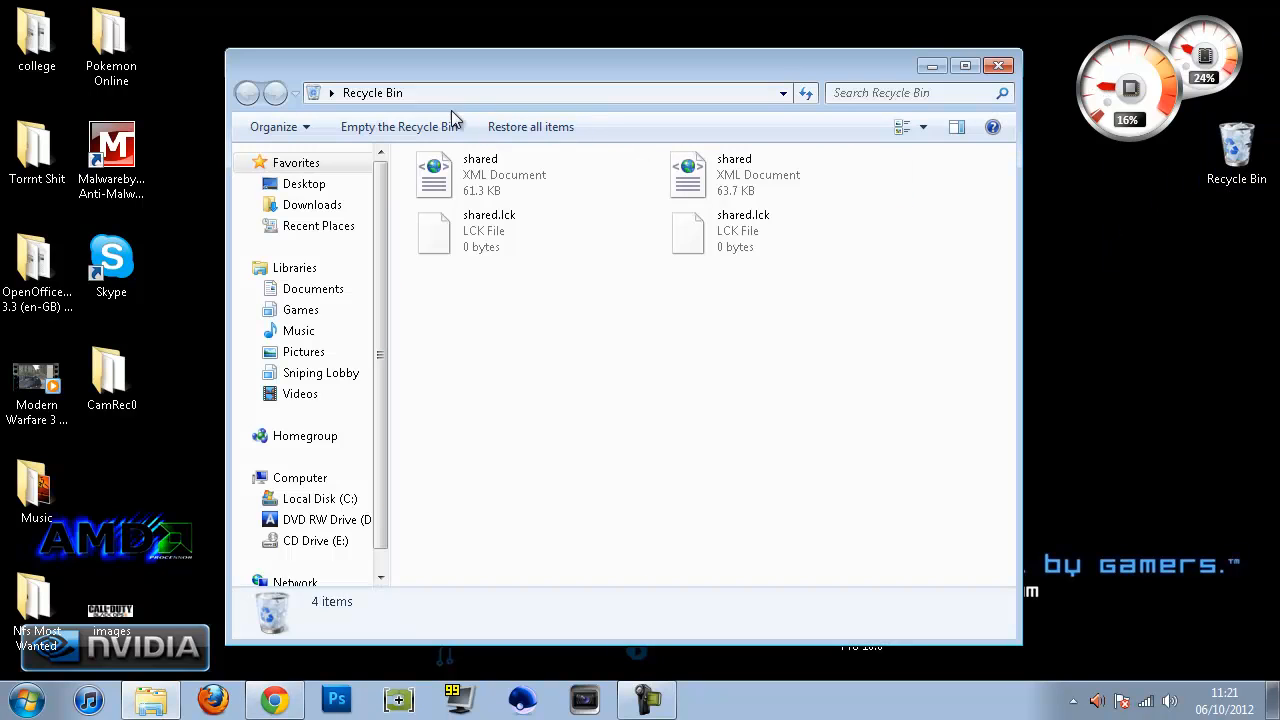
pyautogui.click(997, 65)
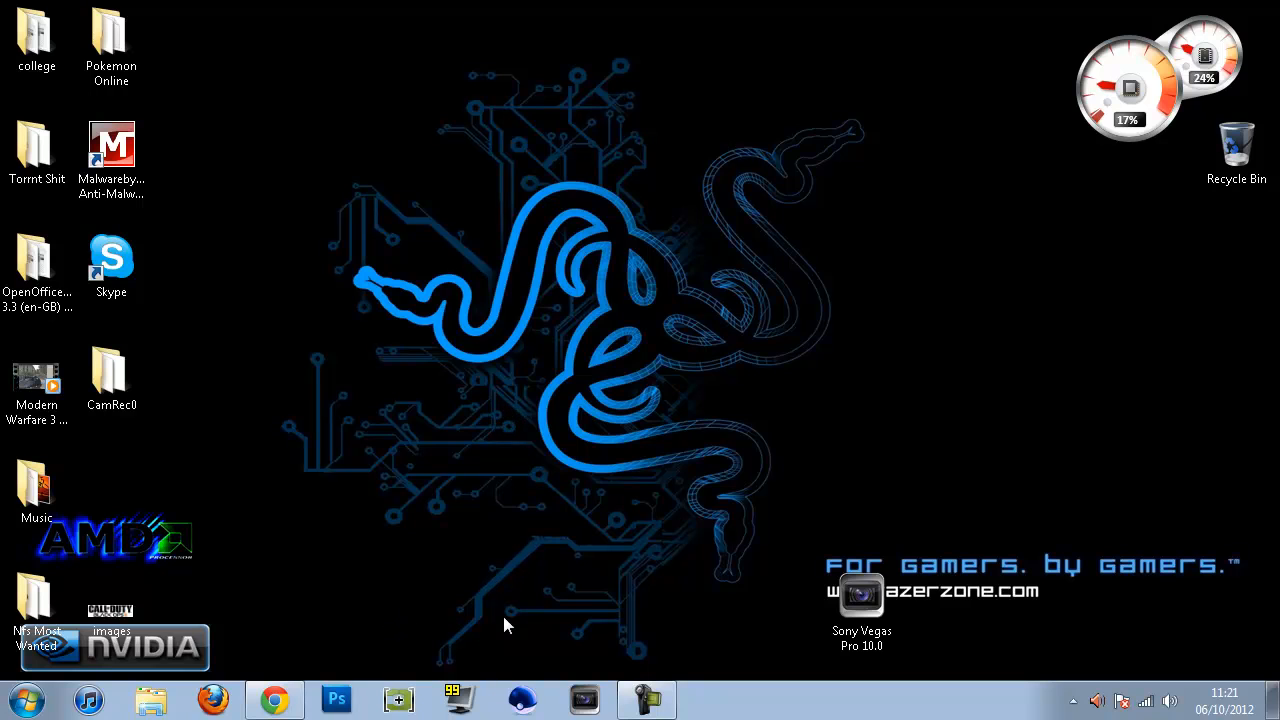
pyautogui.click(274, 699)
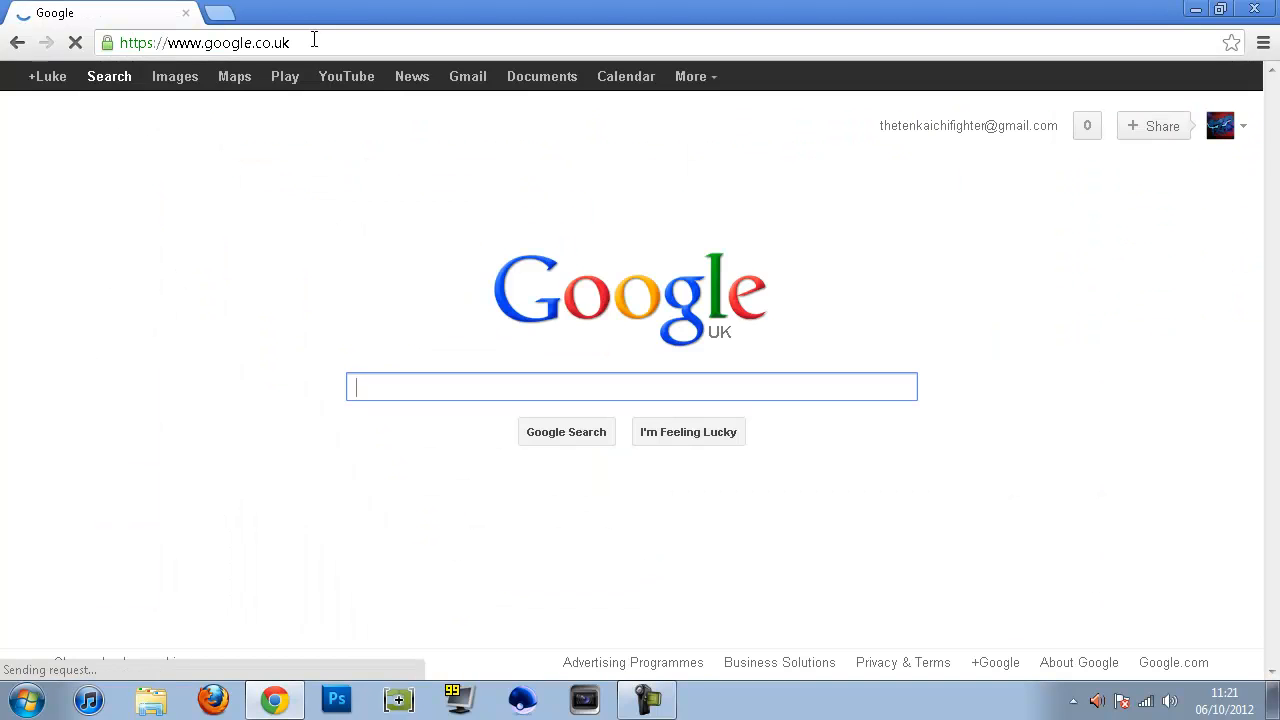
# Search Google for 'malwarebytes' to reach the Anti-Malware Free page, then close Chrome.
pyautogui.write('malwarebytes')
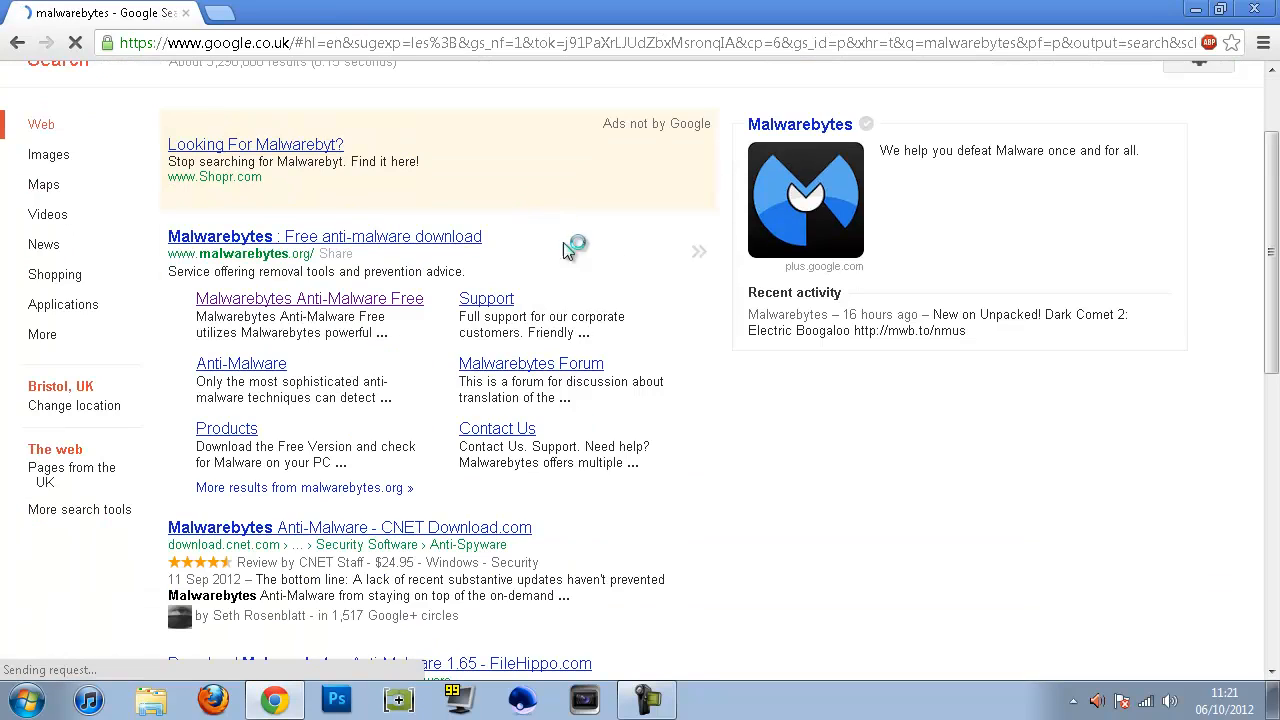
pyautogui.moveTo(313, 323)
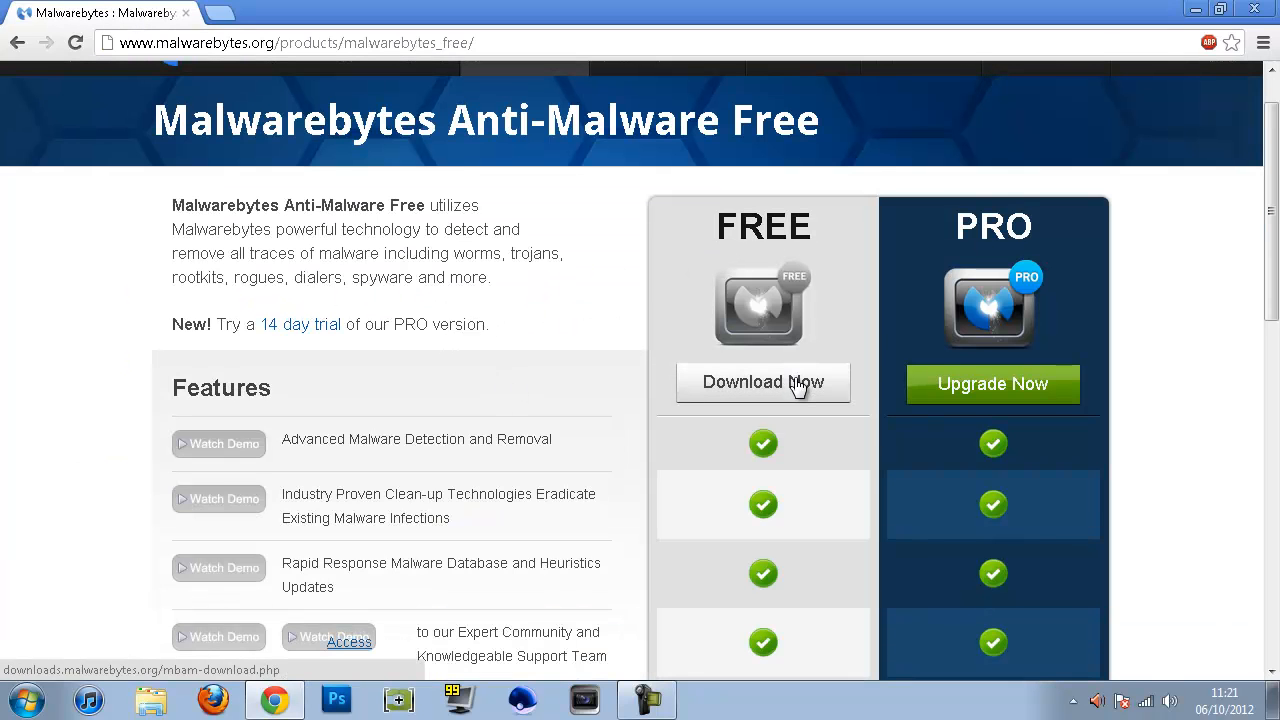
pyautogui.moveTo(1257, 9)
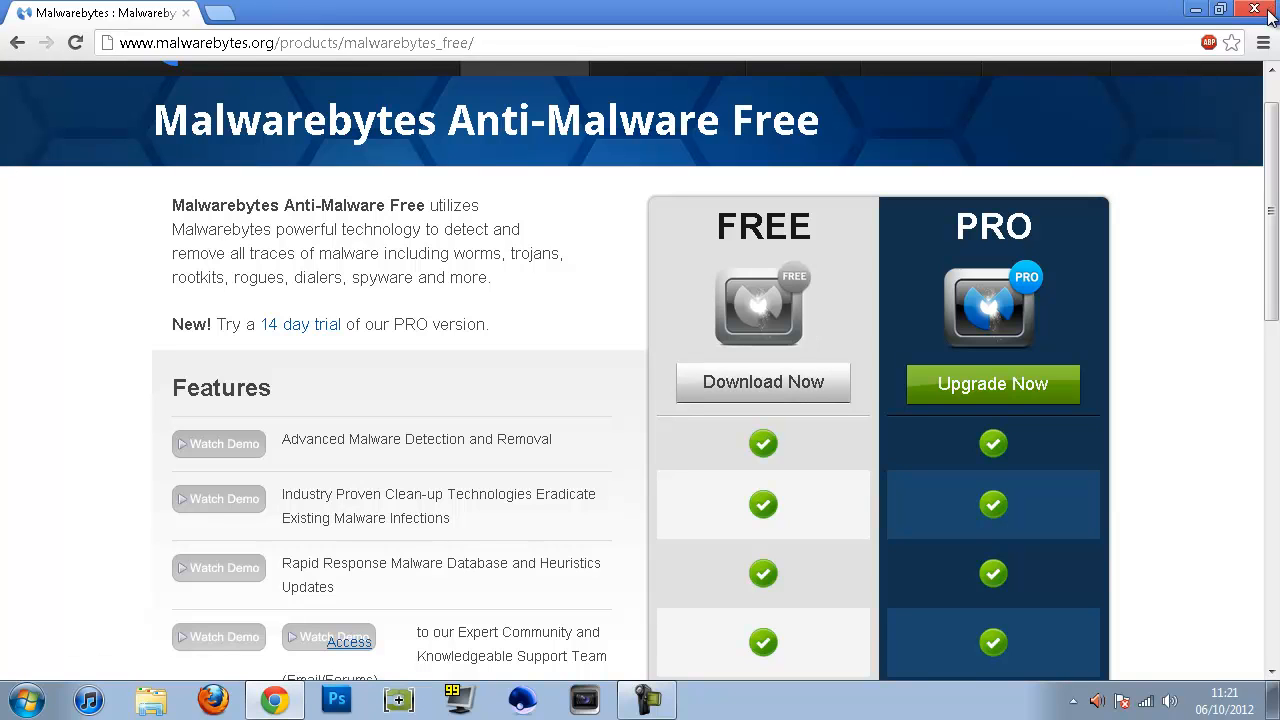
pyautogui.click(1260, 9)
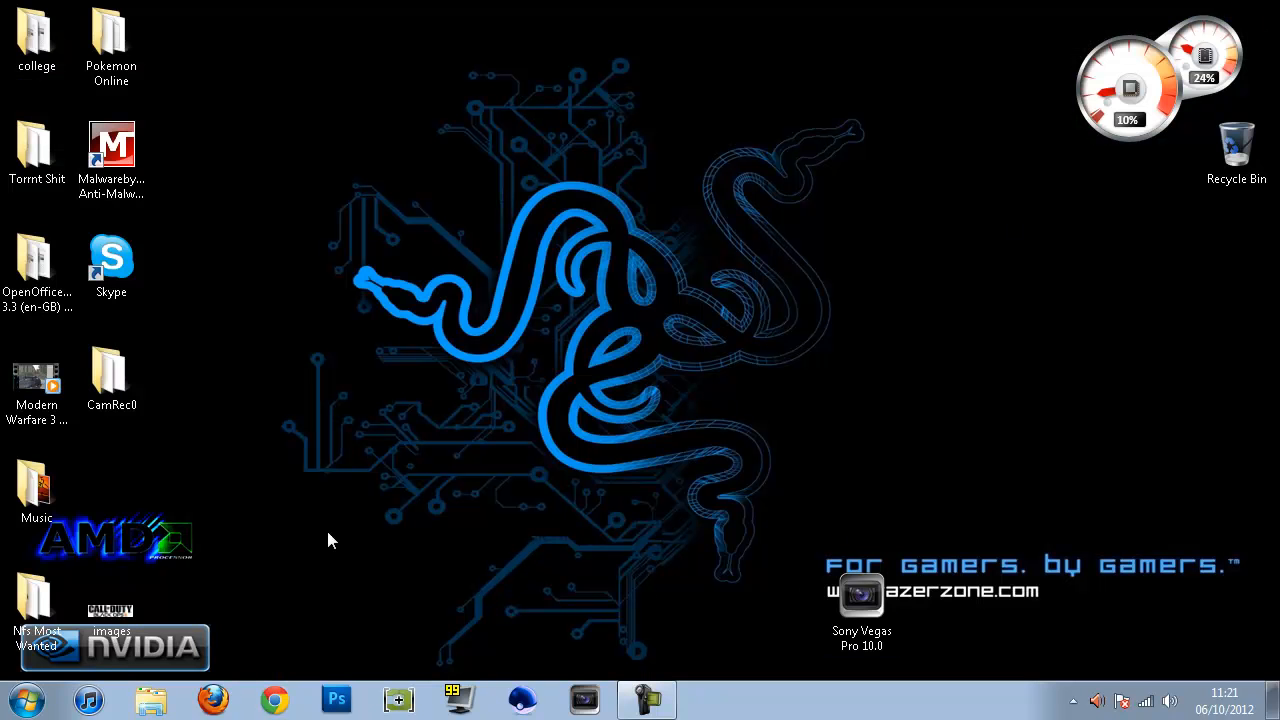
# Launch Malwarebytes Anti-Malware and start a quick scan of the system.
pyautogui.click(111, 150)
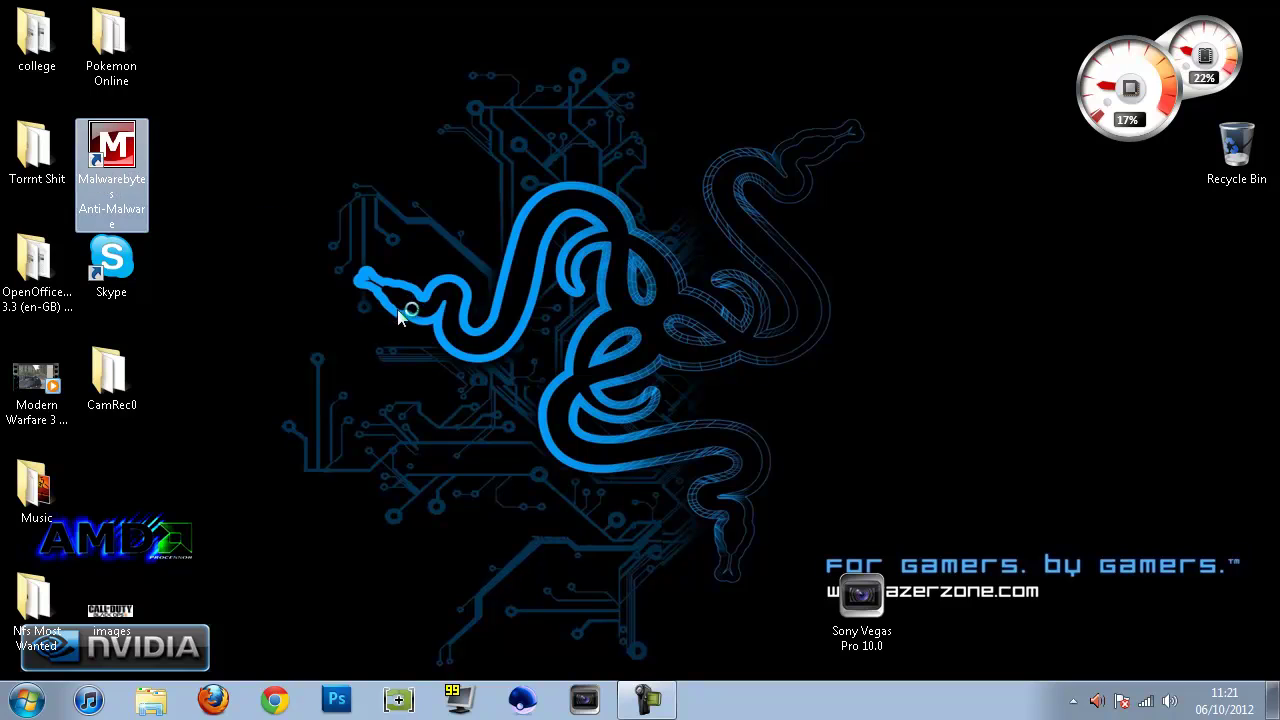
pyautogui.moveTo(620, 390)
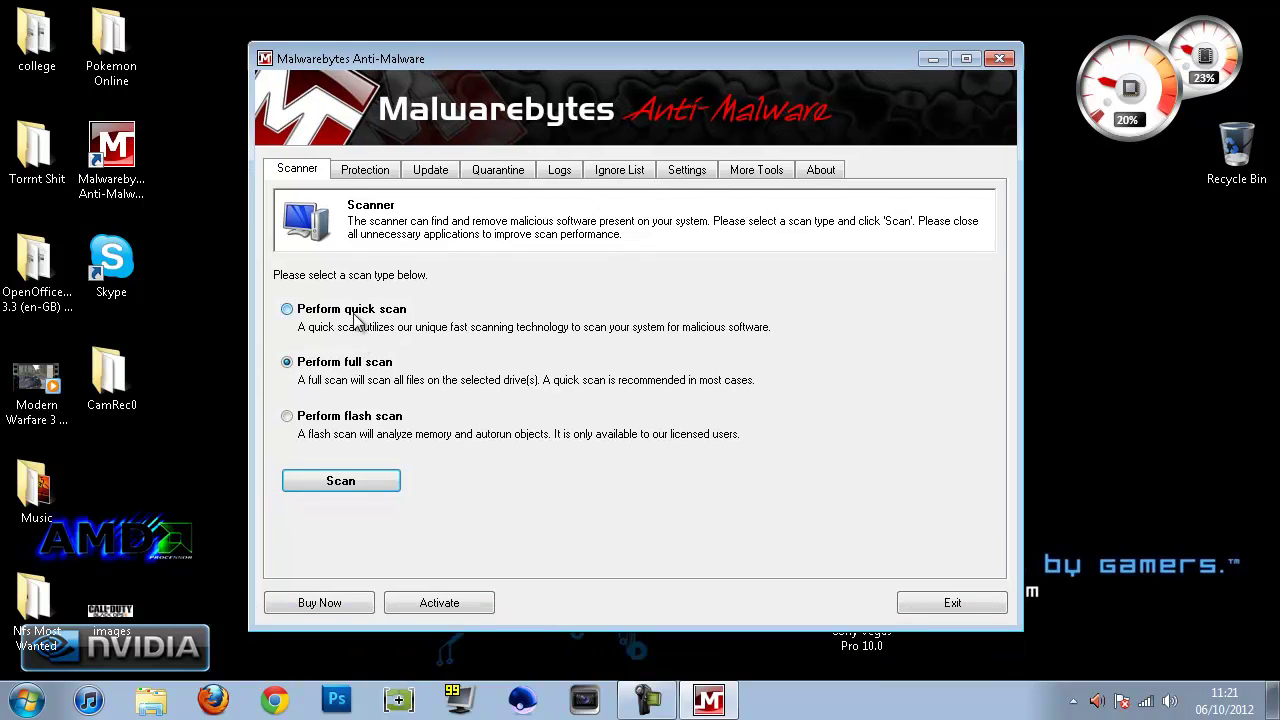
pyautogui.click(287, 308)
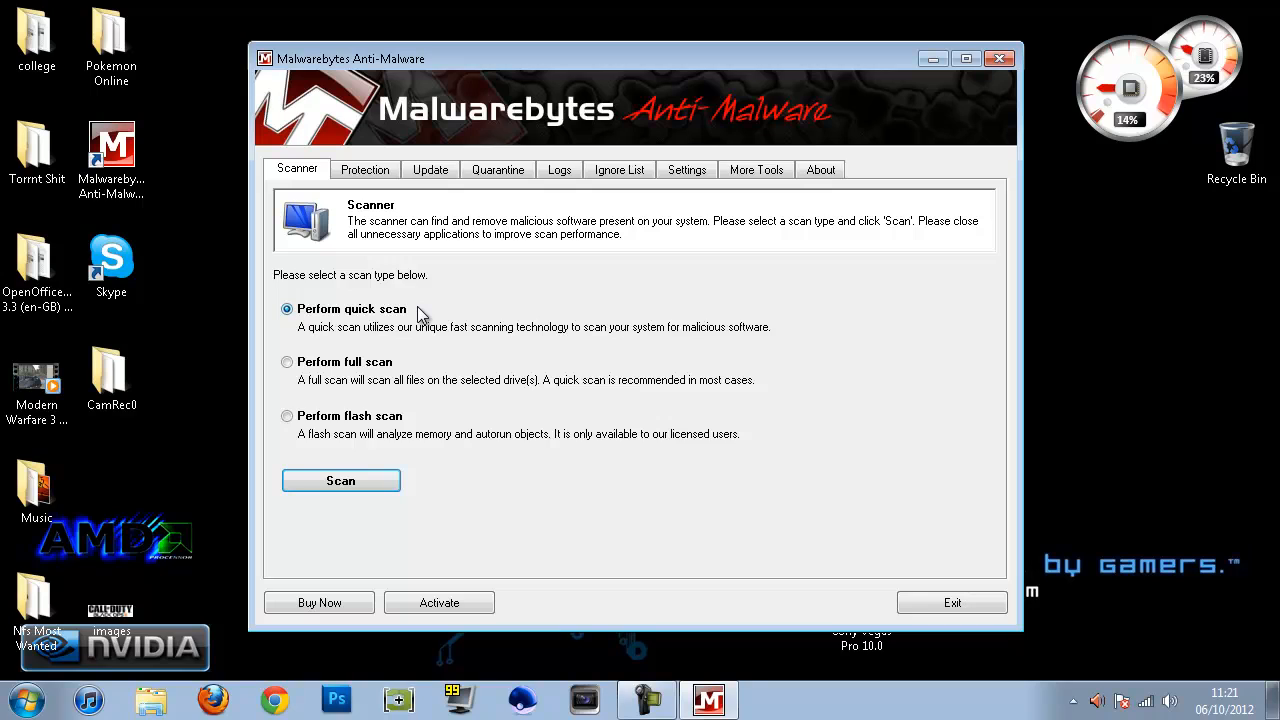
pyautogui.click(287, 361)
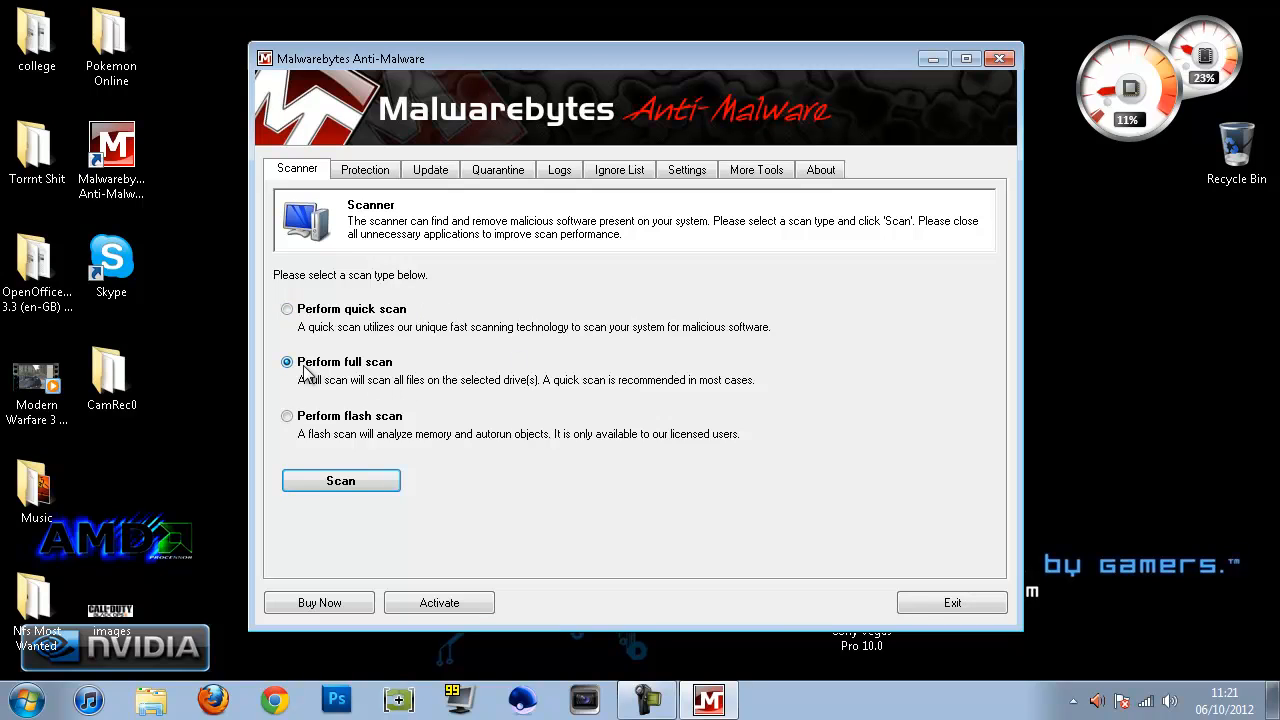
pyautogui.moveTo(418, 188)
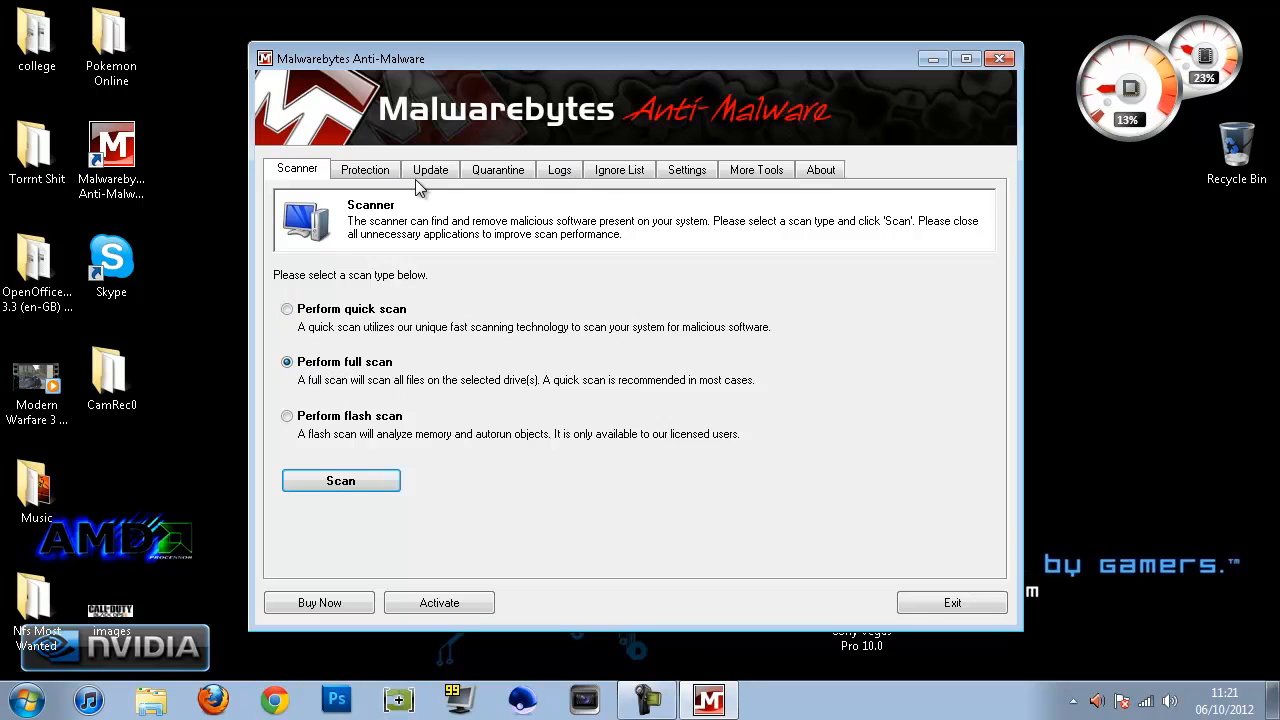
pyautogui.moveTo(428, 385)
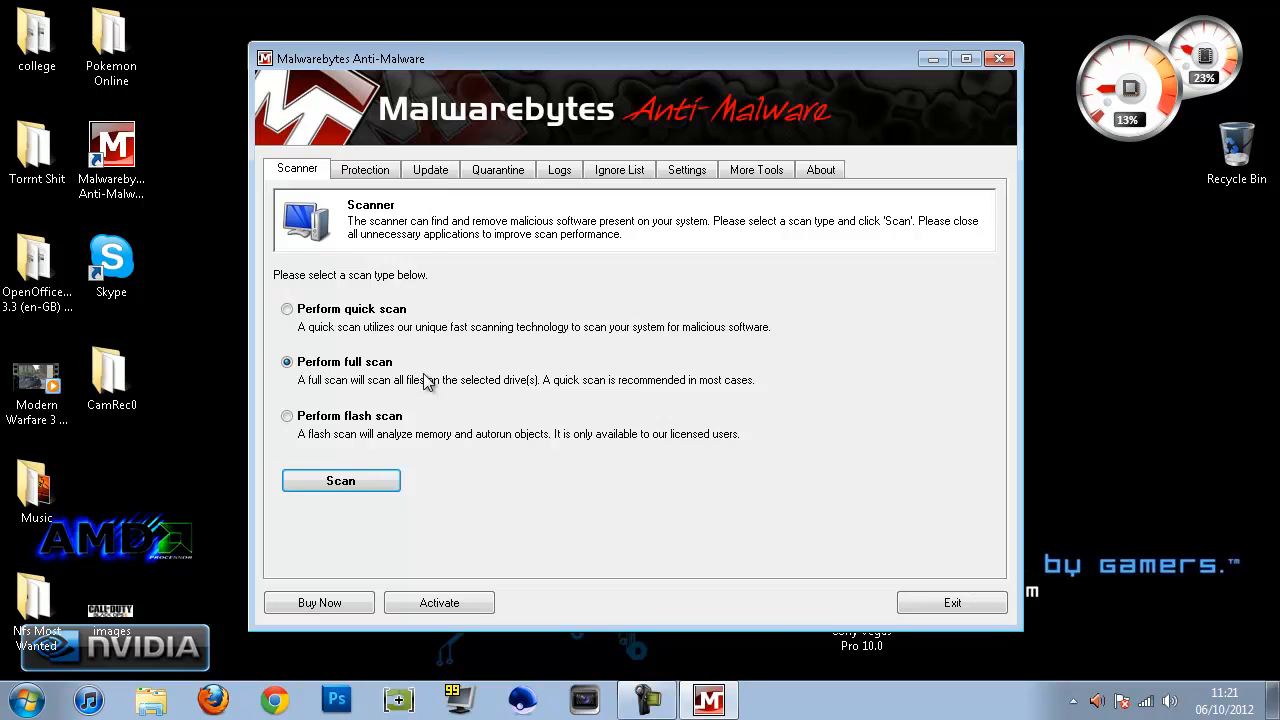
pyautogui.moveTo(330, 372)
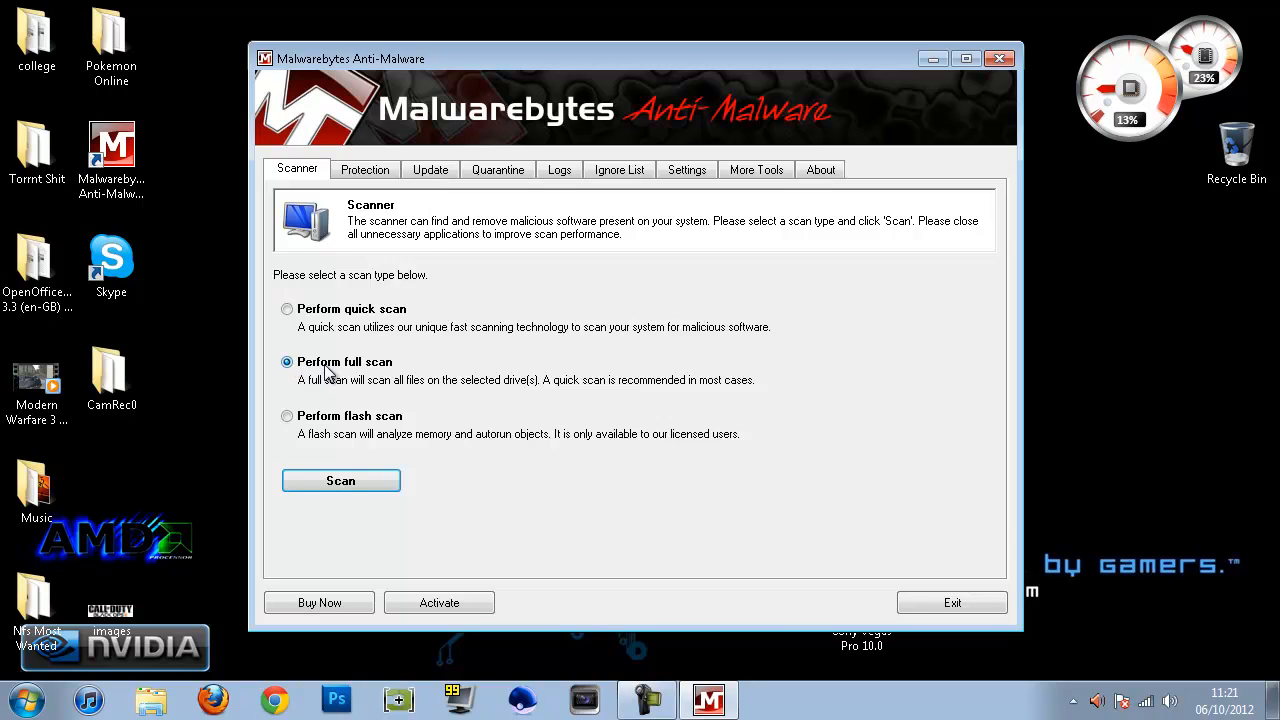
pyautogui.moveTo(360, 305)
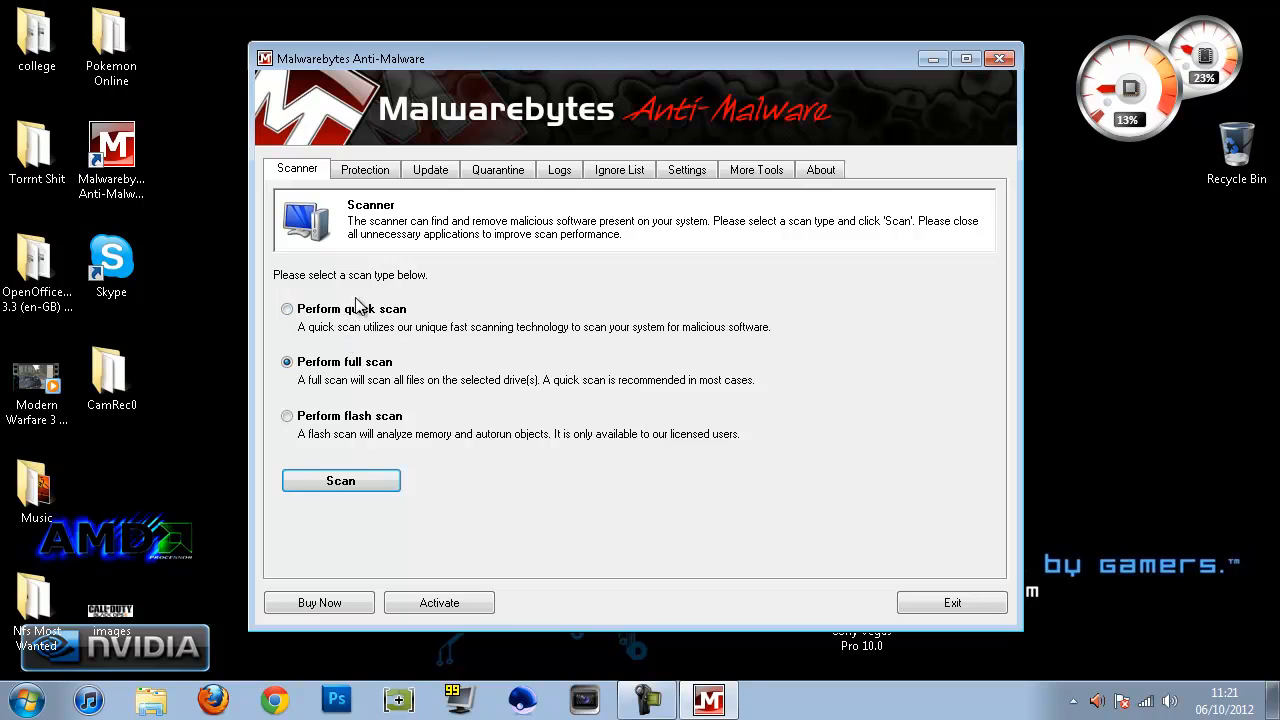
pyautogui.click(340, 480)
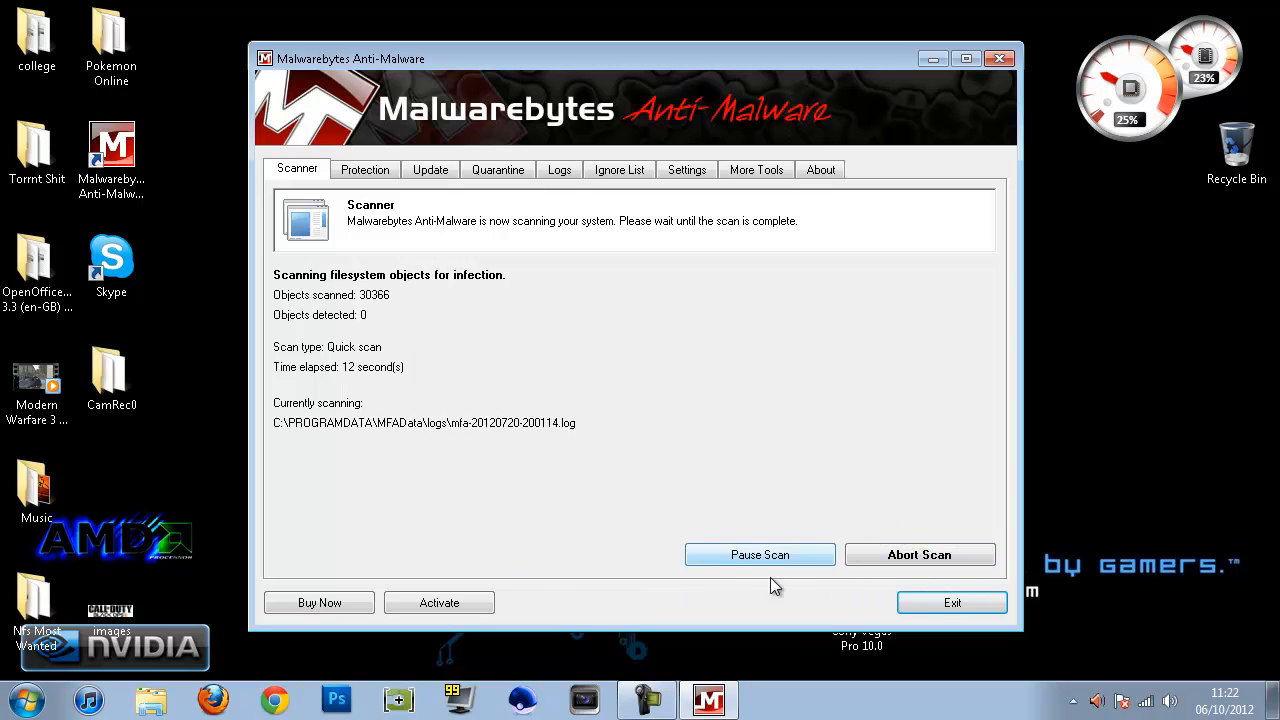
pyautogui.moveTo(867, 547)
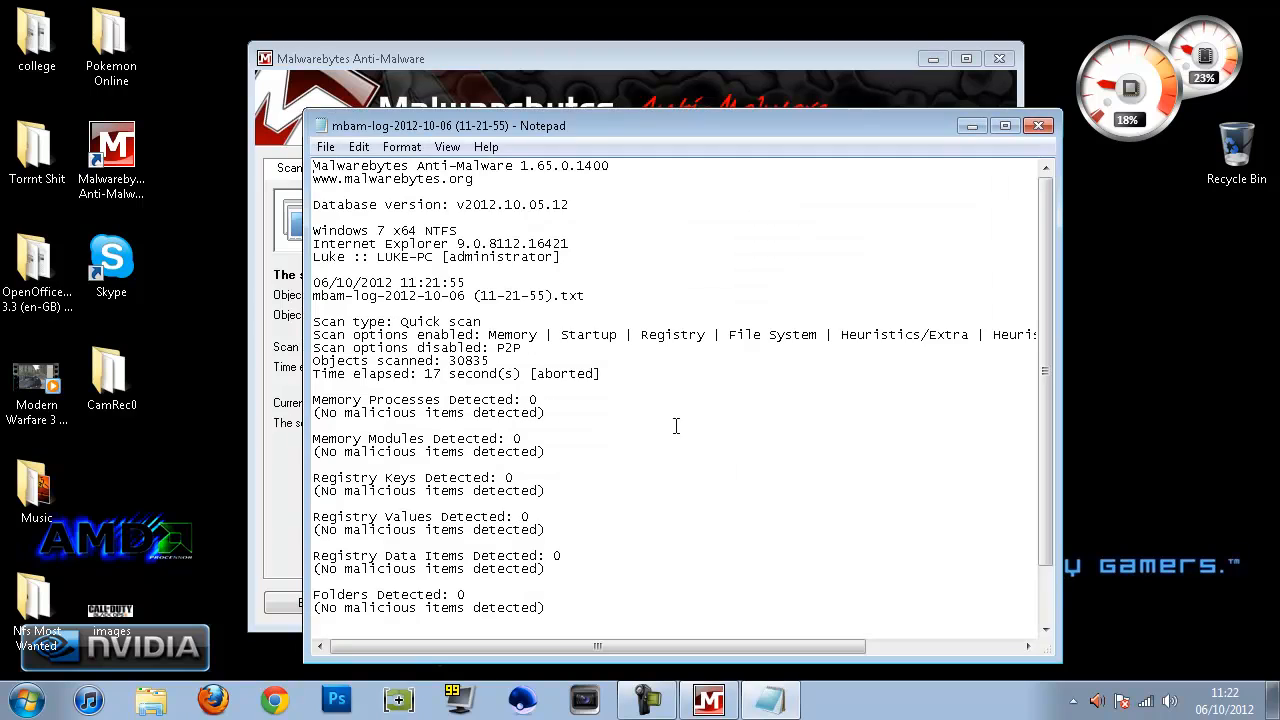
# Read through the scan log showing zero detections and close it.
pyautogui.scroll(-3)
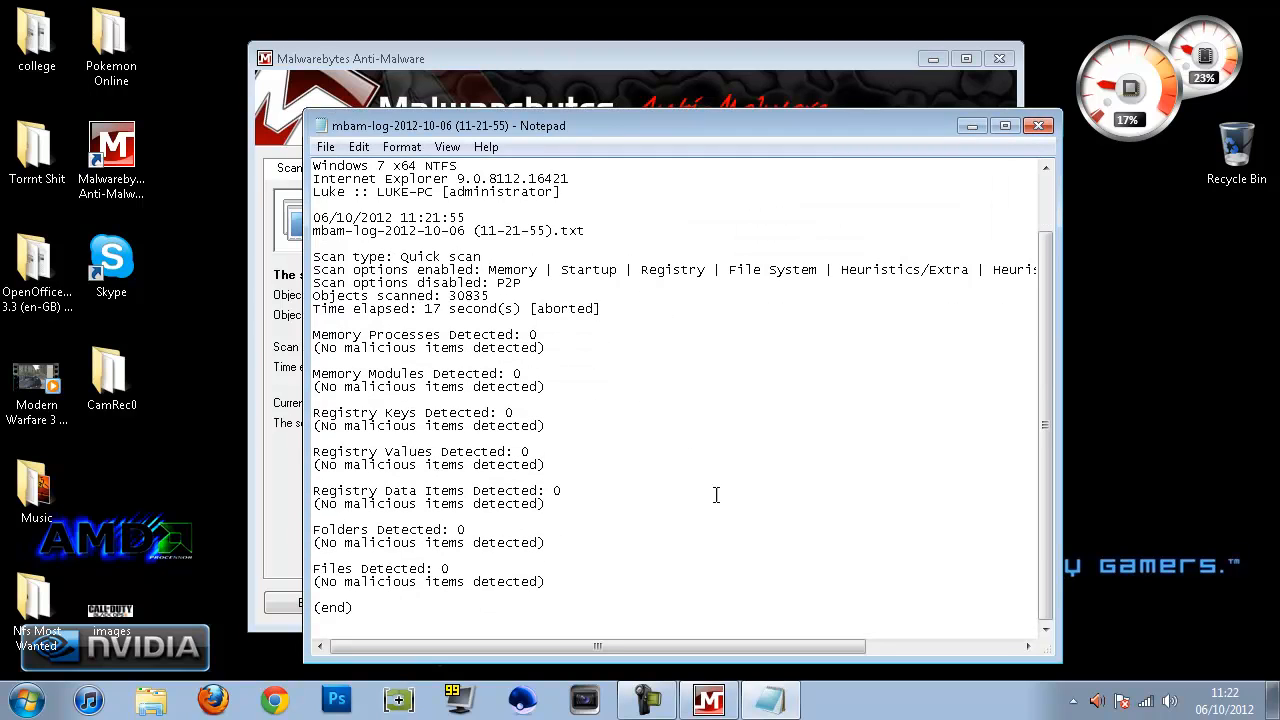
pyautogui.scroll(3)
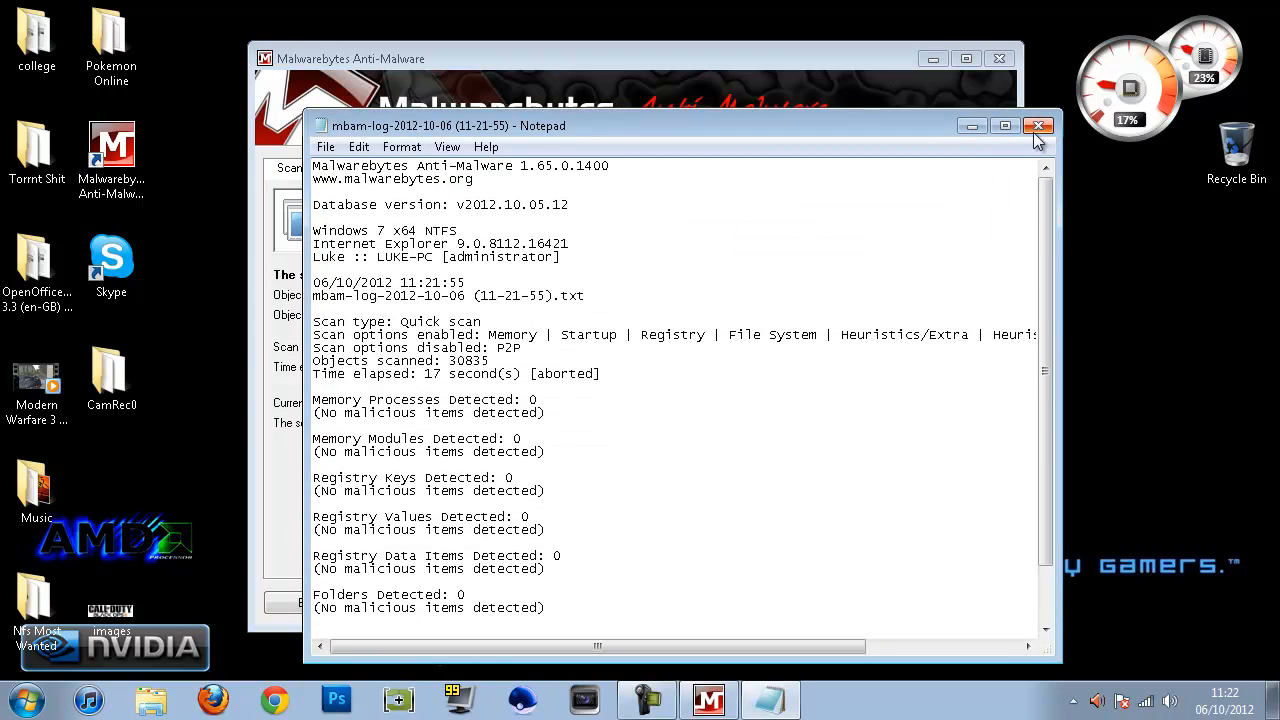
pyautogui.click(1038, 125)
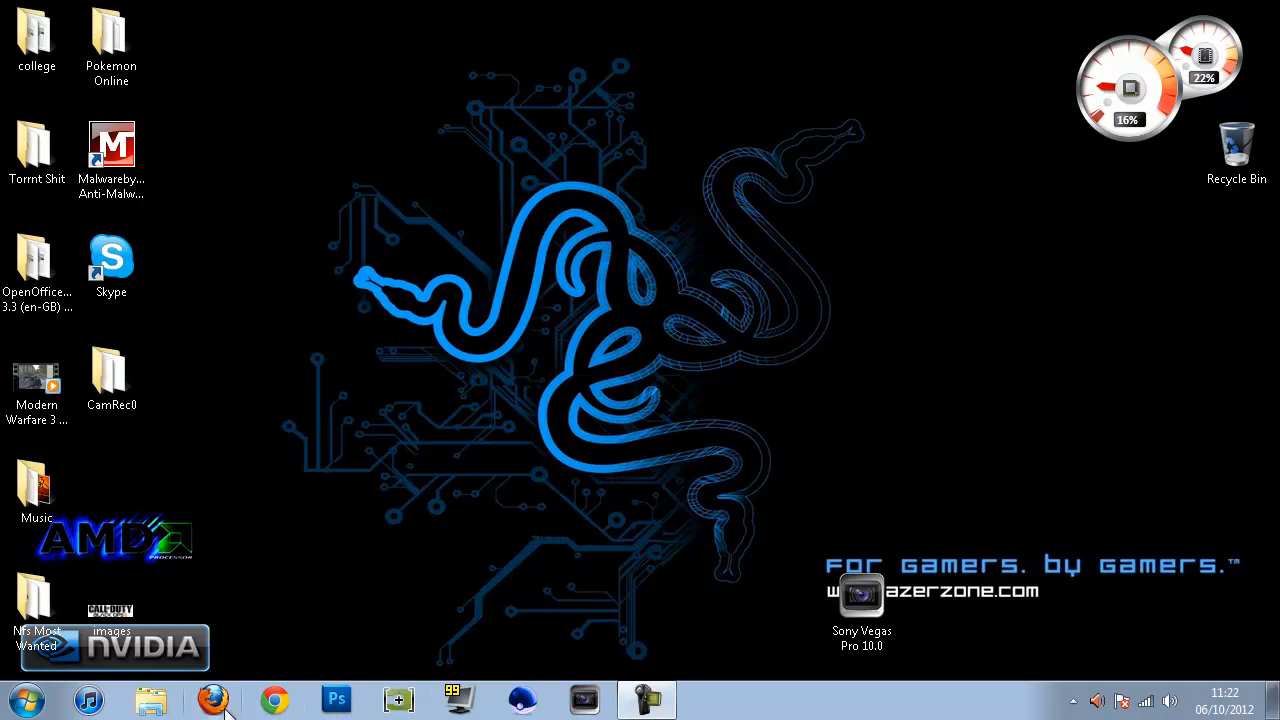
pyautogui.moveTo(545, 688)
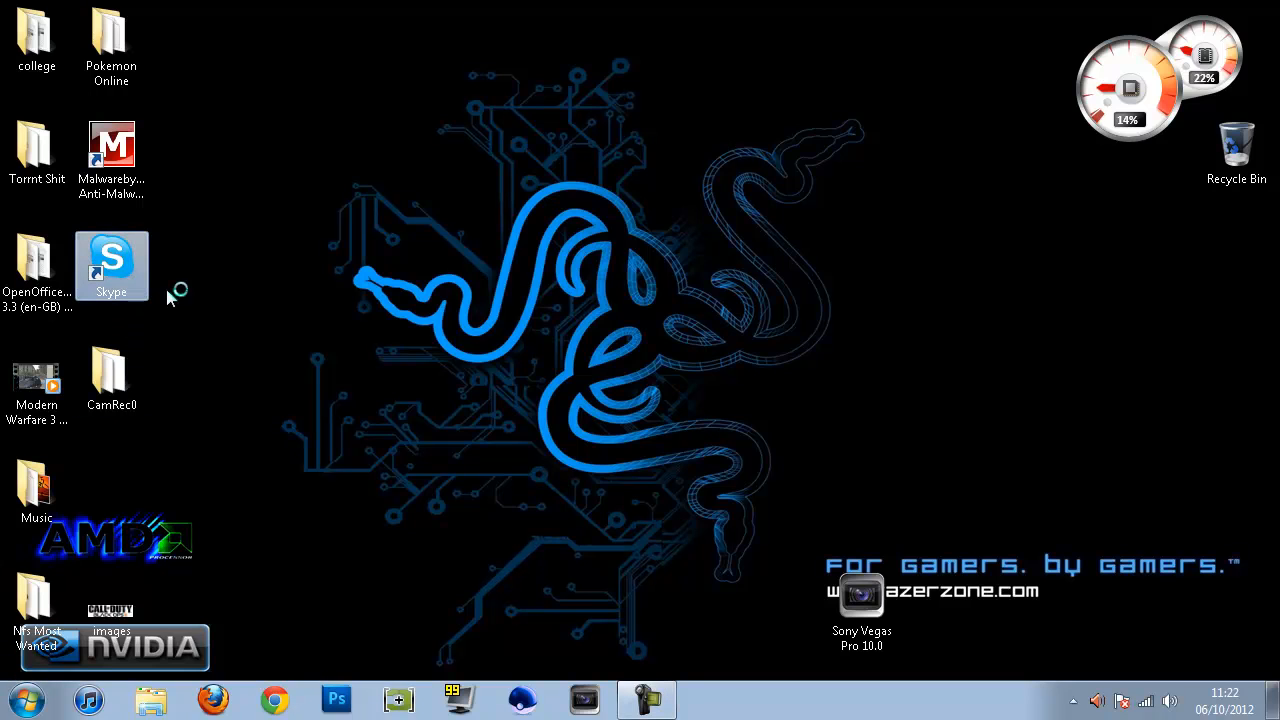
# Sign in to Skype and inspect the PrettyMay.exe entry under Advanced options' API access control.
pyautogui.doubleClick(111, 265)
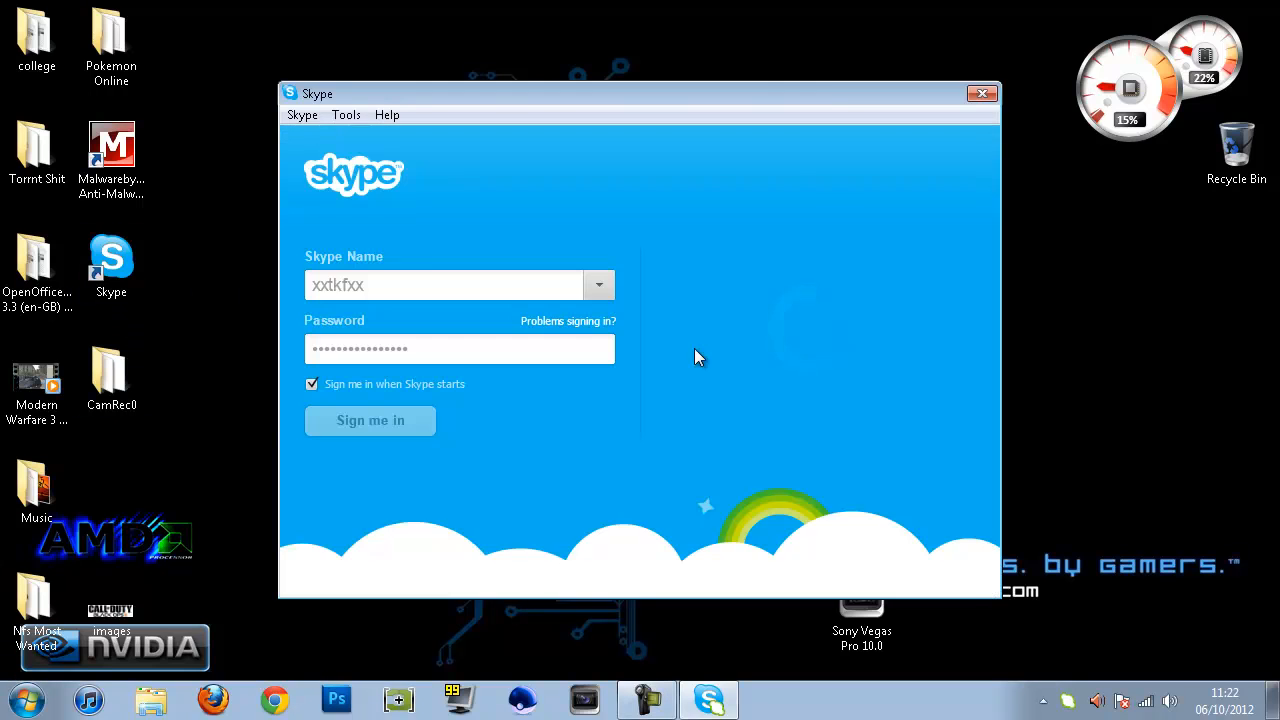
pyautogui.click(370, 420)
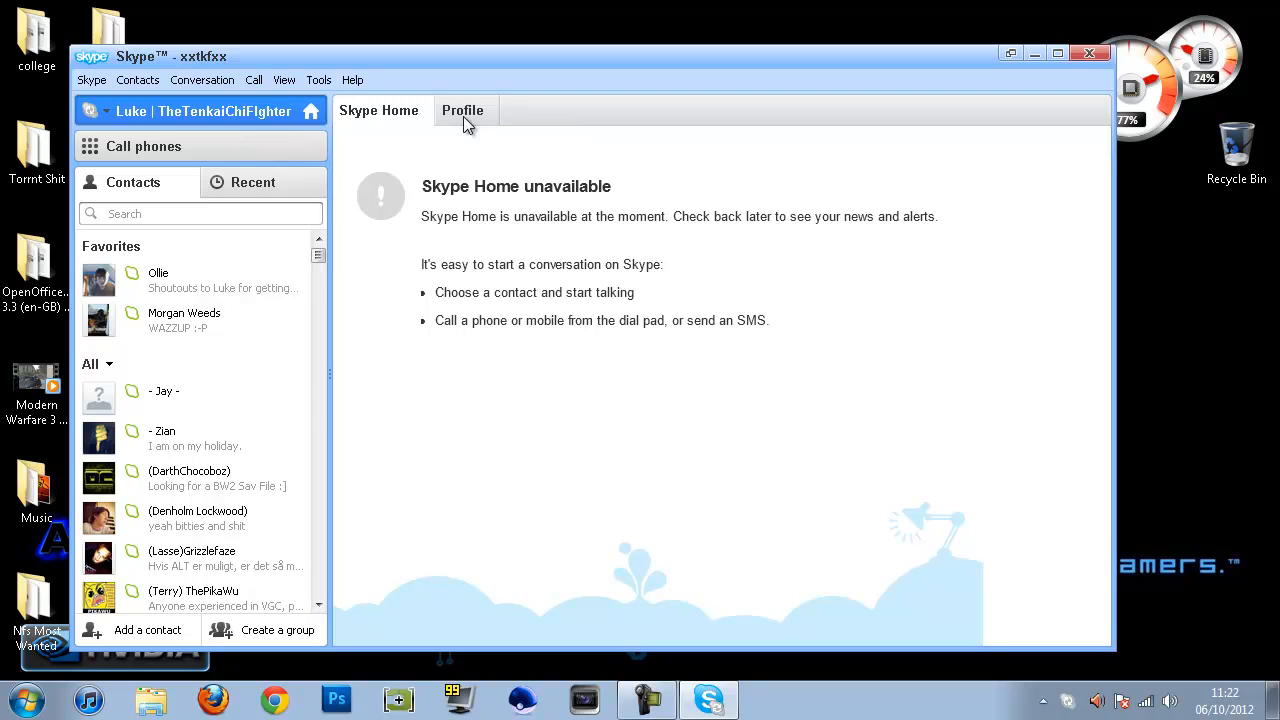
pyautogui.click(318, 80)
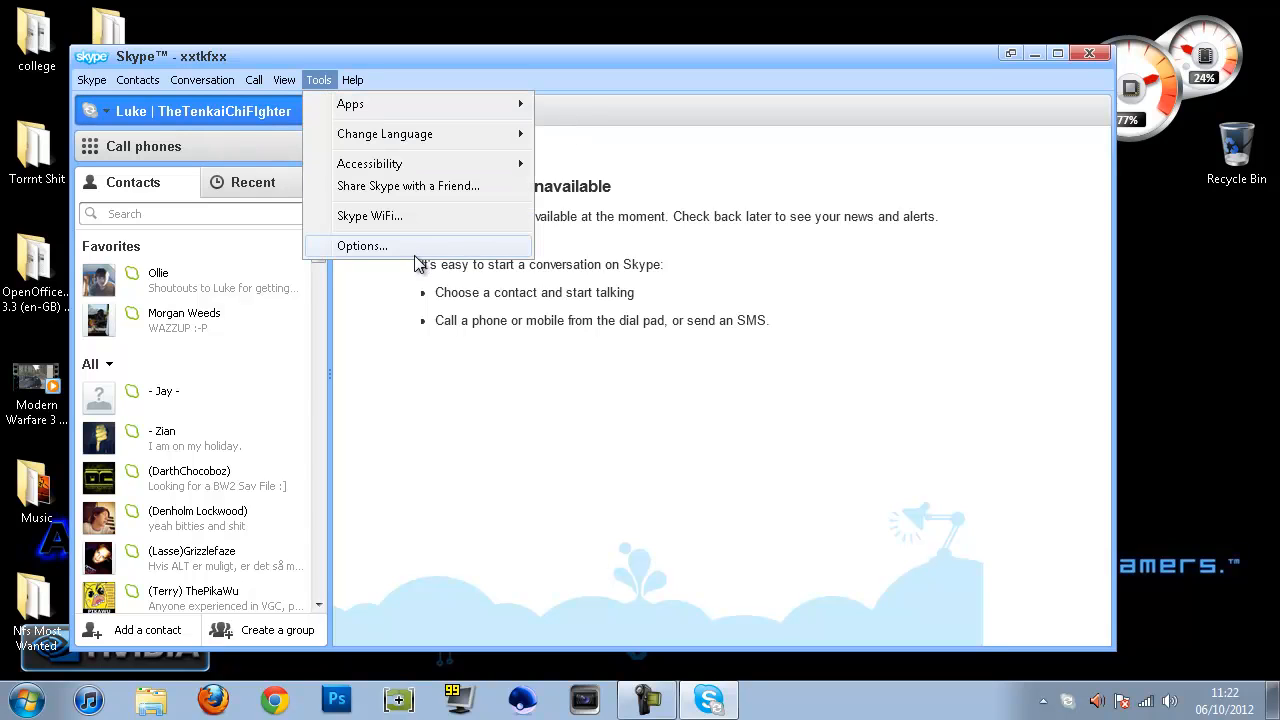
pyautogui.click(361, 246)
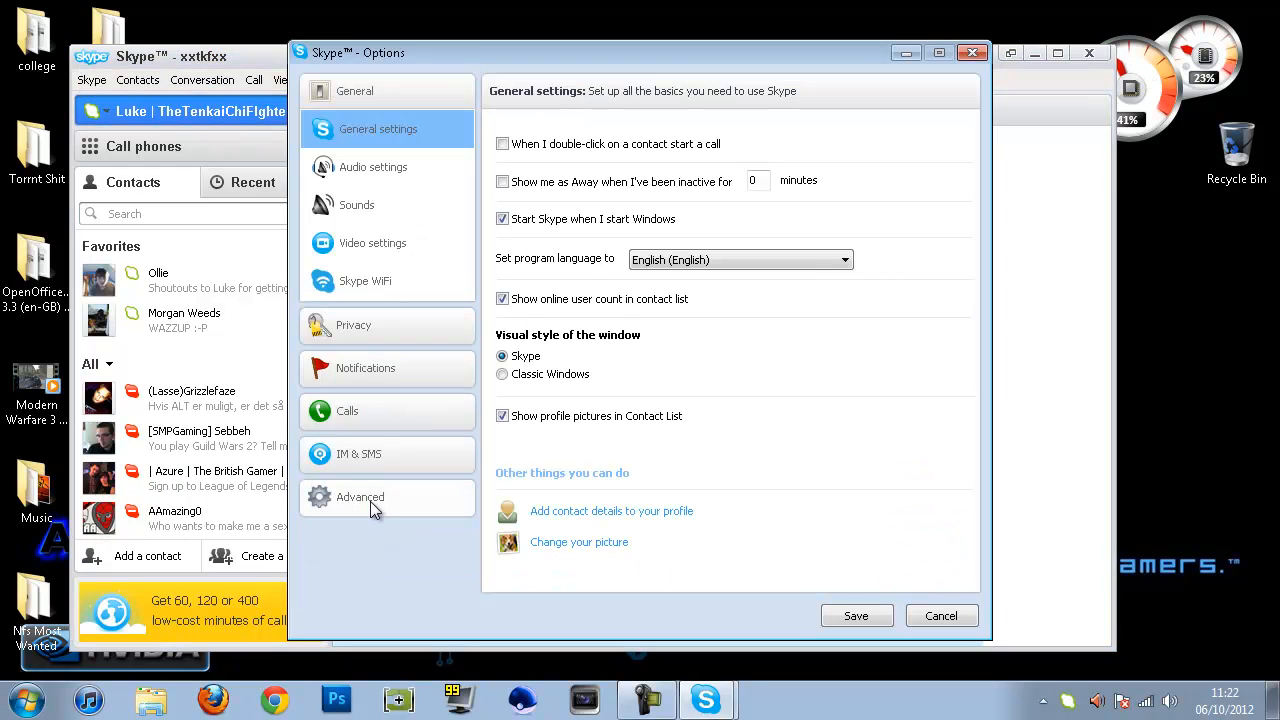
pyautogui.click(360, 497)
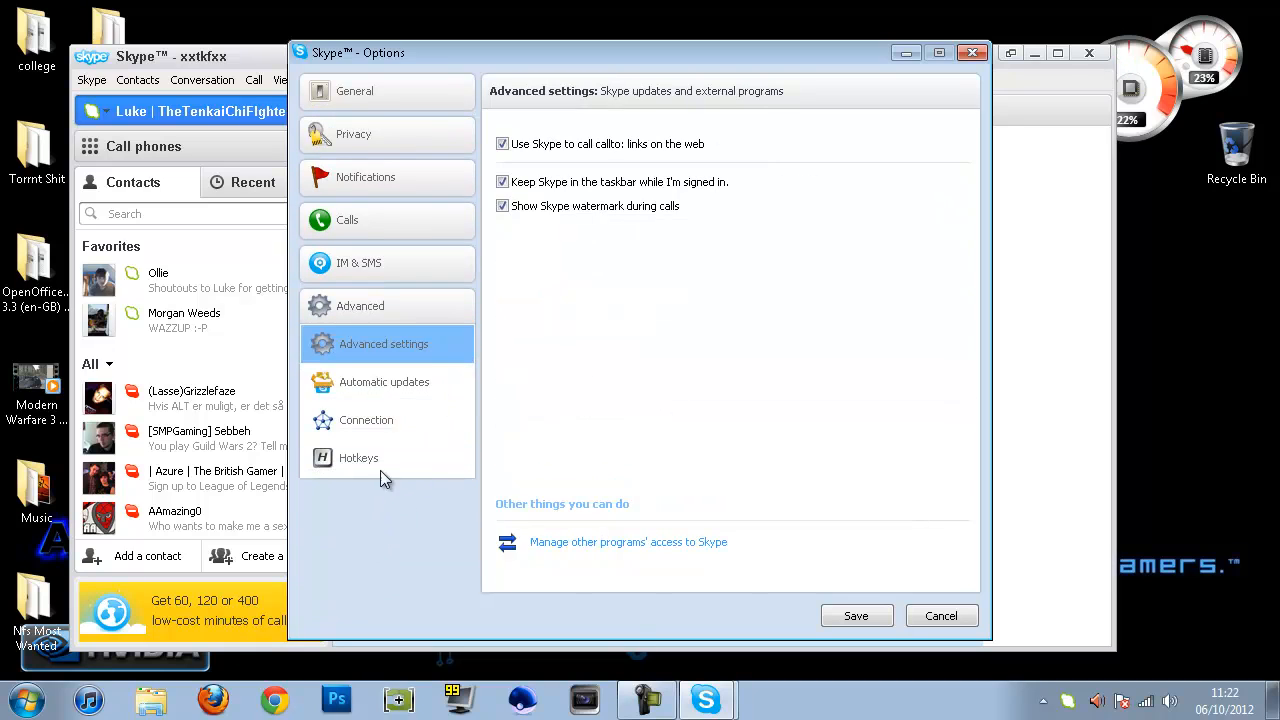
pyautogui.moveTo(685, 545)
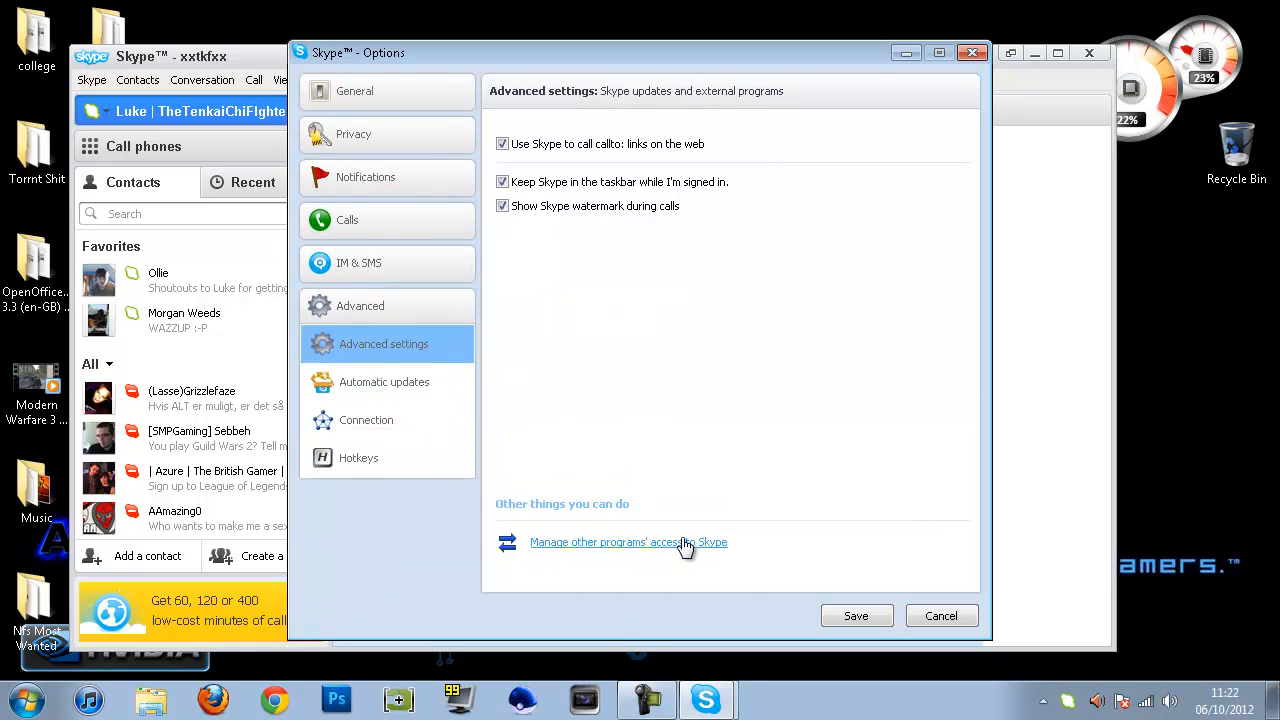
pyautogui.click(628, 541)
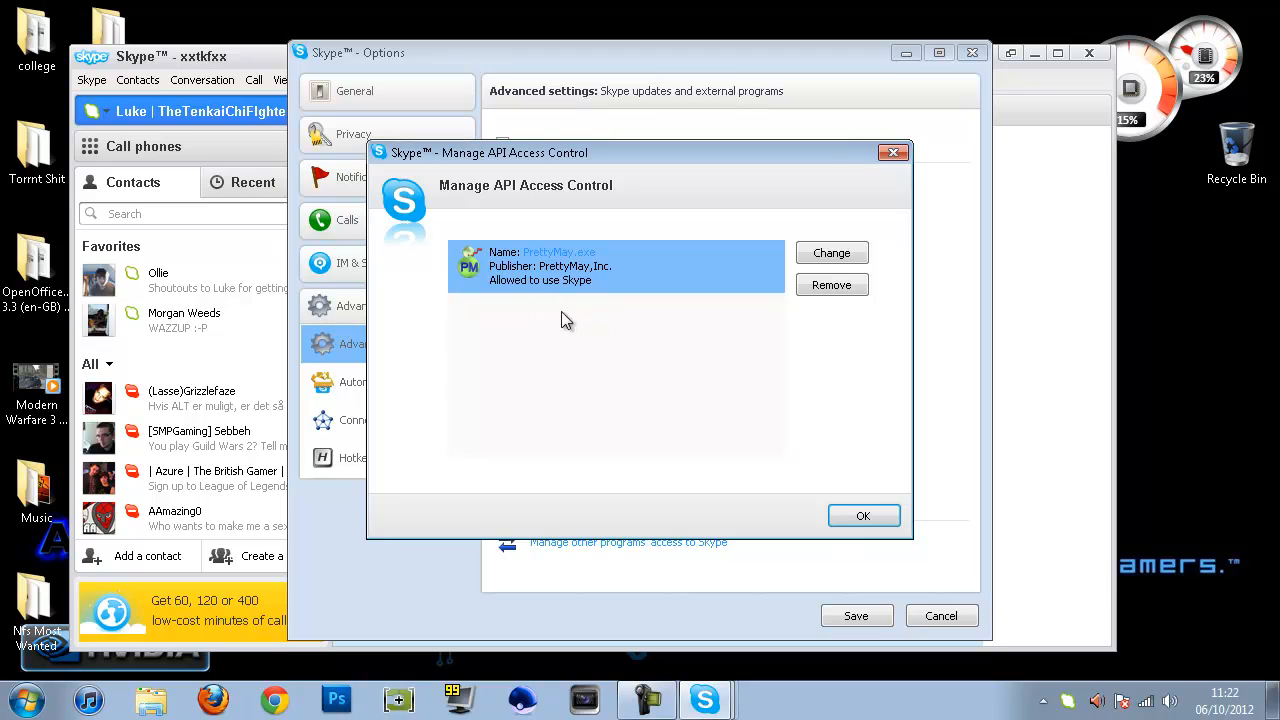
pyautogui.moveTo(563, 373)
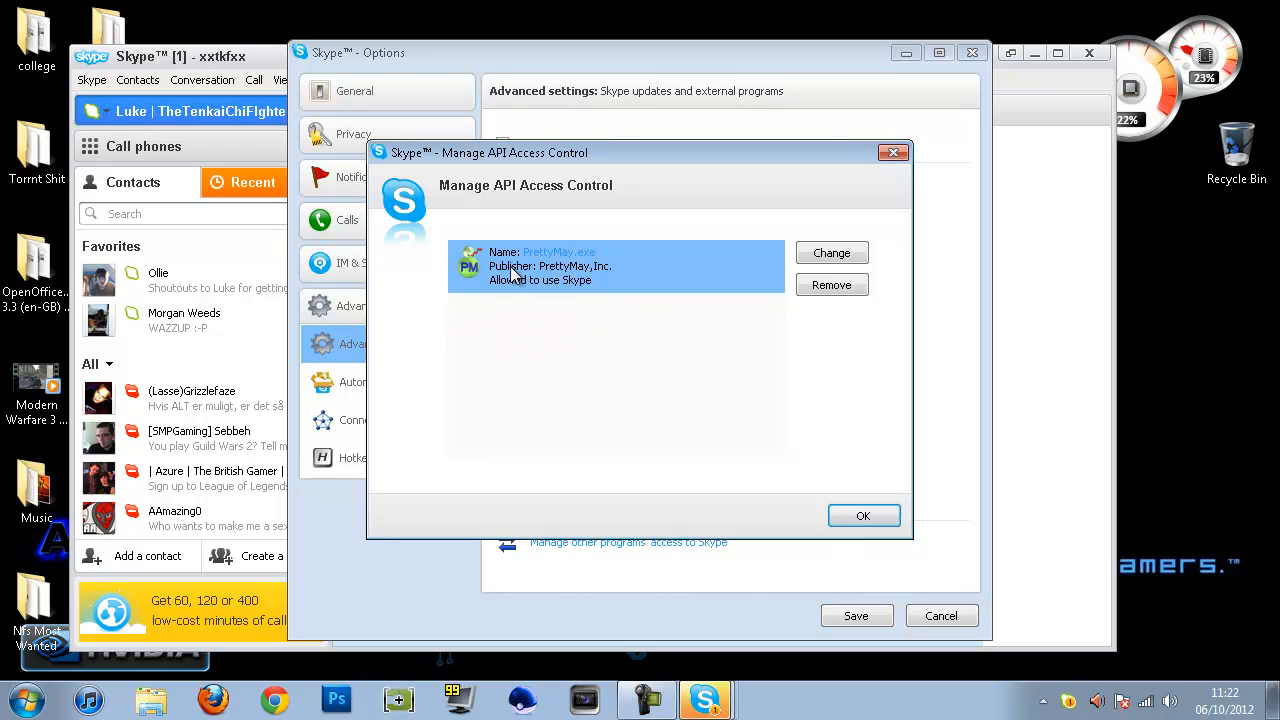
pyautogui.moveTo(695, 338)
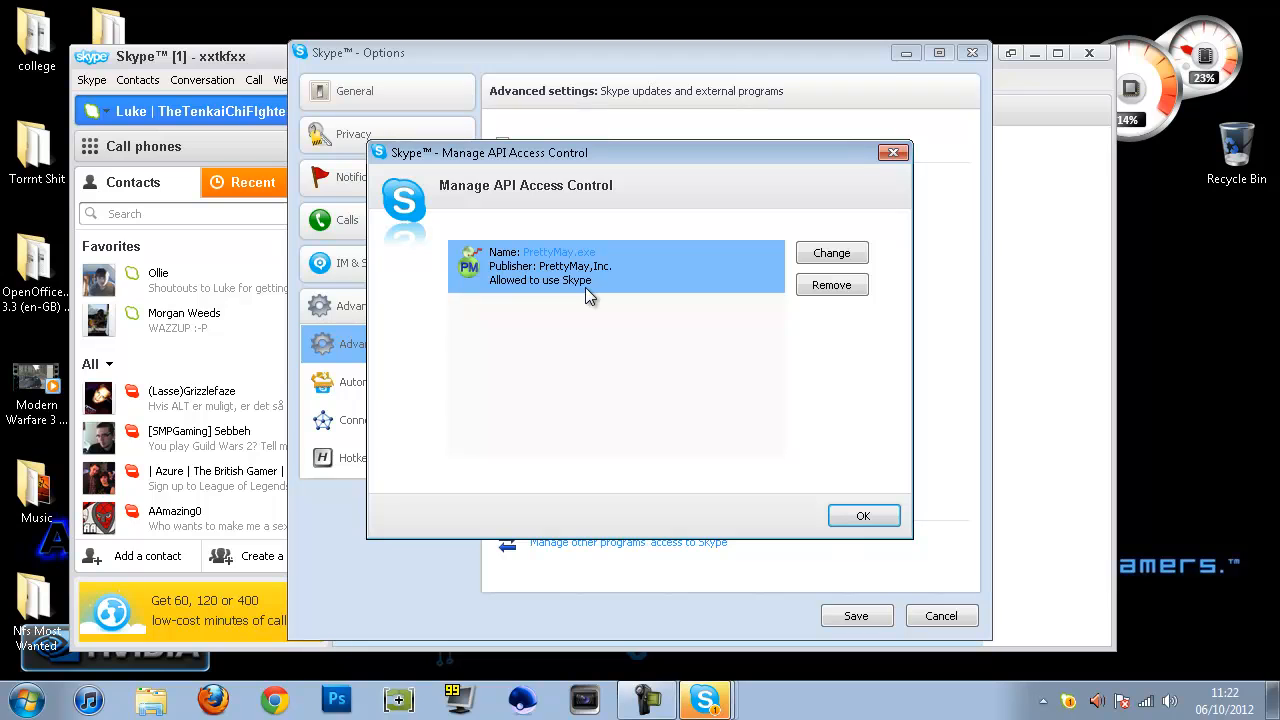
pyautogui.moveTo(580, 313)
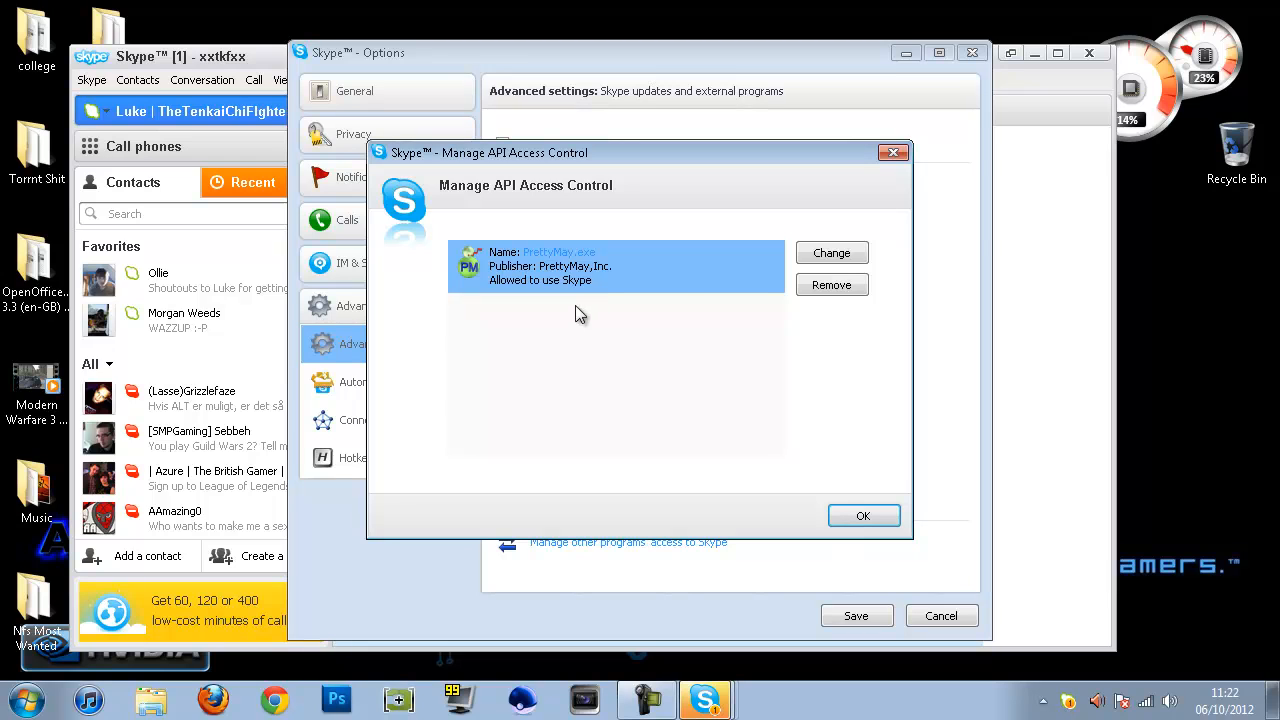
pyautogui.moveTo(623, 317)
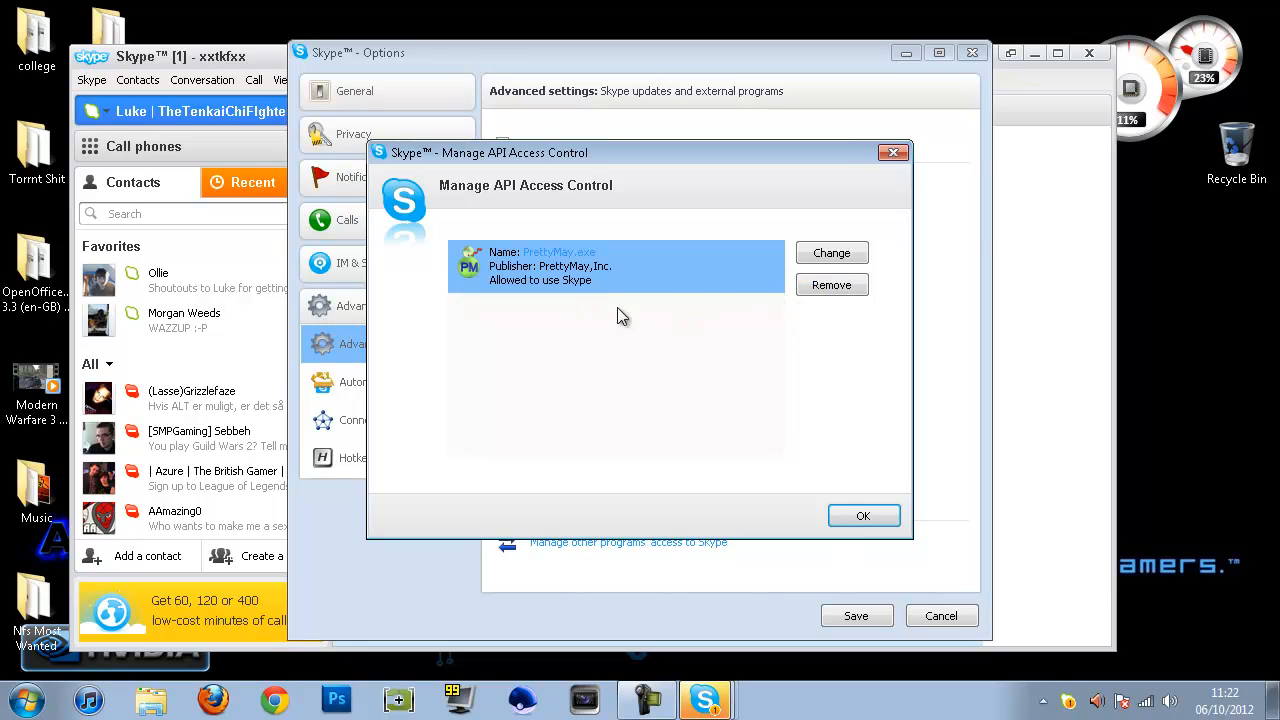
pyautogui.moveTo(832, 252)
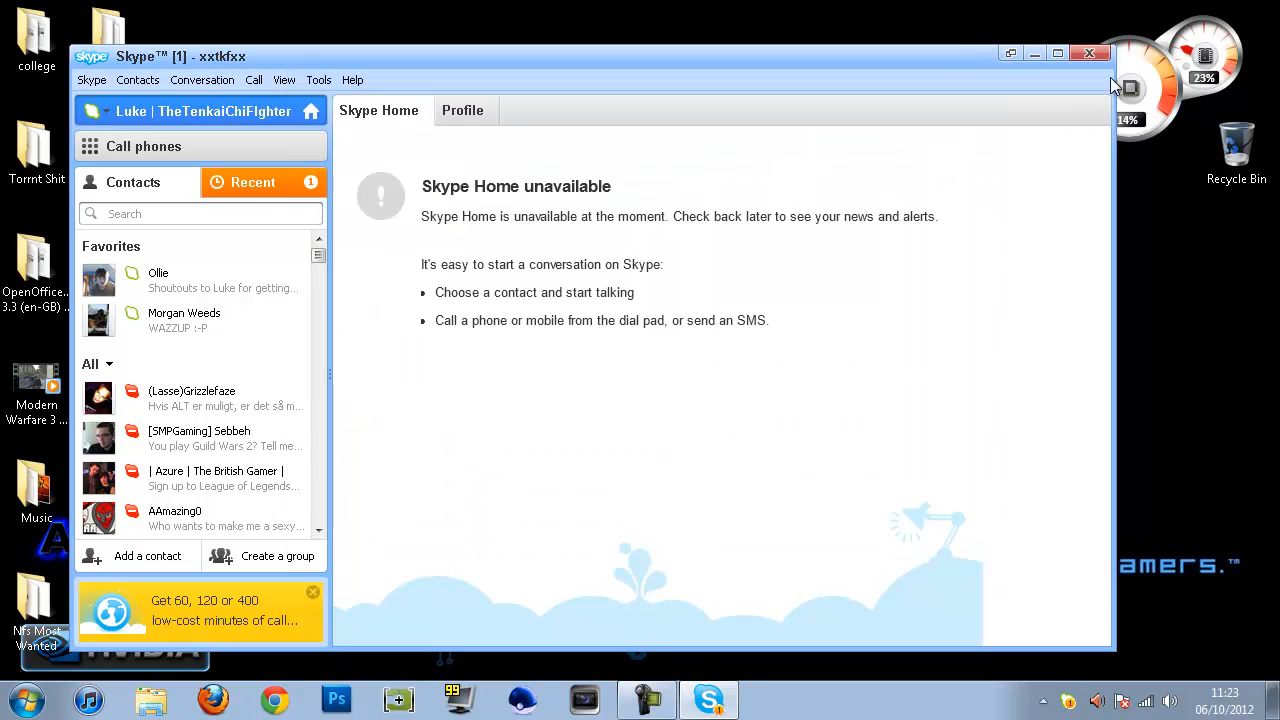
# Quit Skype from its taskbar icon and relaunch it from the desktop shortcut.
pyautogui.rightClick(708, 698)
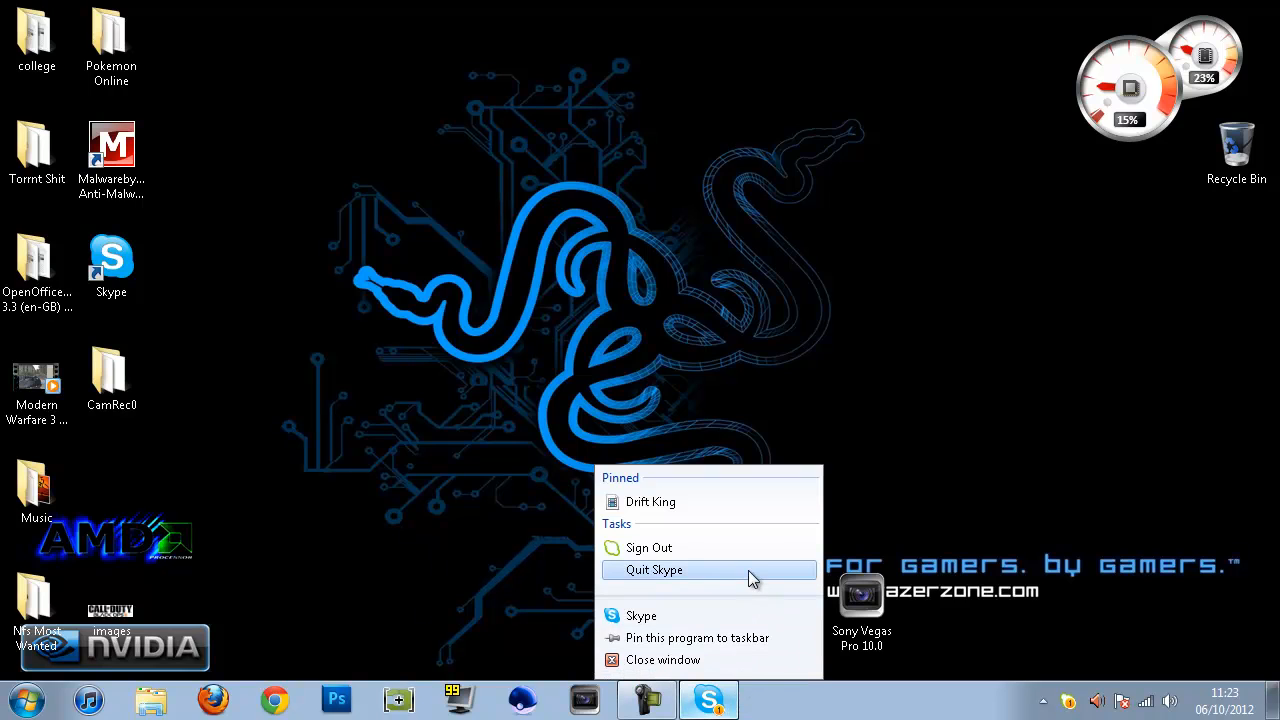
pyautogui.moveTo(995, 436)
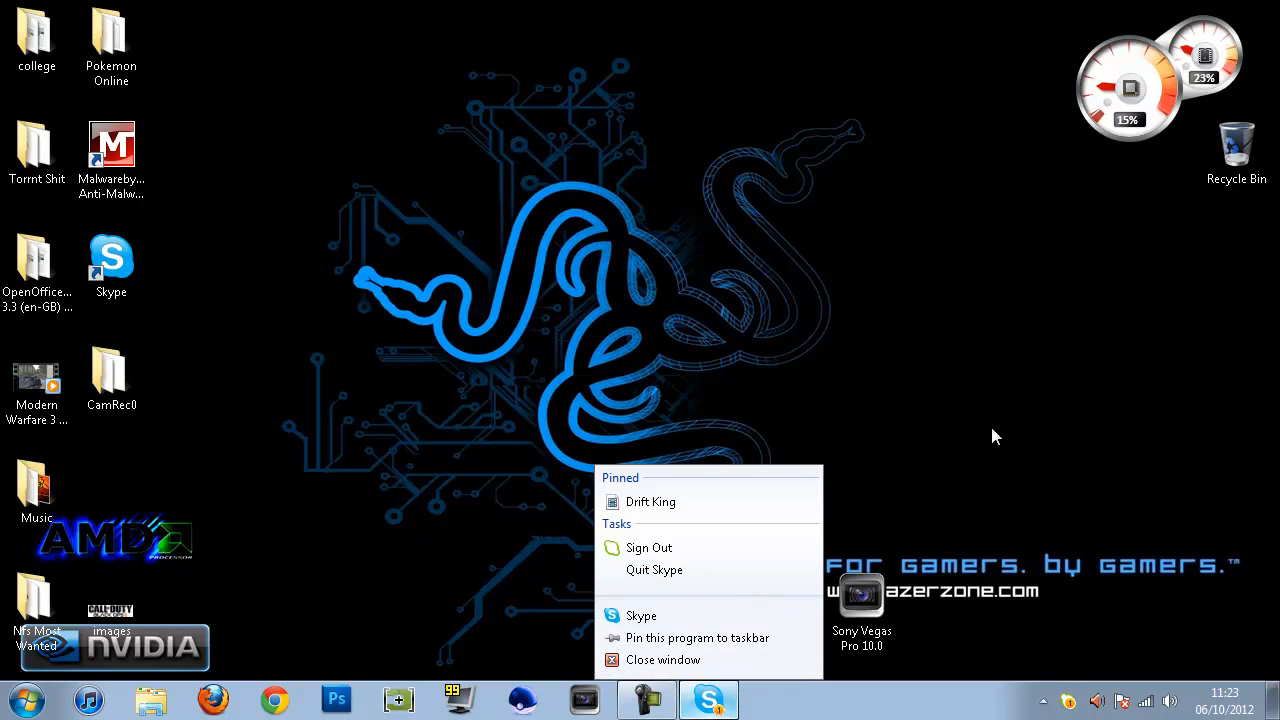
pyautogui.click(415, 373)
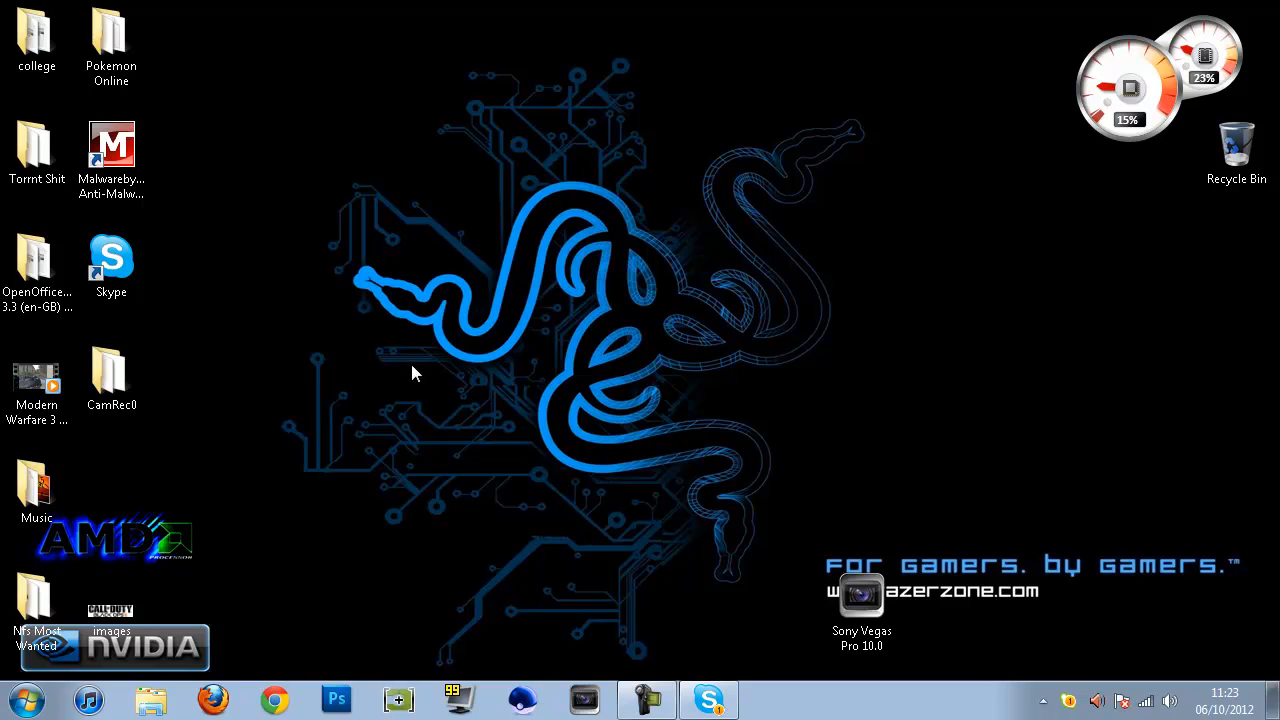
pyautogui.click(111, 258)
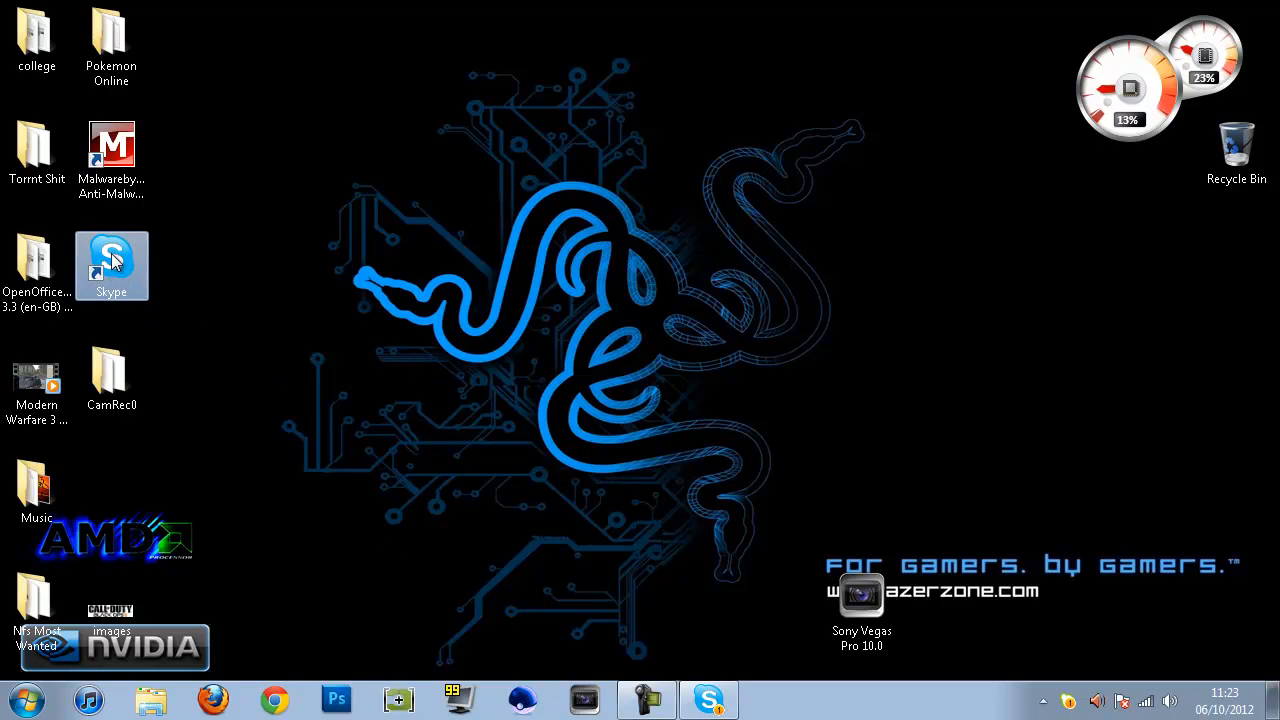
pyautogui.moveTo(535, 503)
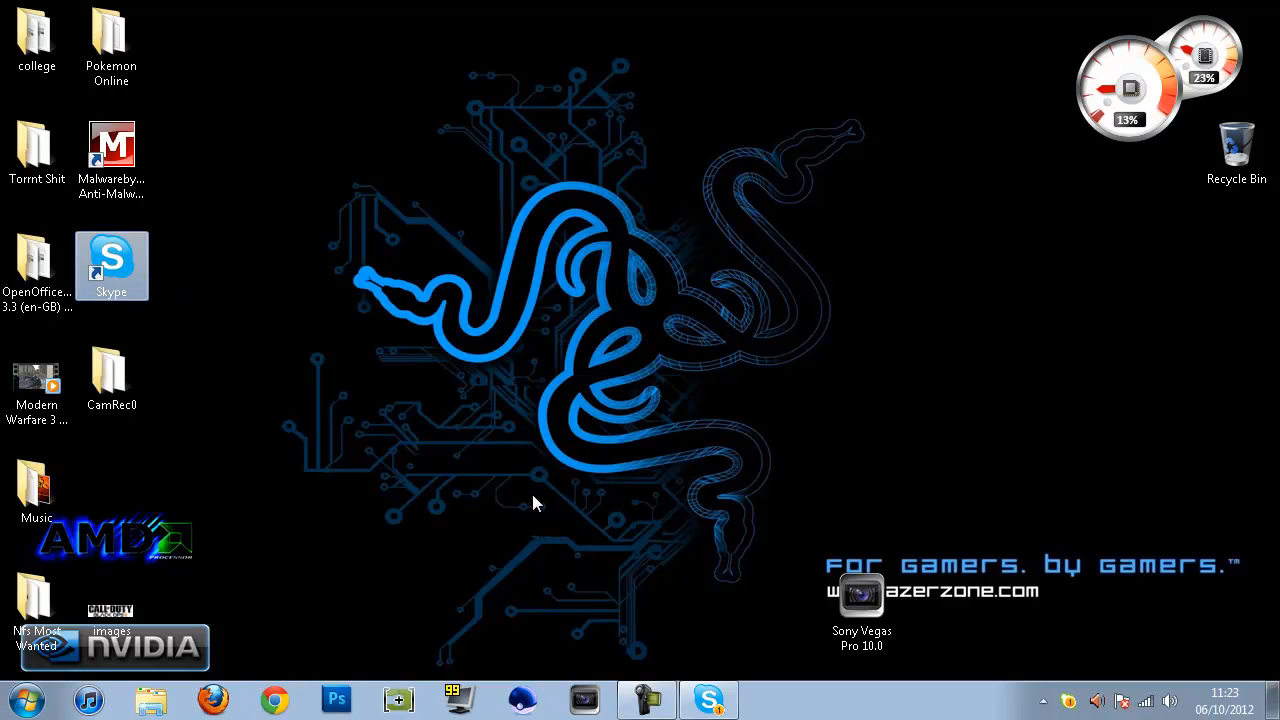
pyautogui.moveTo(793, 624)
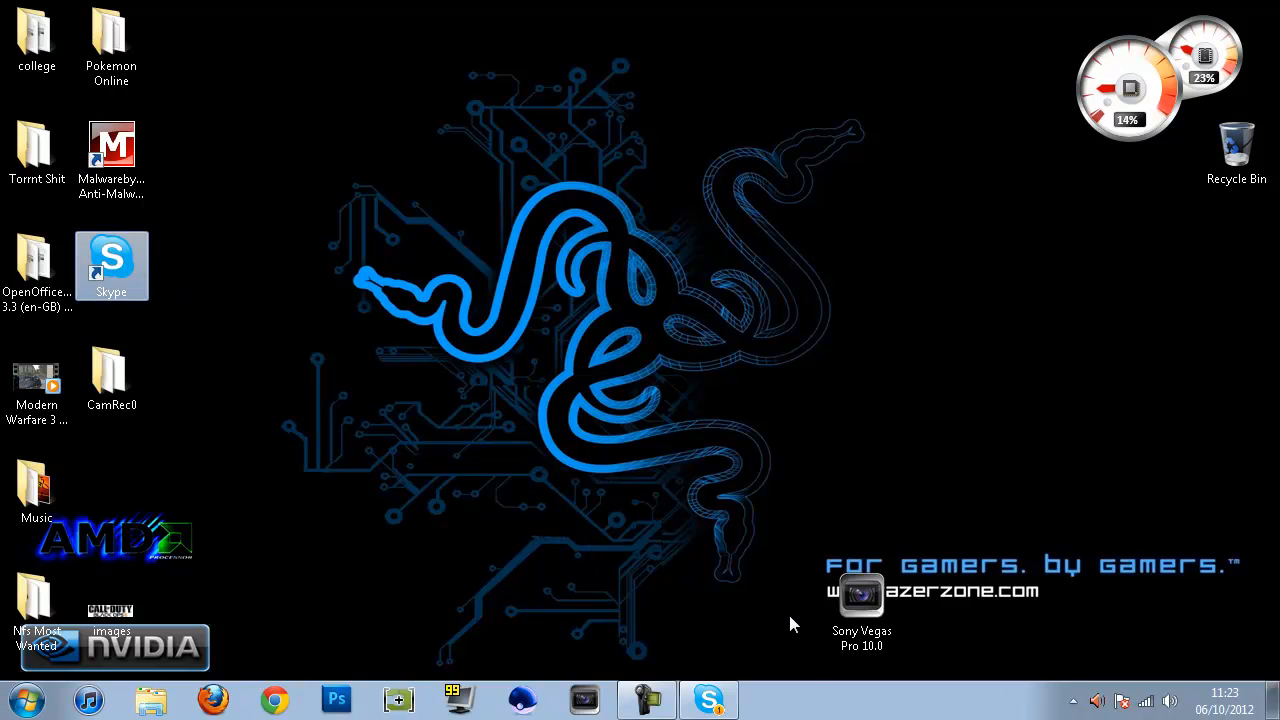
pyautogui.click(708, 698)
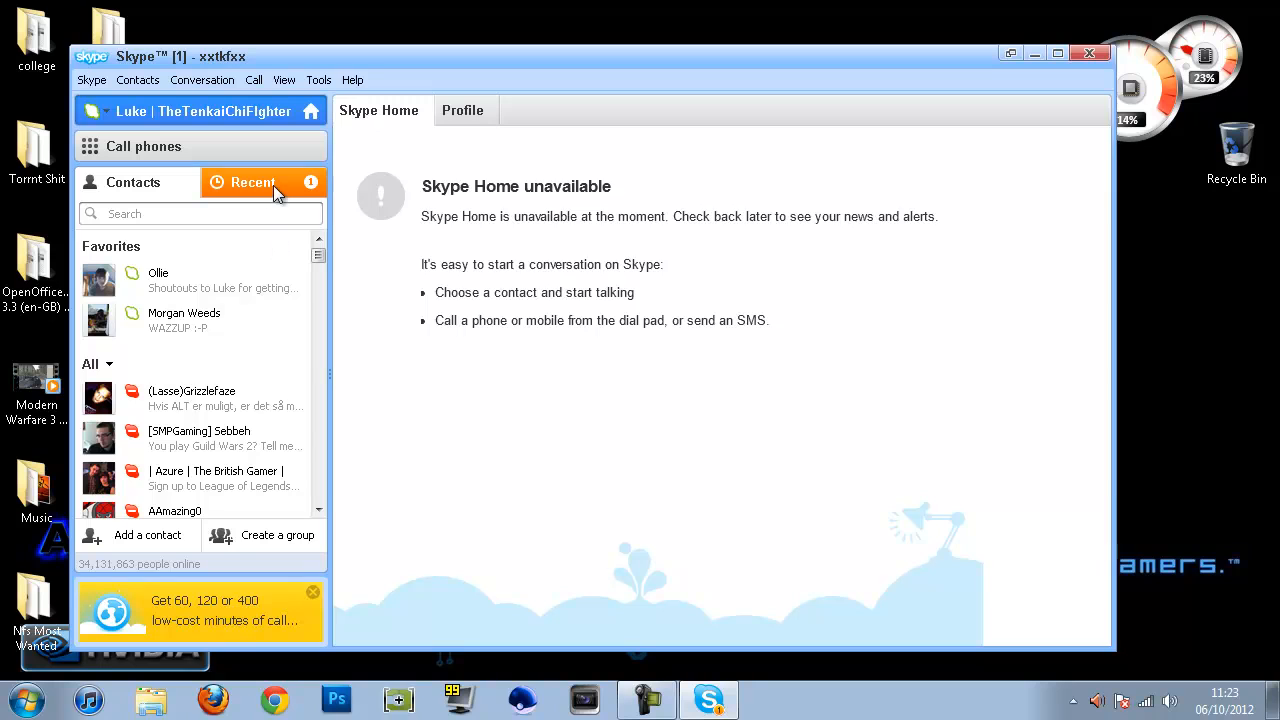
pyautogui.click(183, 401)
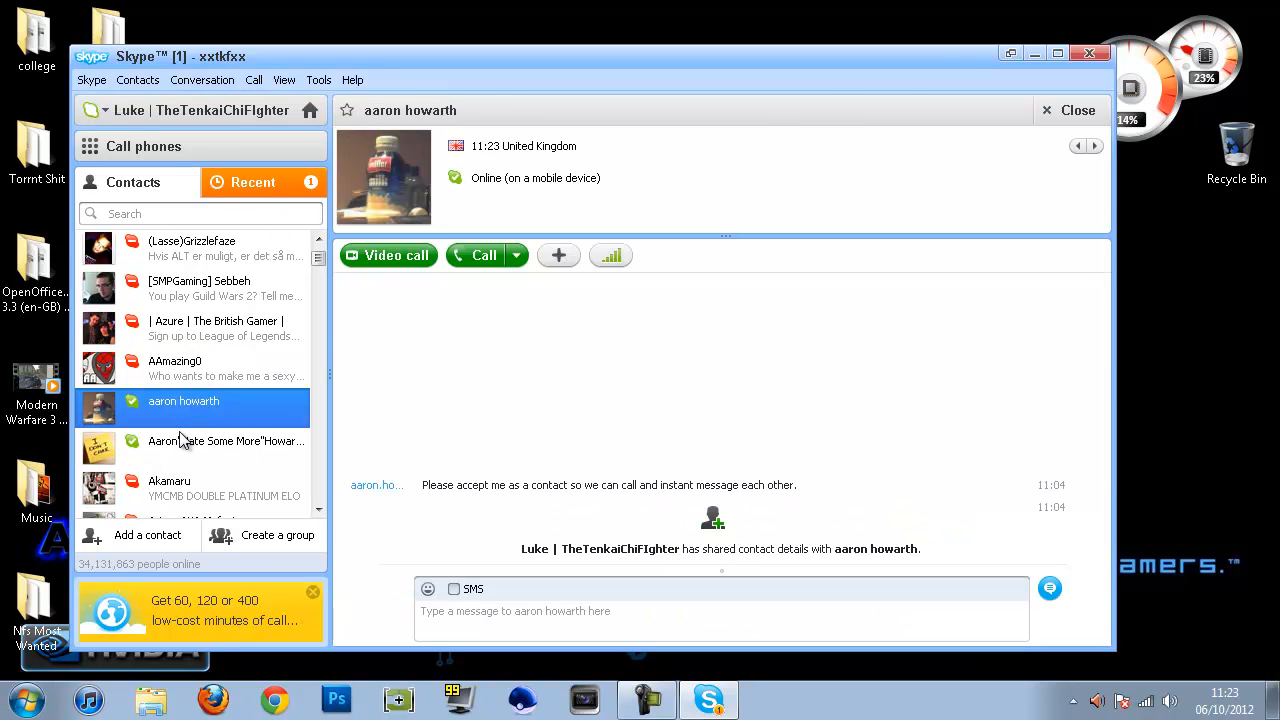
pyautogui.click(169, 458)
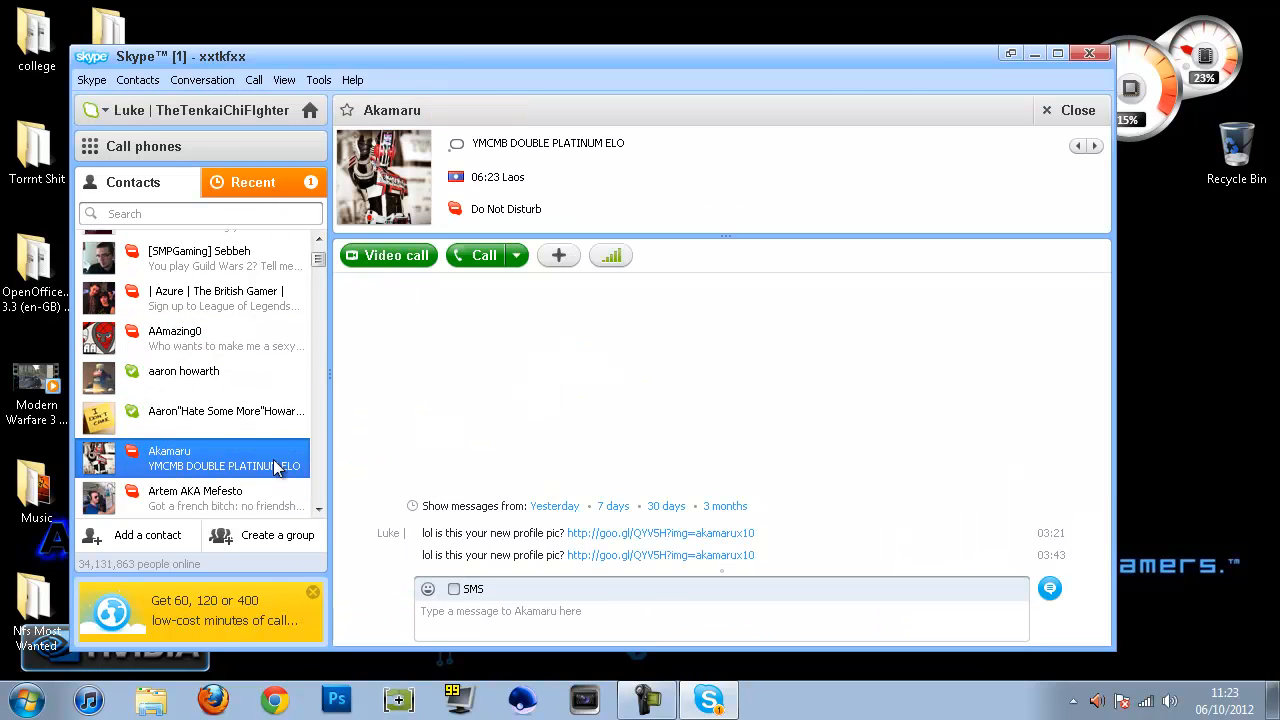
pyautogui.scroll(-3)
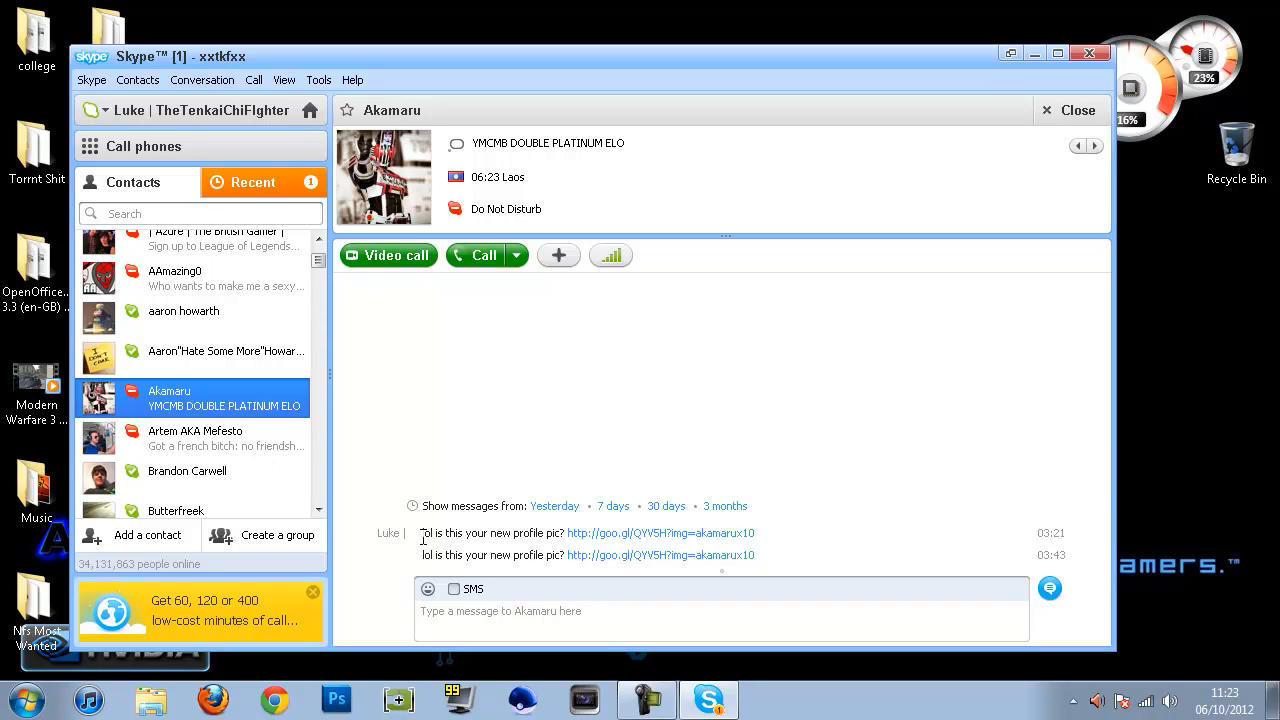
pyautogui.moveTo(253, 441)
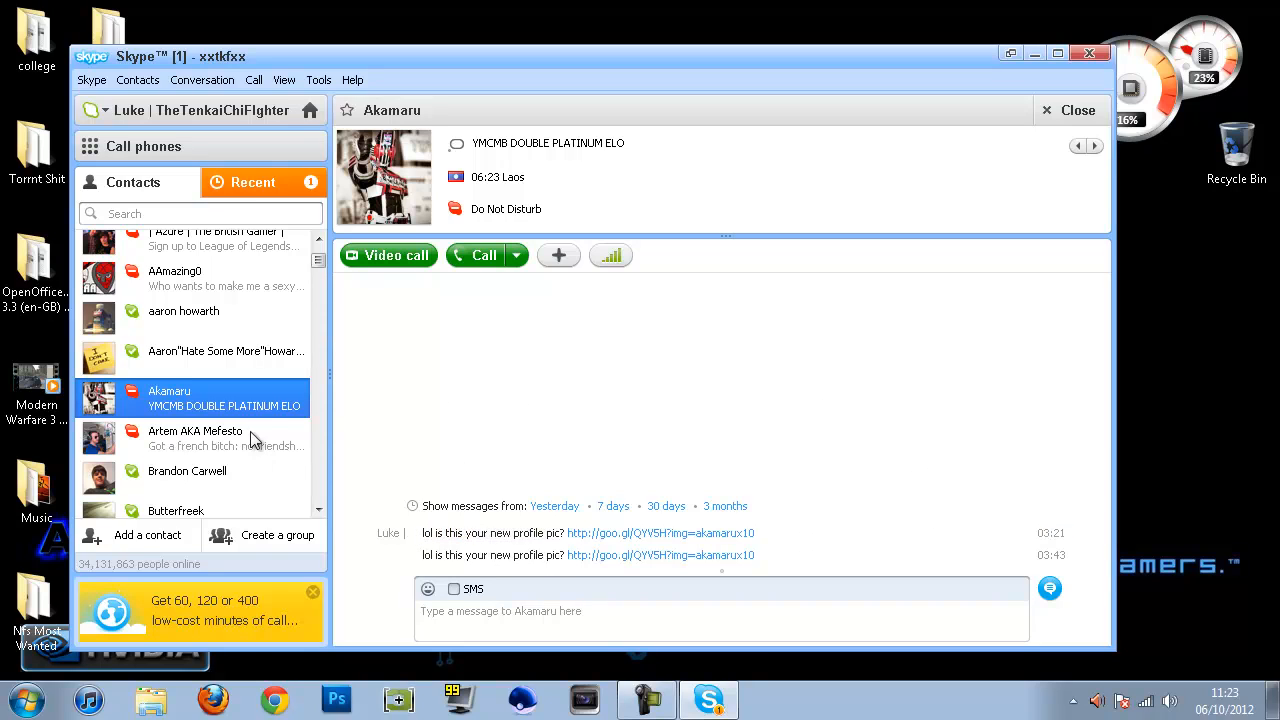
pyautogui.scroll(-3)
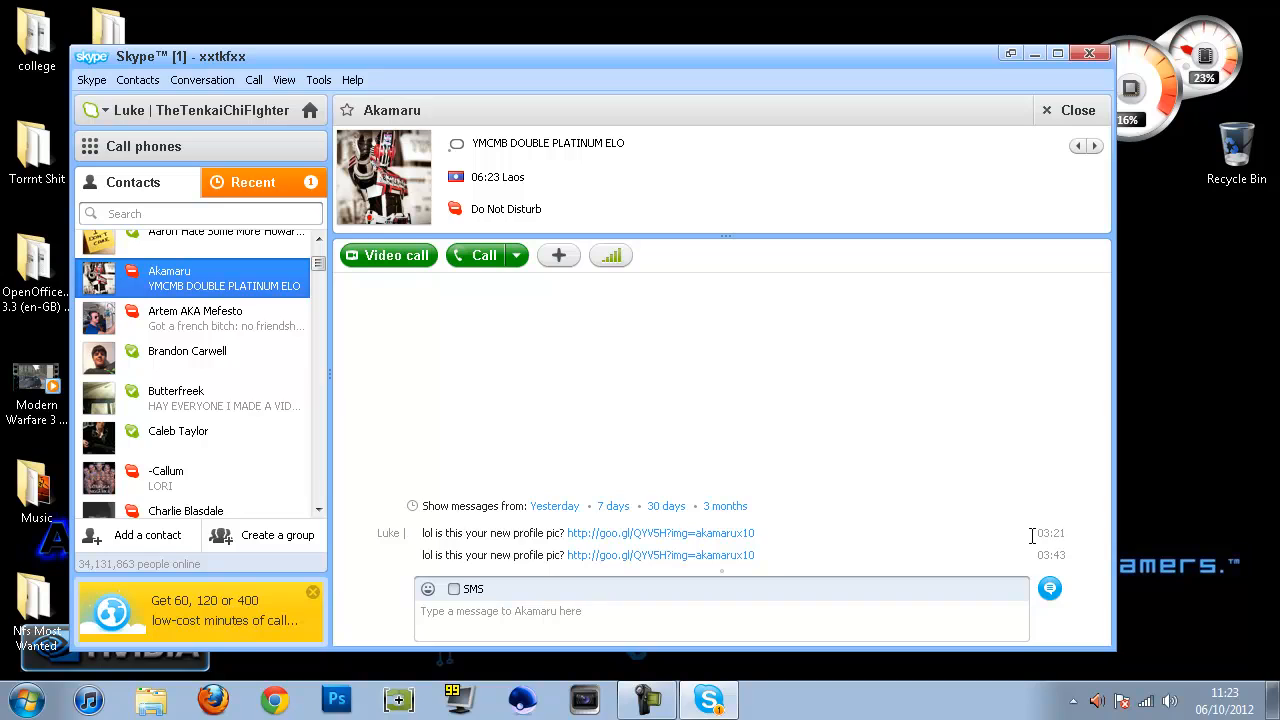
pyautogui.moveTo(746, 459)
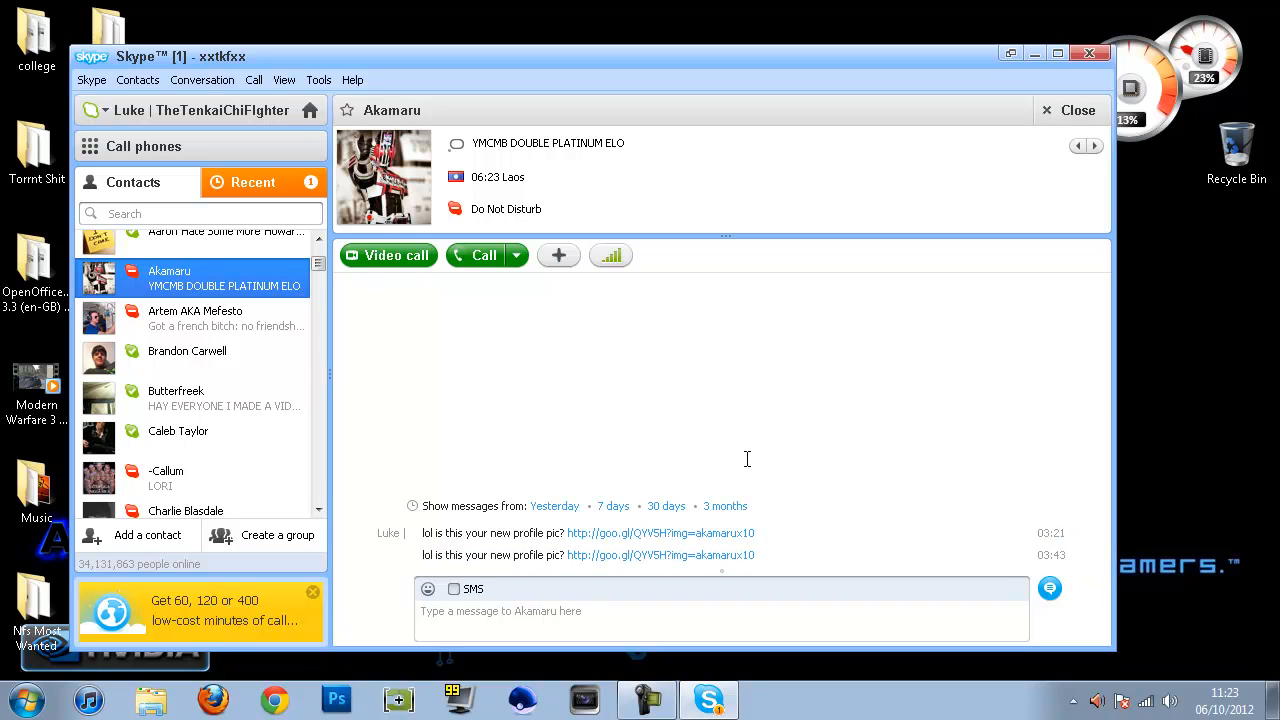
pyautogui.moveTo(740, 477)
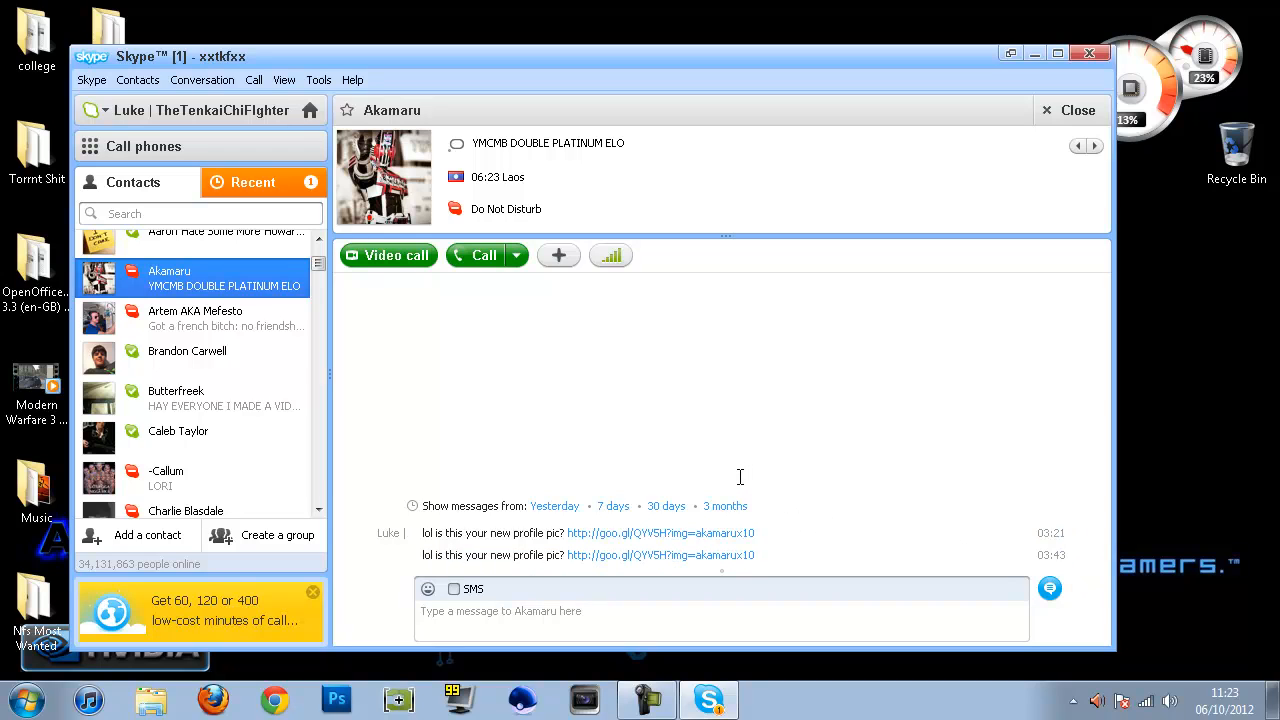
pyautogui.moveTo(597, 418)
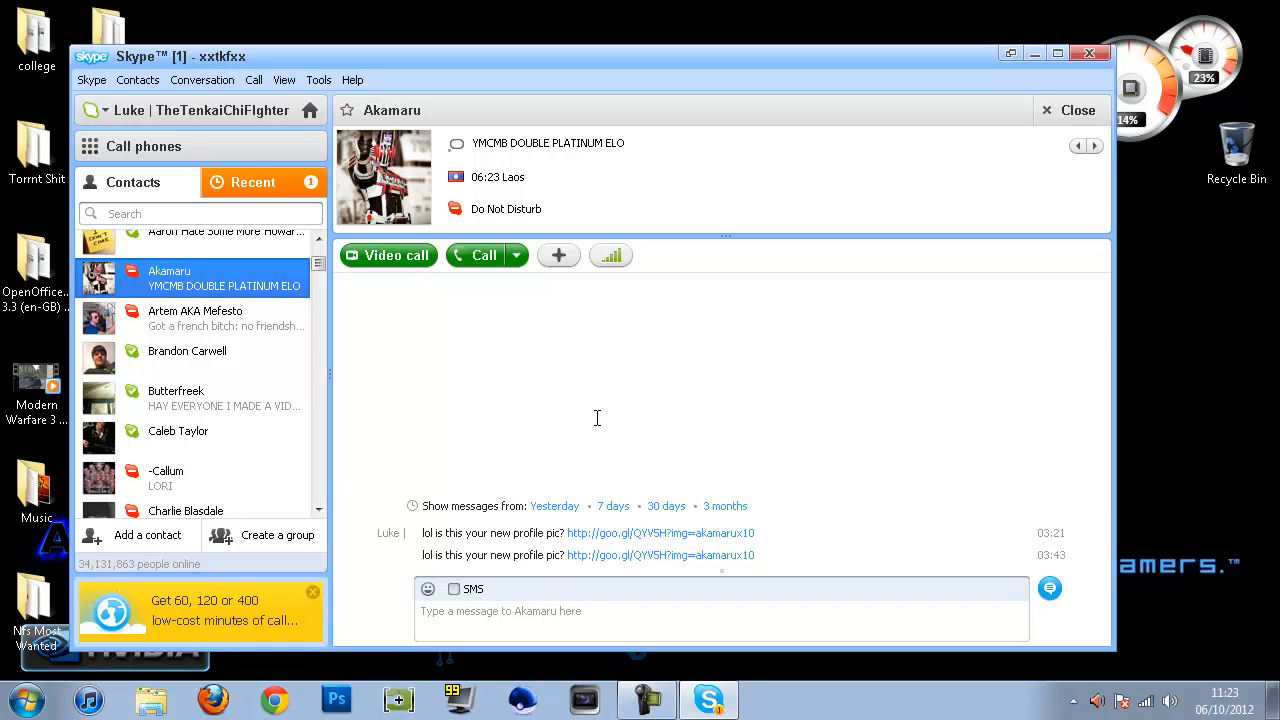
pyautogui.scroll(-3)
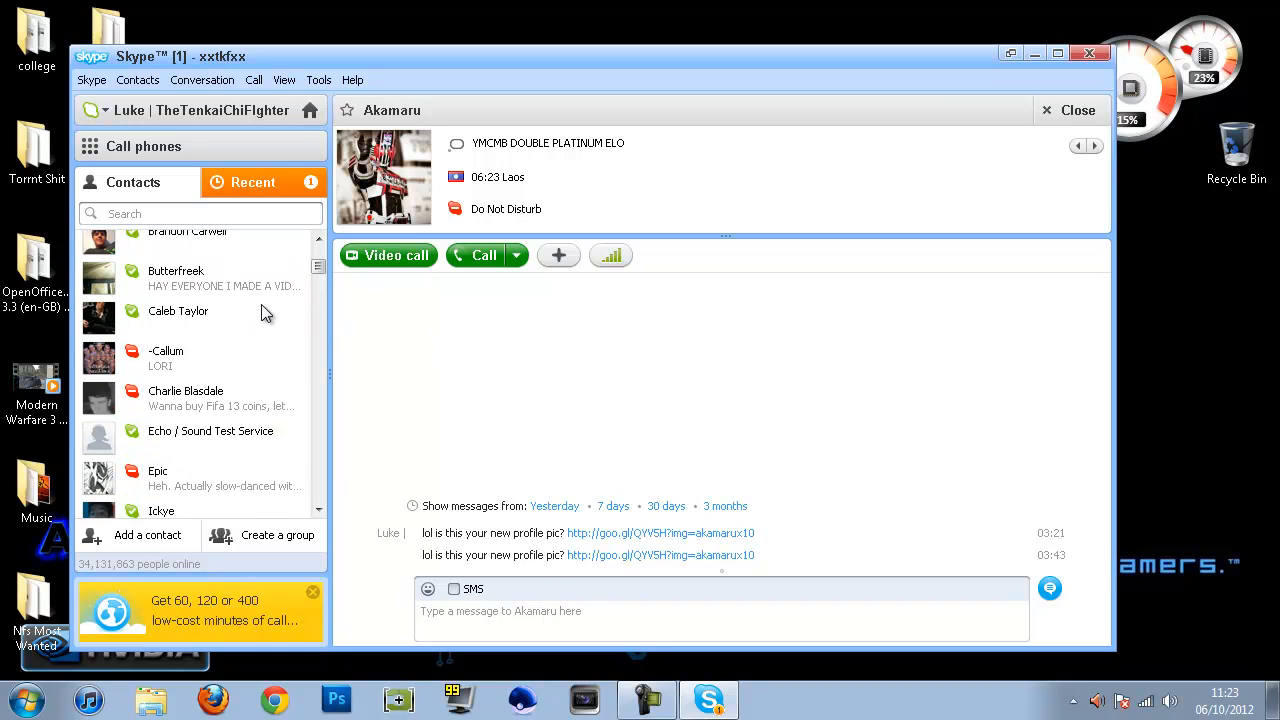
pyautogui.scroll(-3)
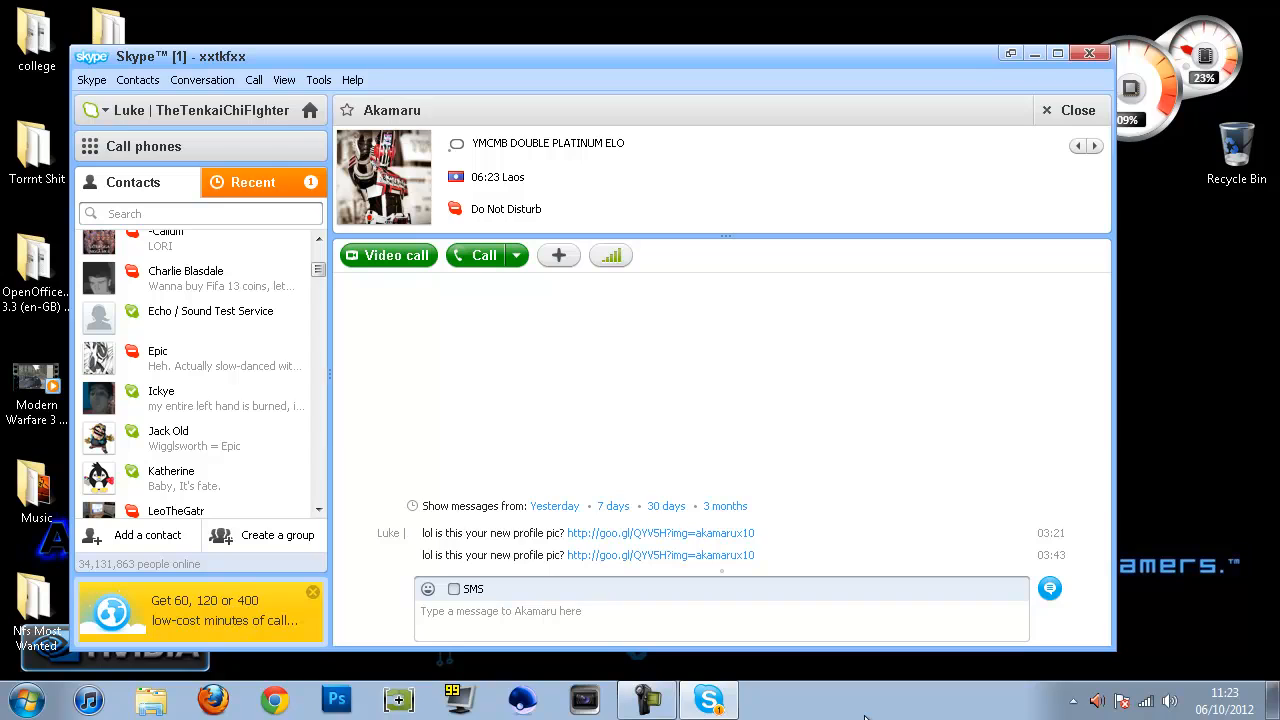
pyautogui.moveTo(755, 683)
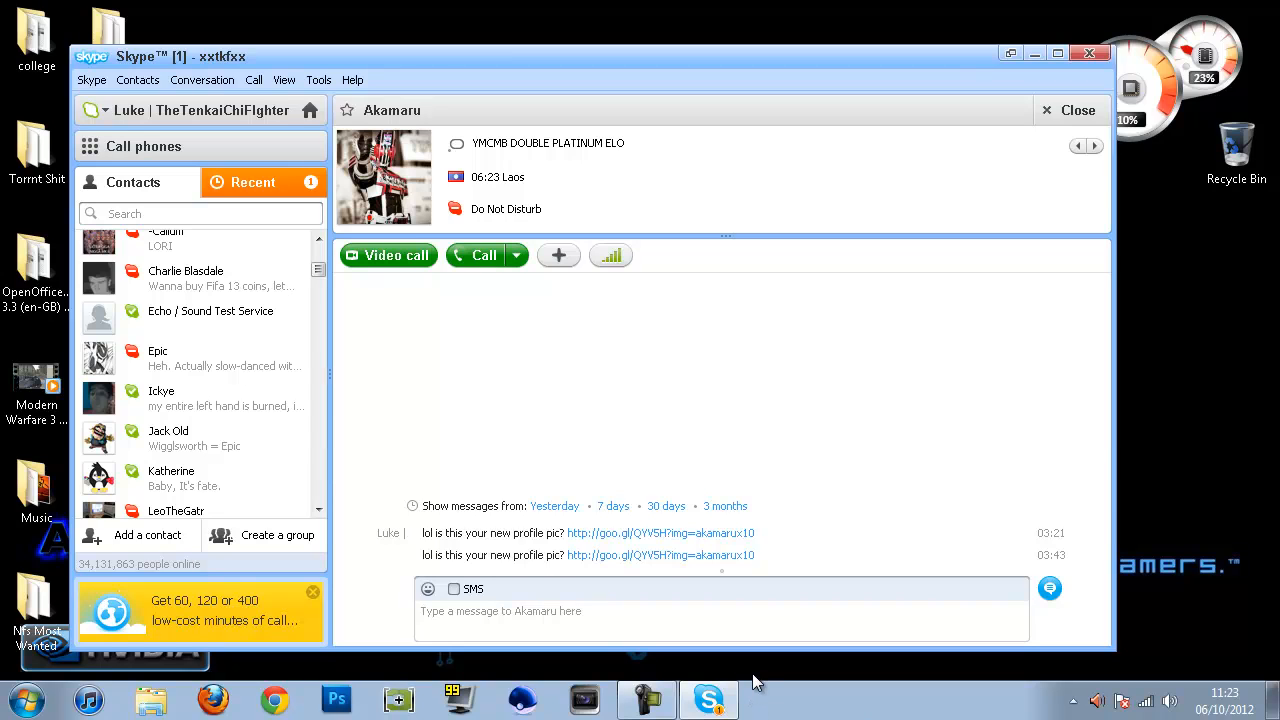
pyautogui.click(20, 699)
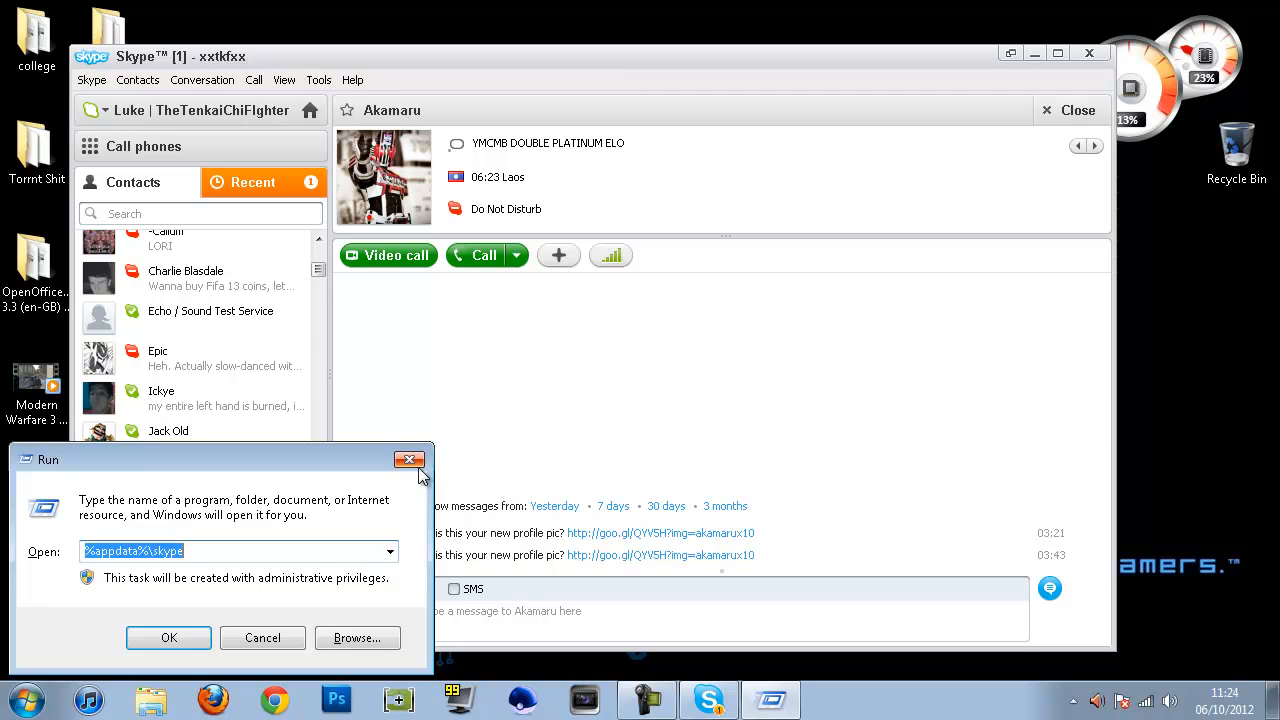
pyautogui.click(409, 459)
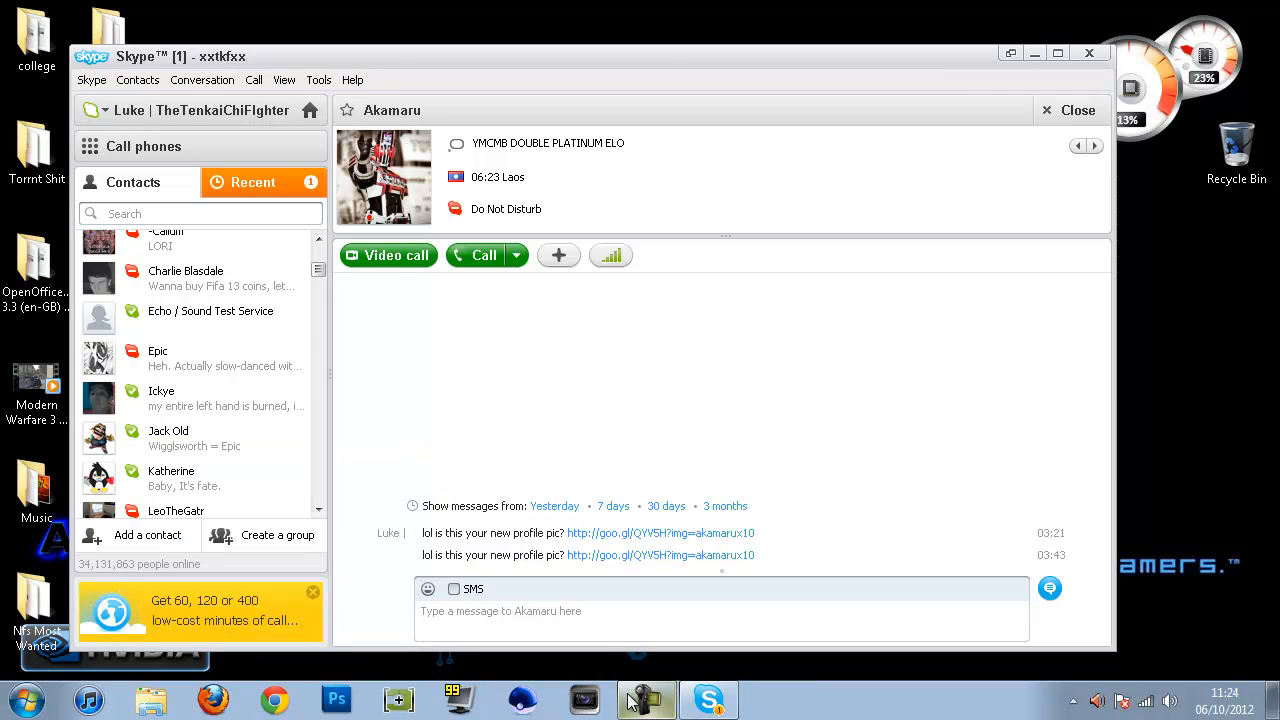